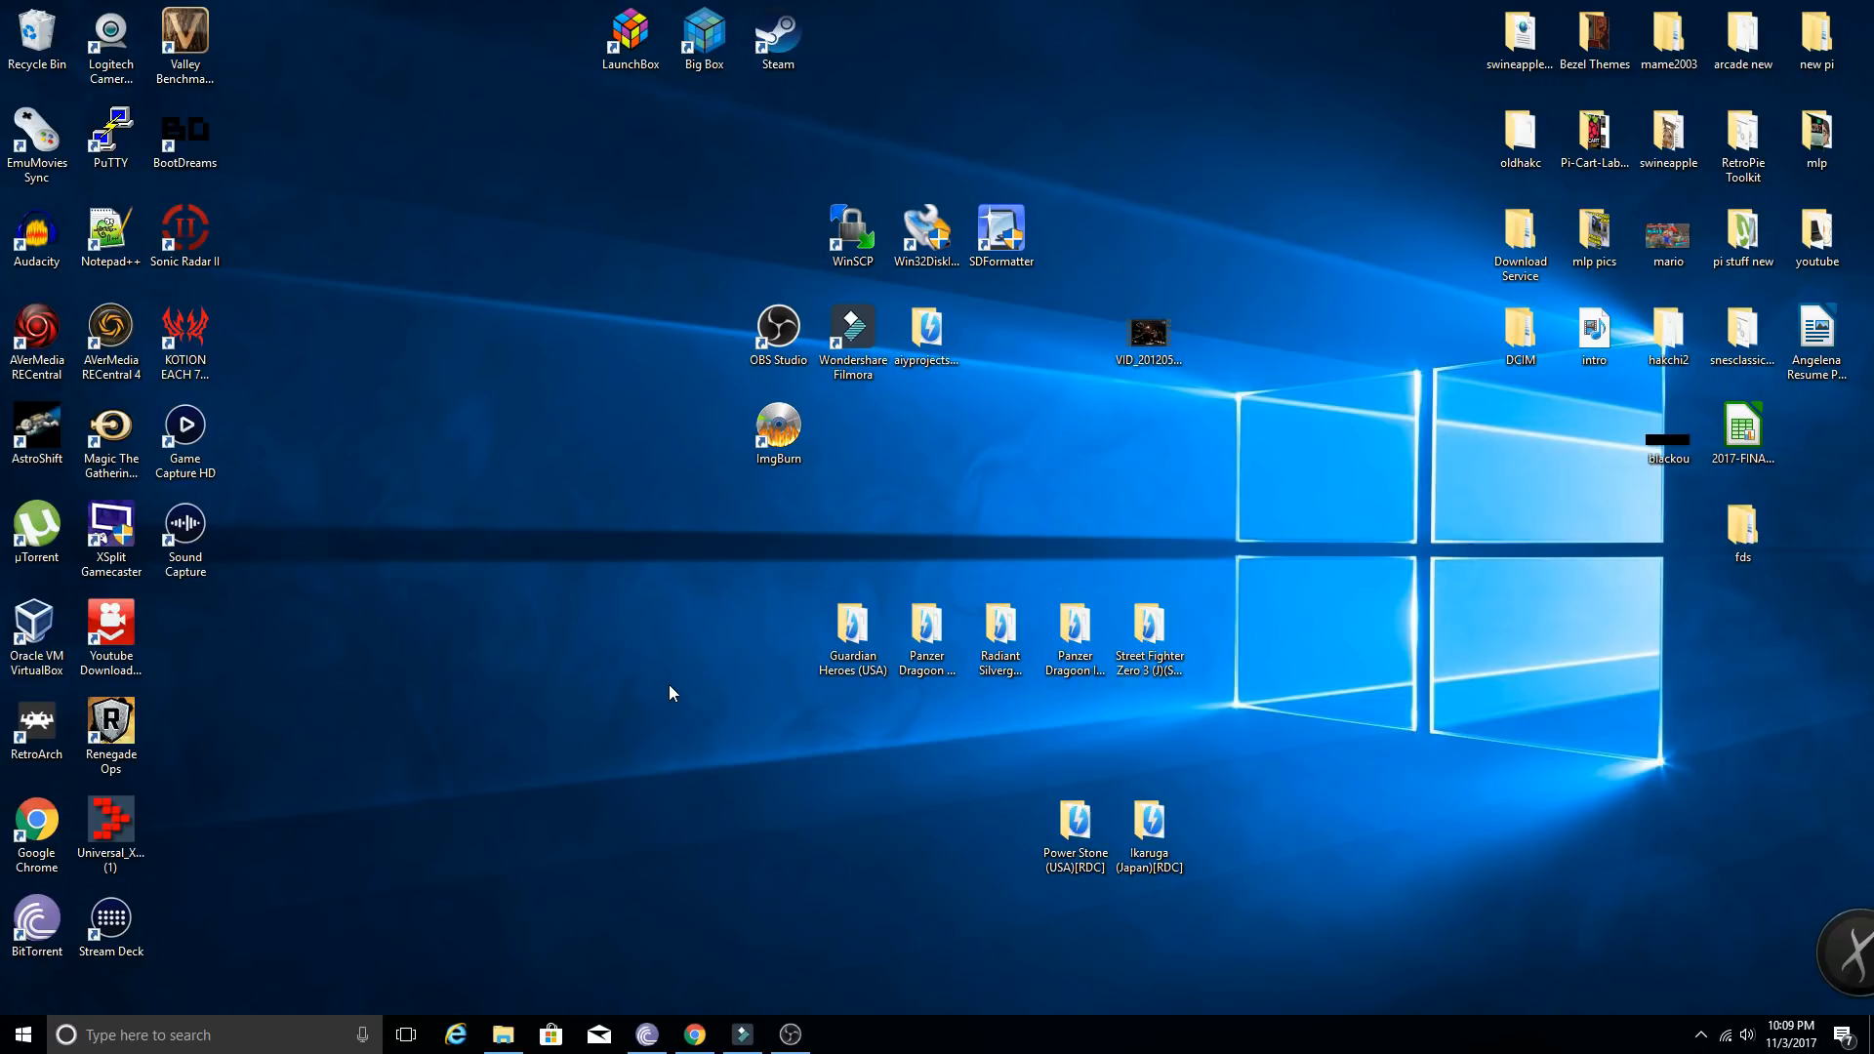
mouse_move(715, 660)
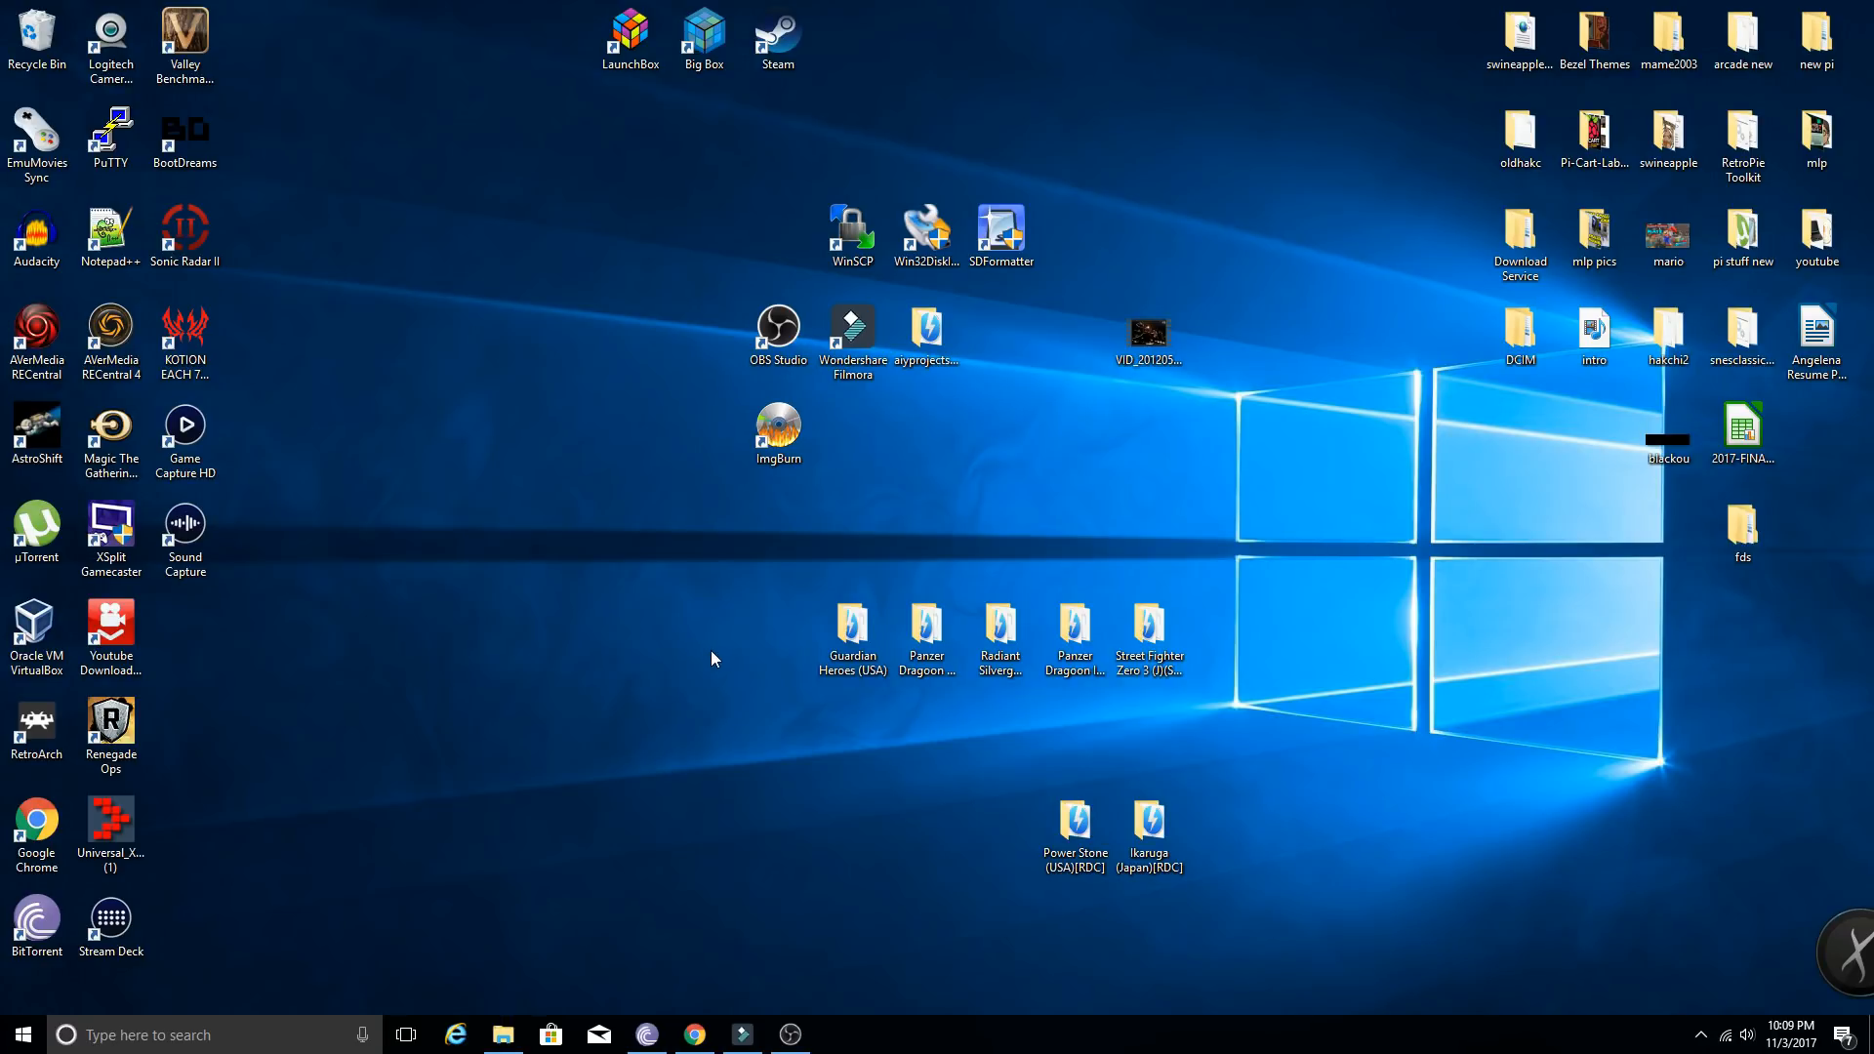
mouse_move(668, 681)
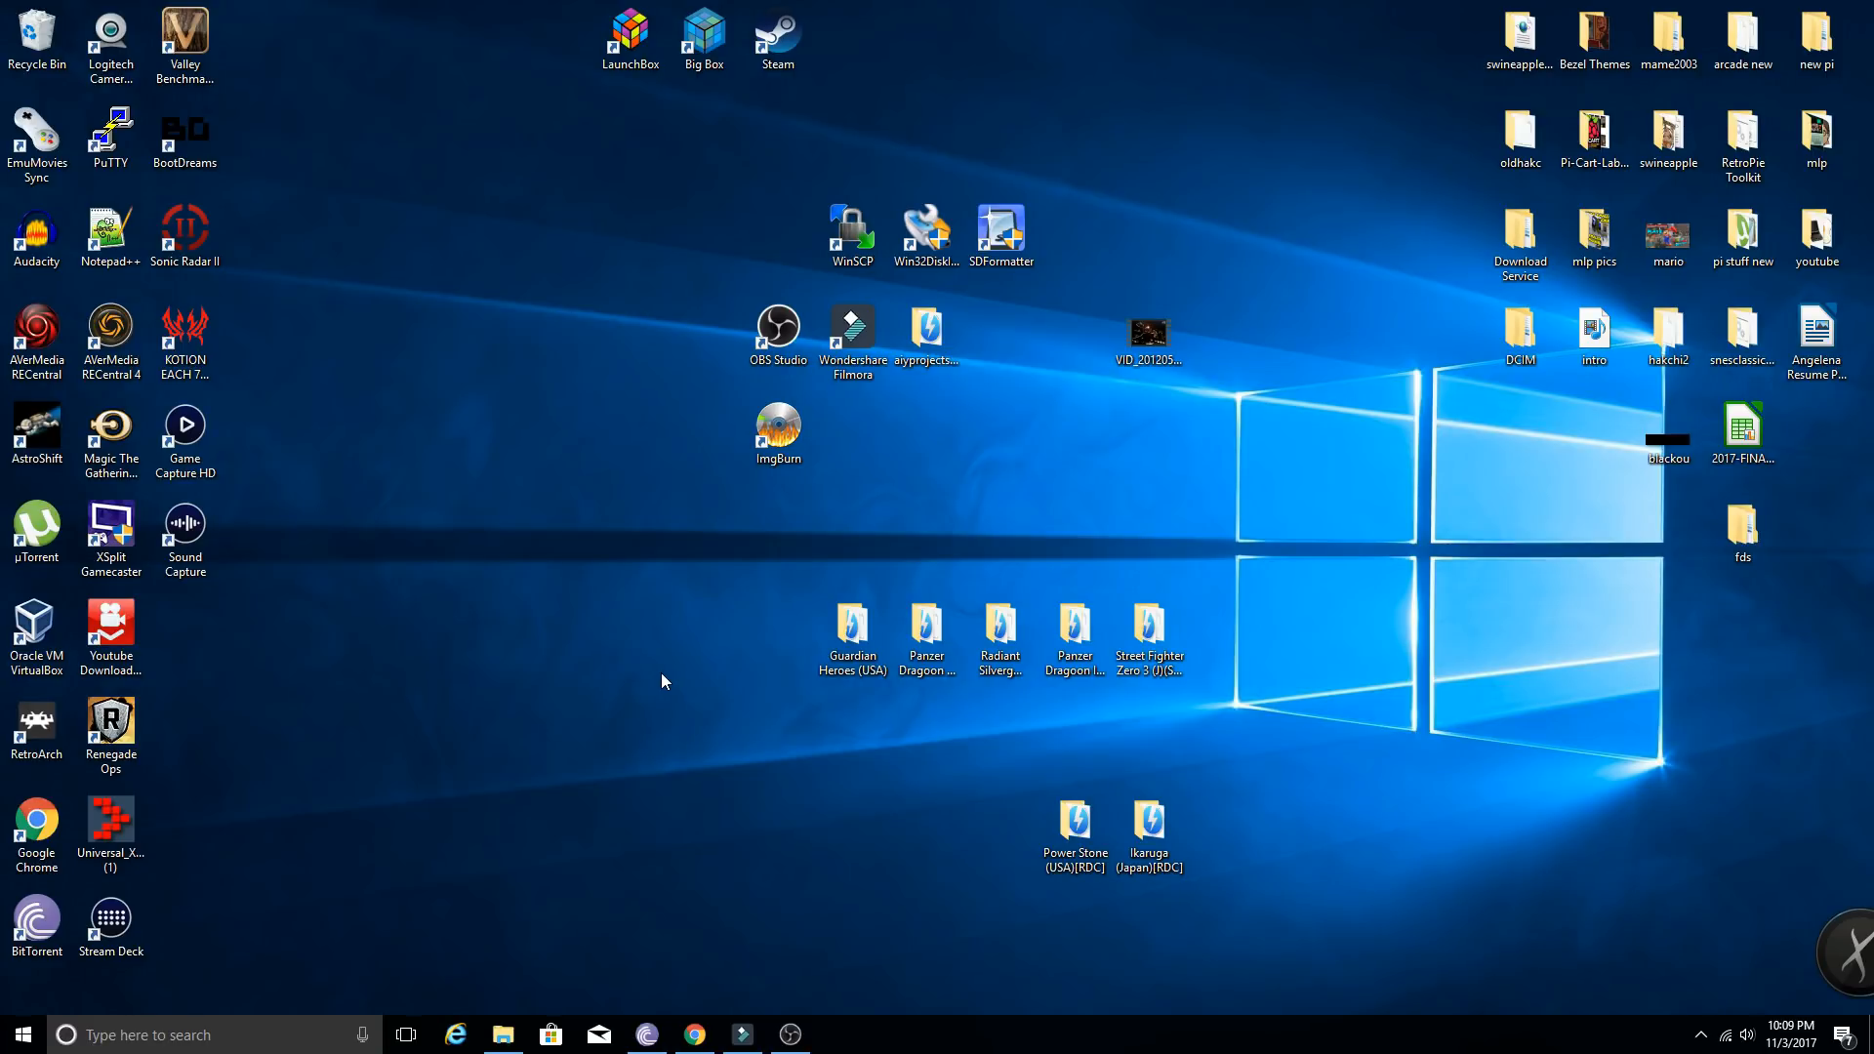
mouse_move(654, 684)
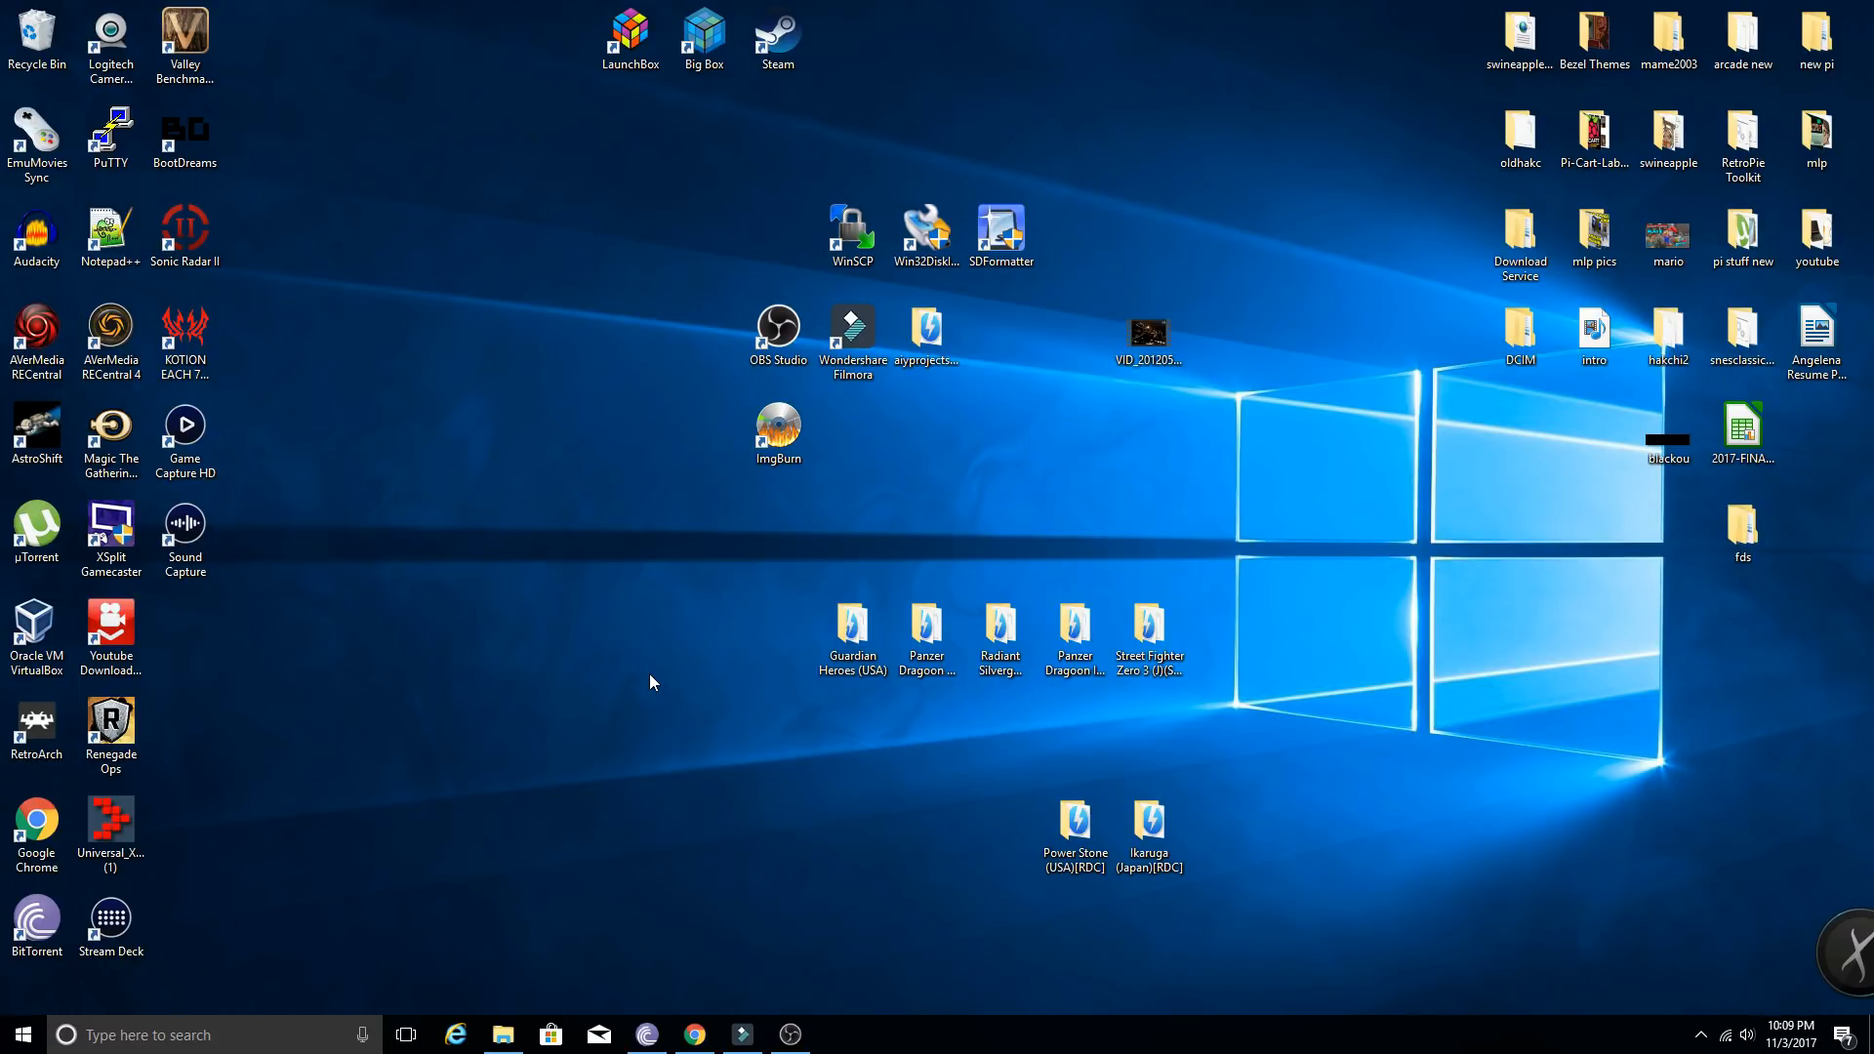
mouse_move(648, 687)
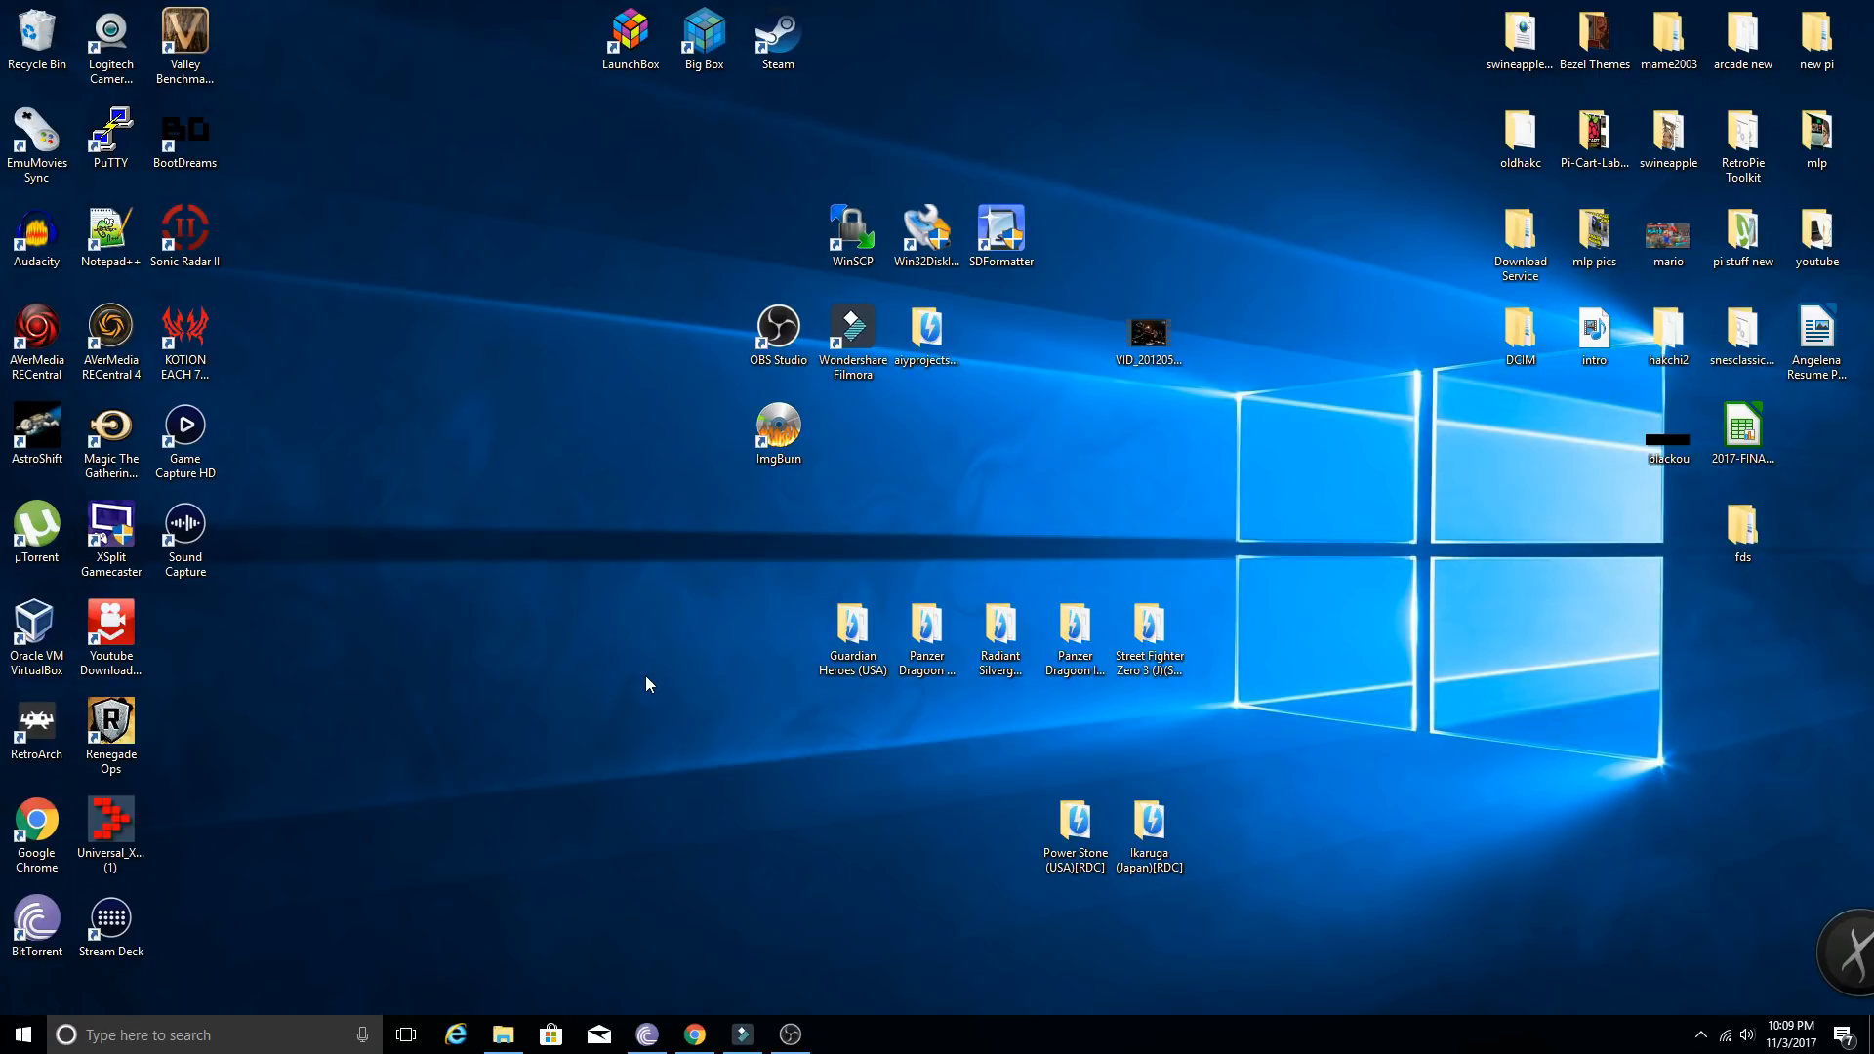
mouse_move(796, 515)
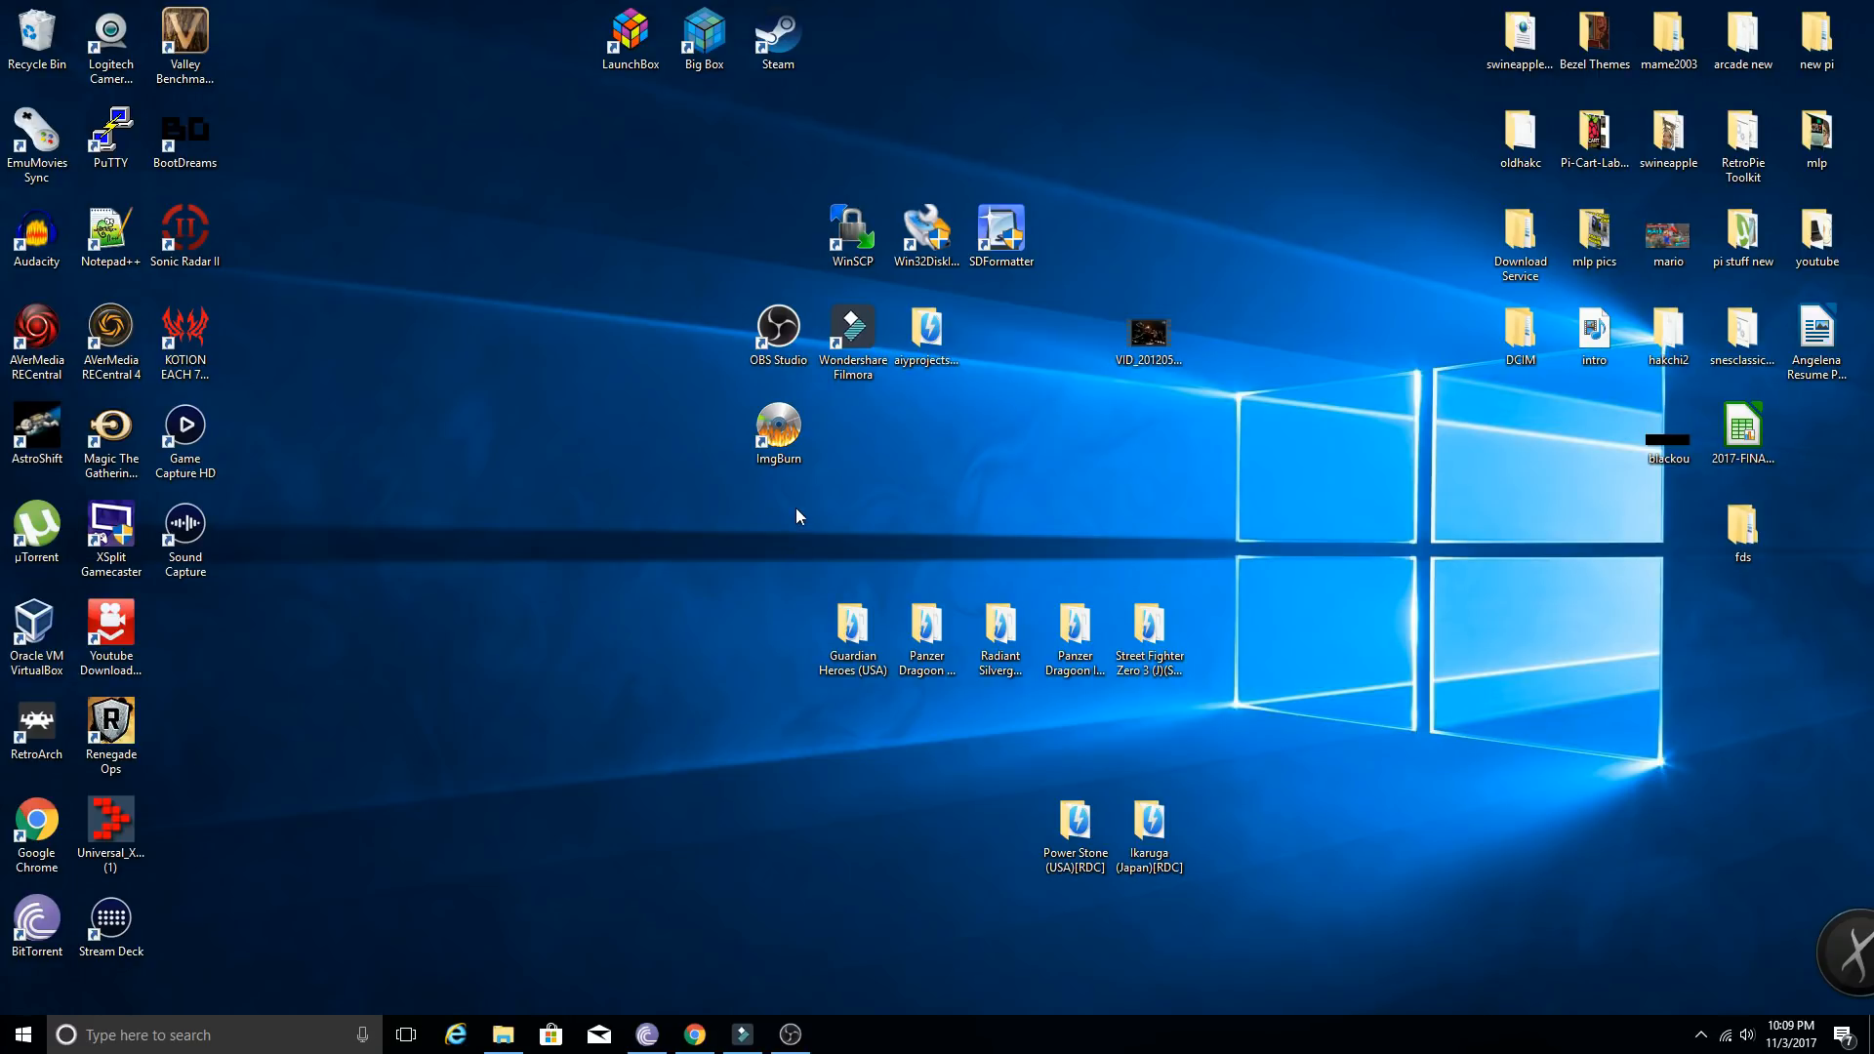
- Launch ImgBurn from its desktop shortcut
left_click(778, 428)
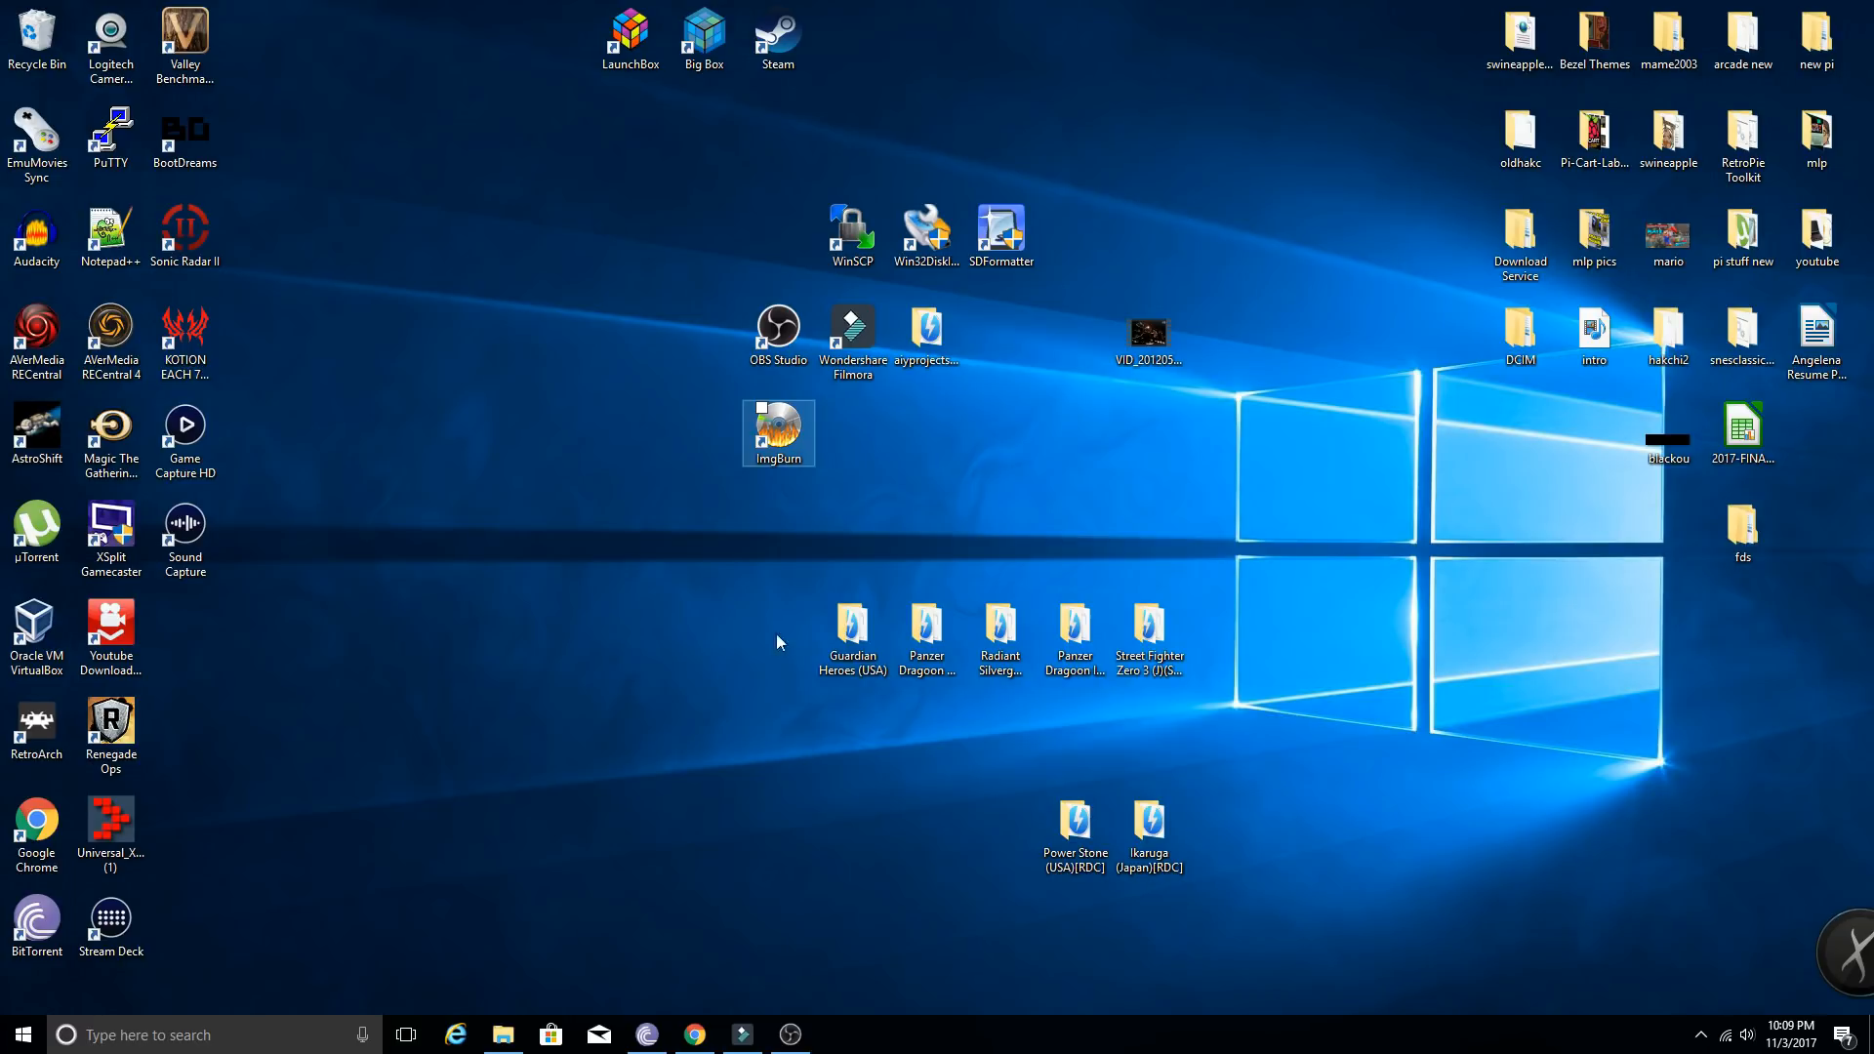
double_click(777, 426)
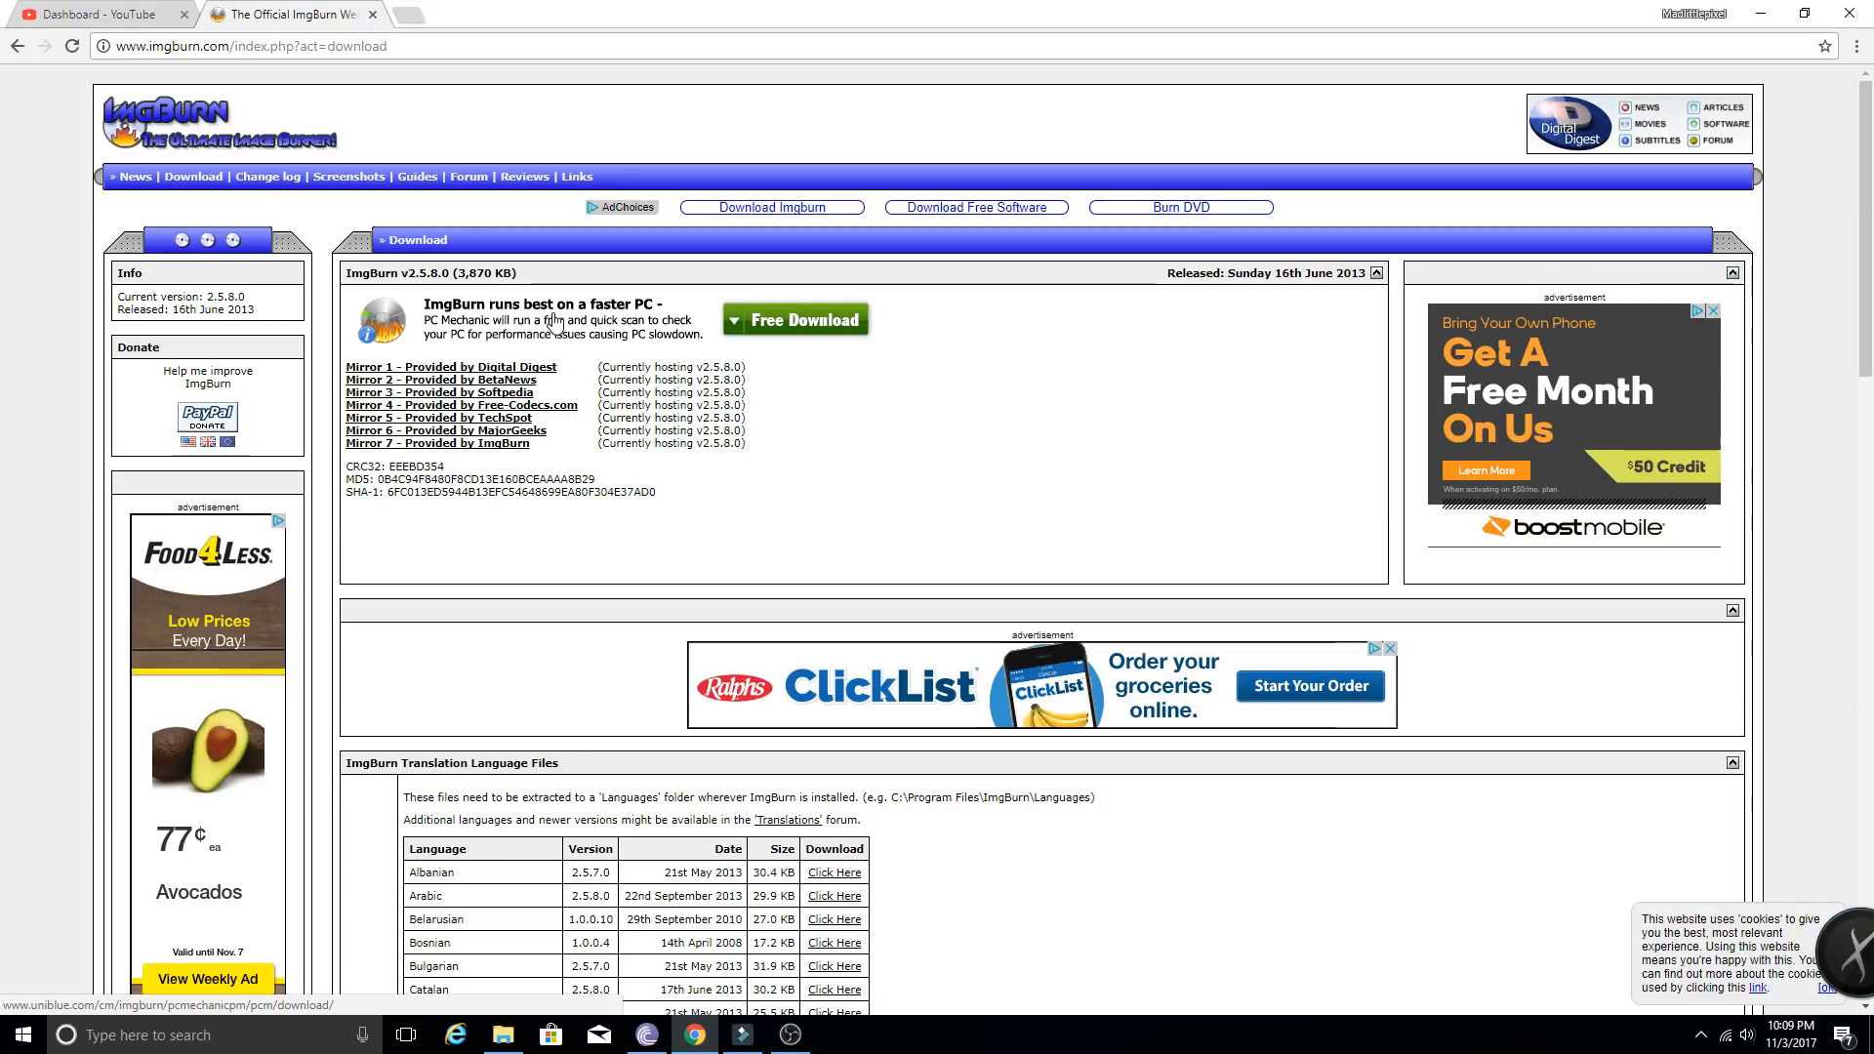
mouse_move(701, 515)
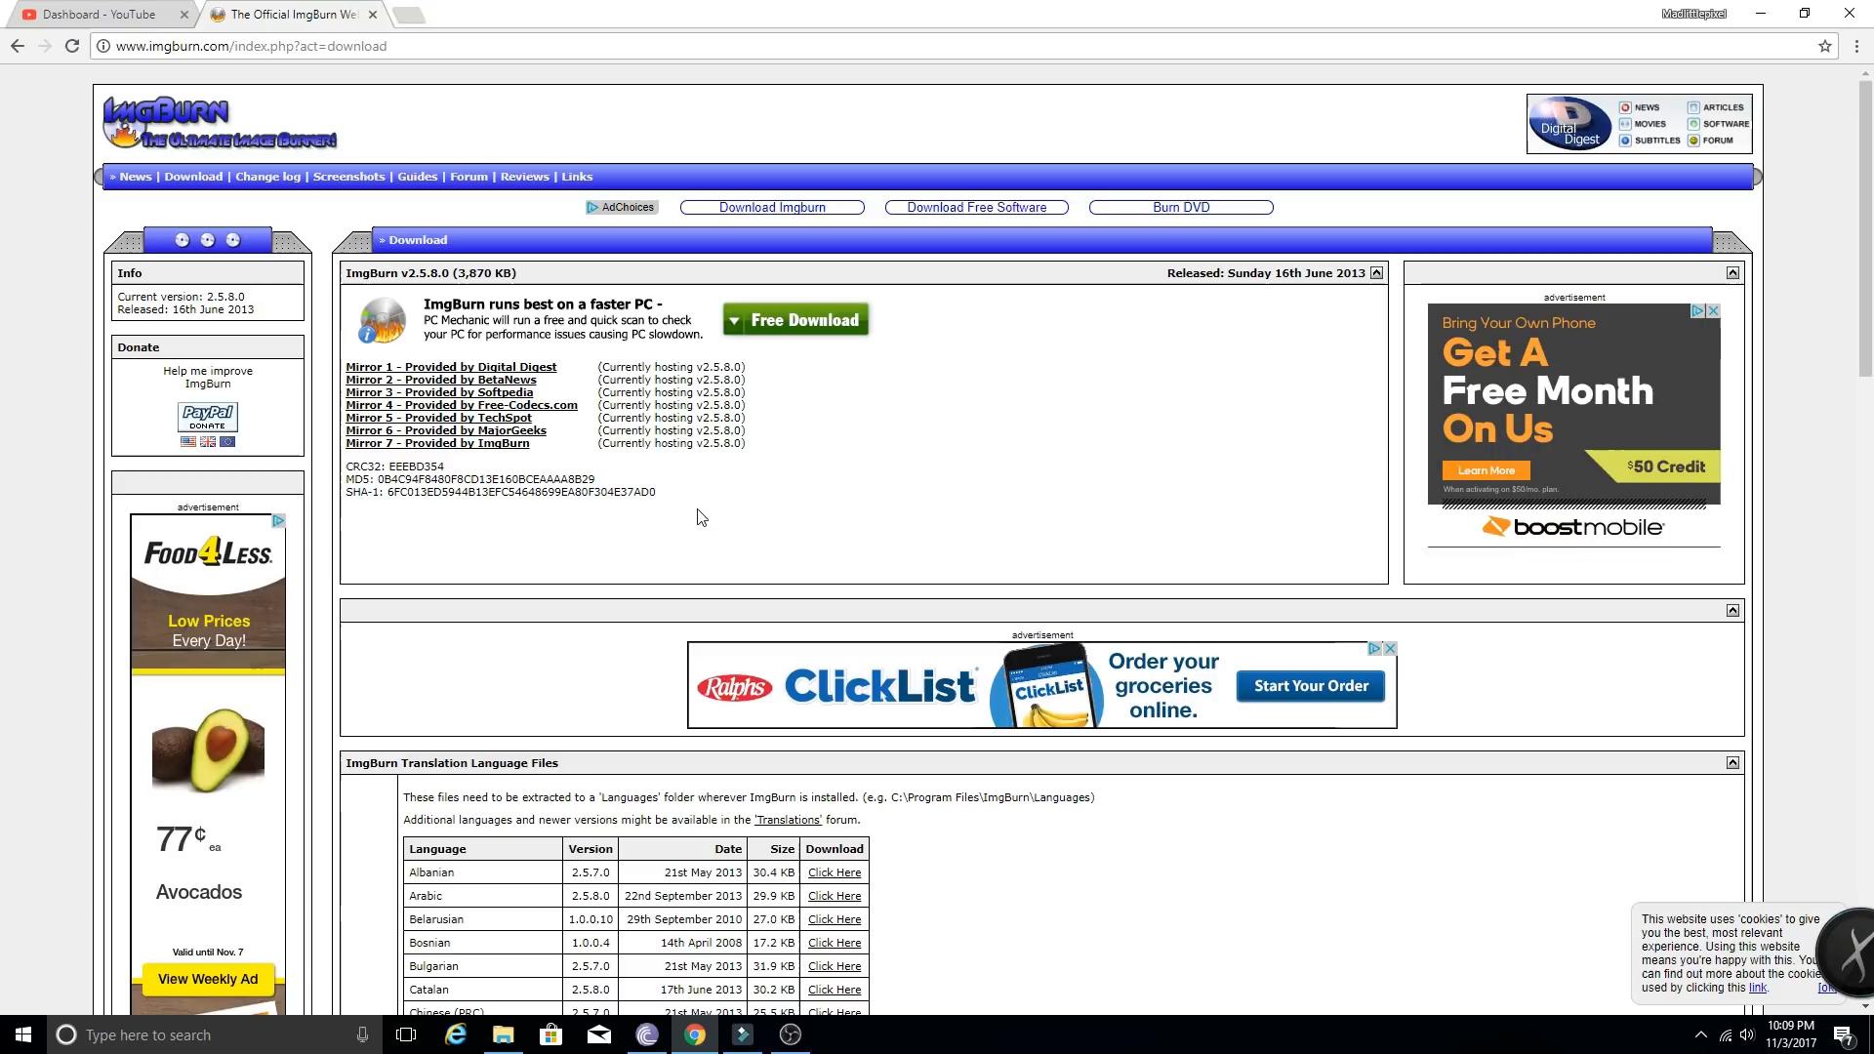
mouse_move(683, 519)
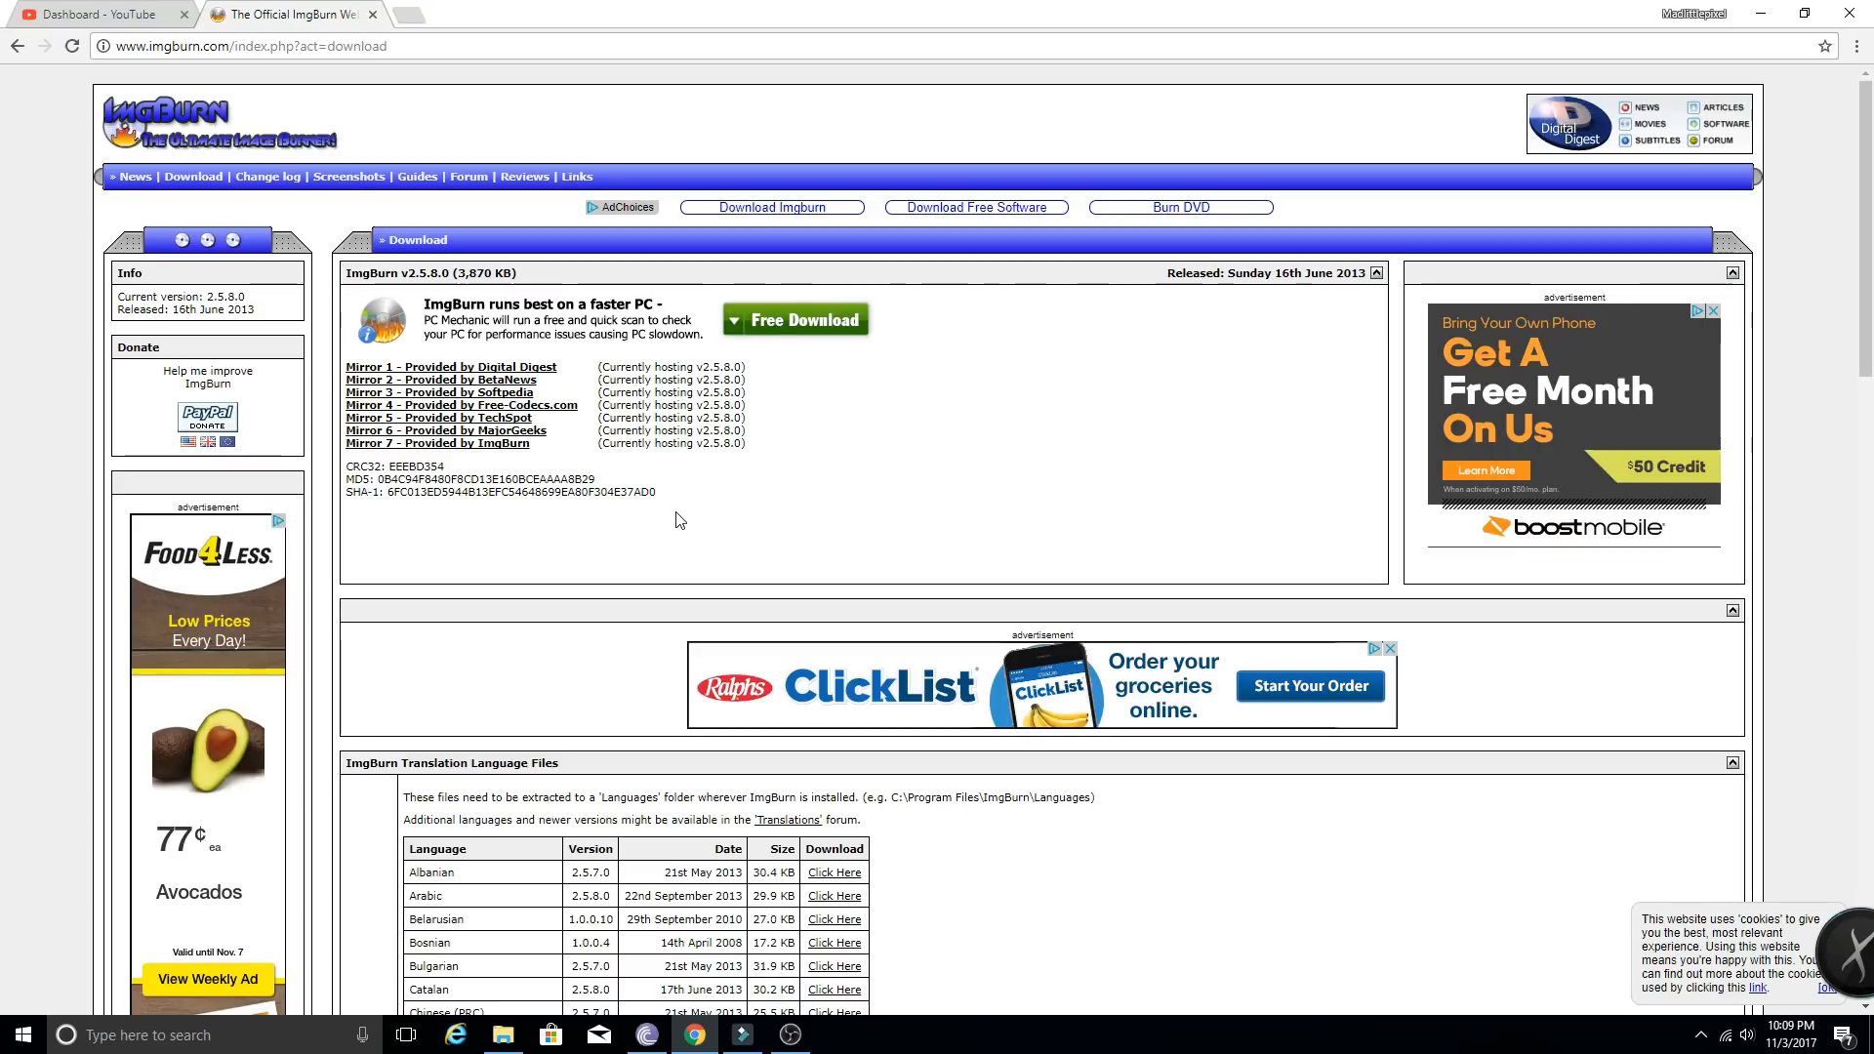
mouse_move(676, 519)
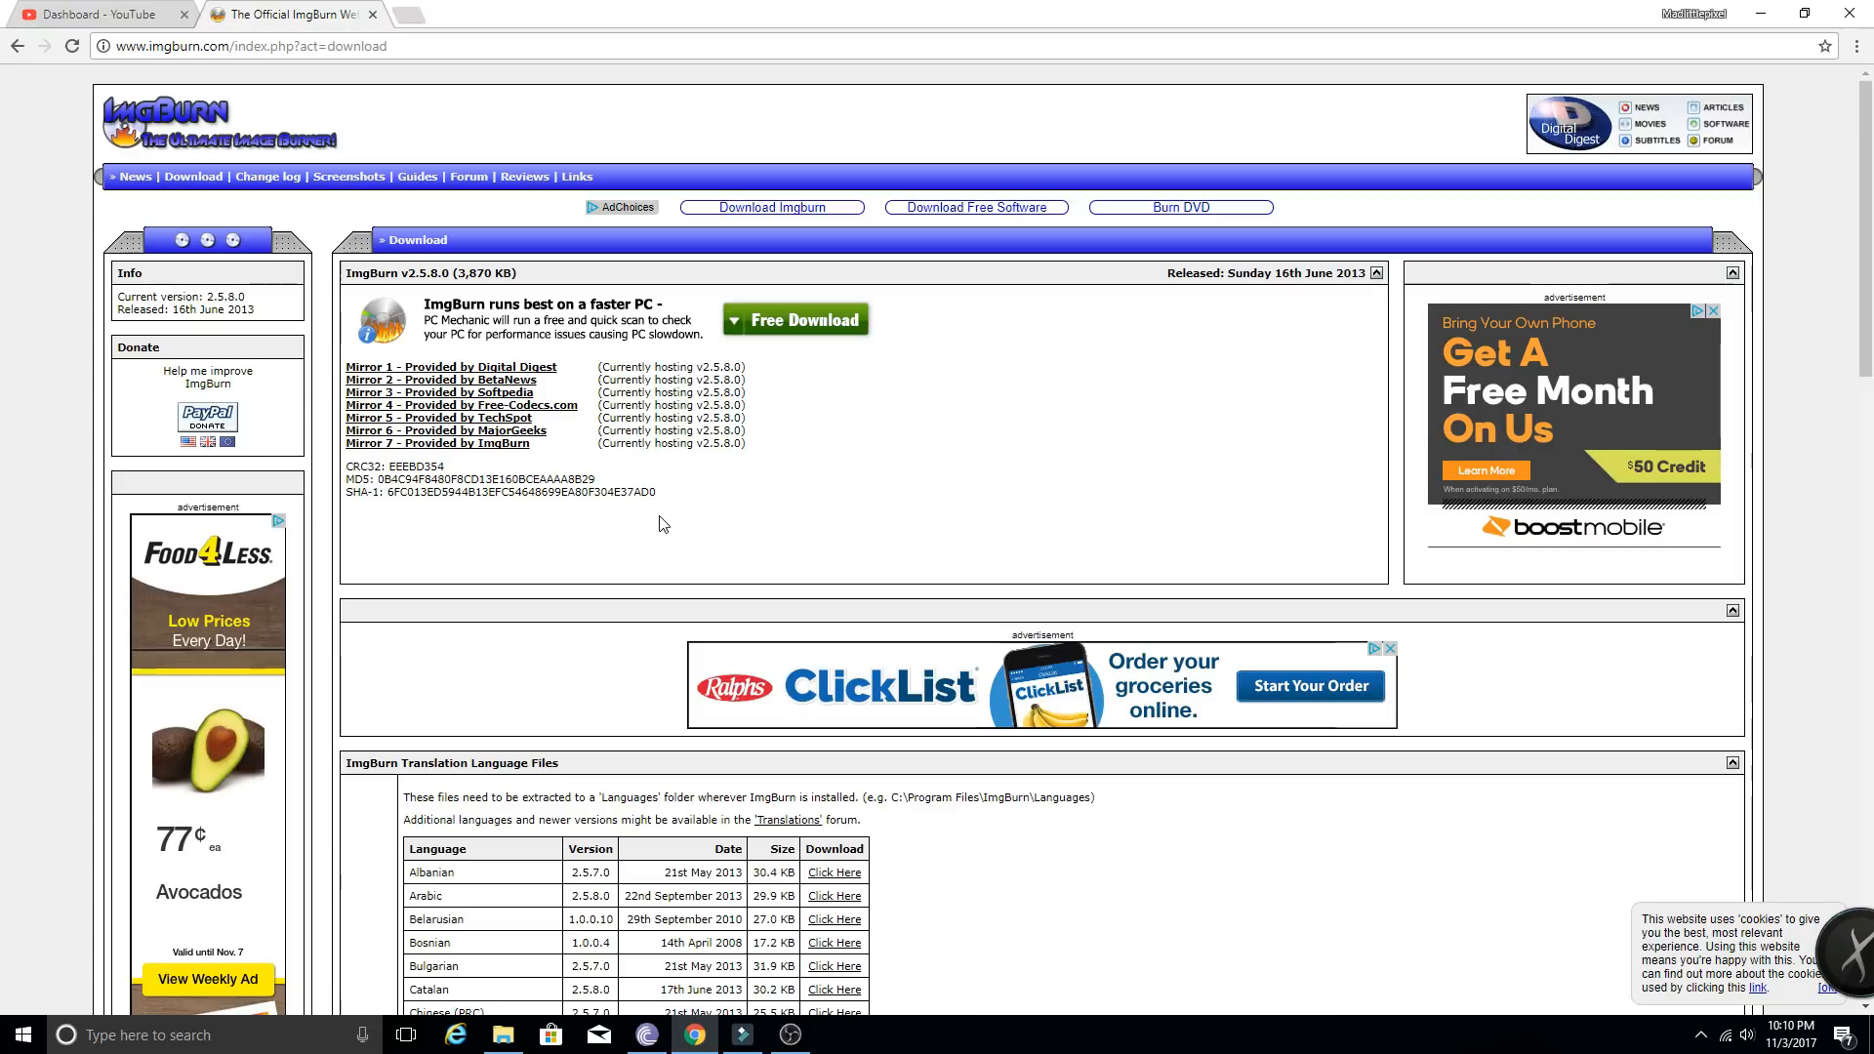
mouse_move(656, 527)
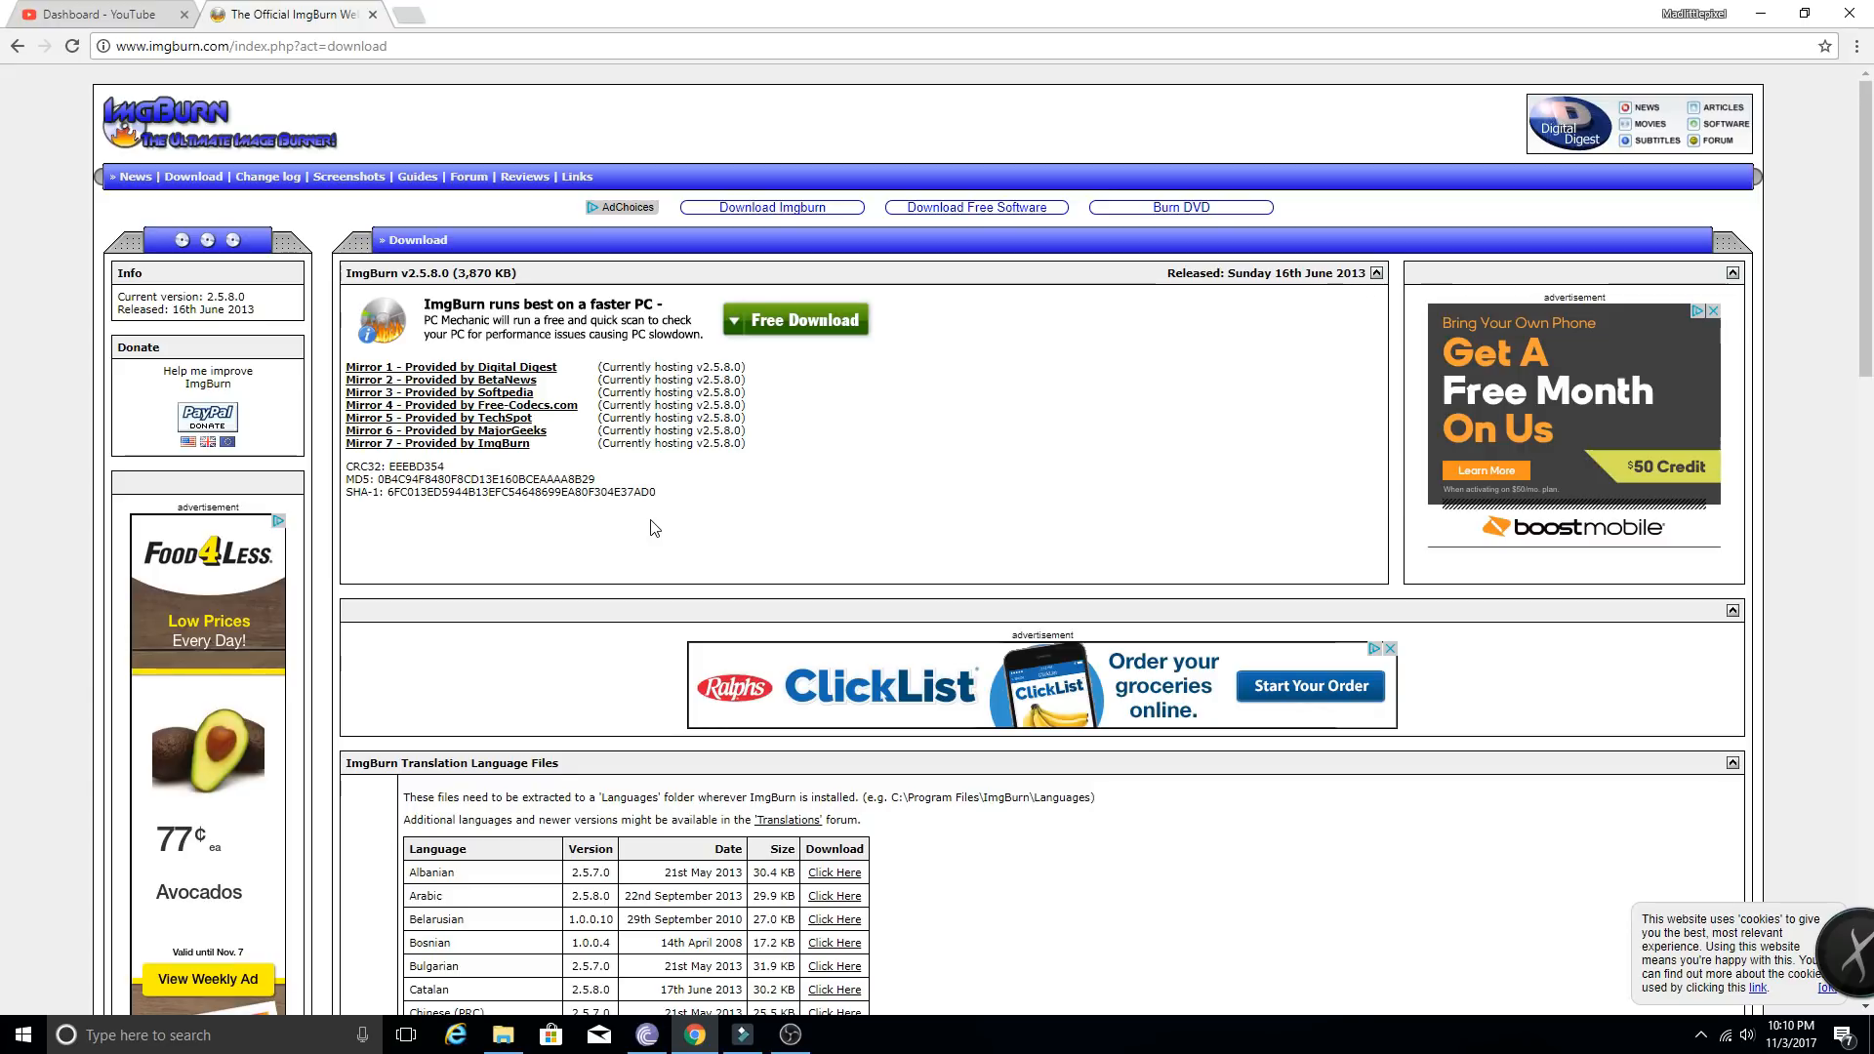
mouse_move(1734, 70)
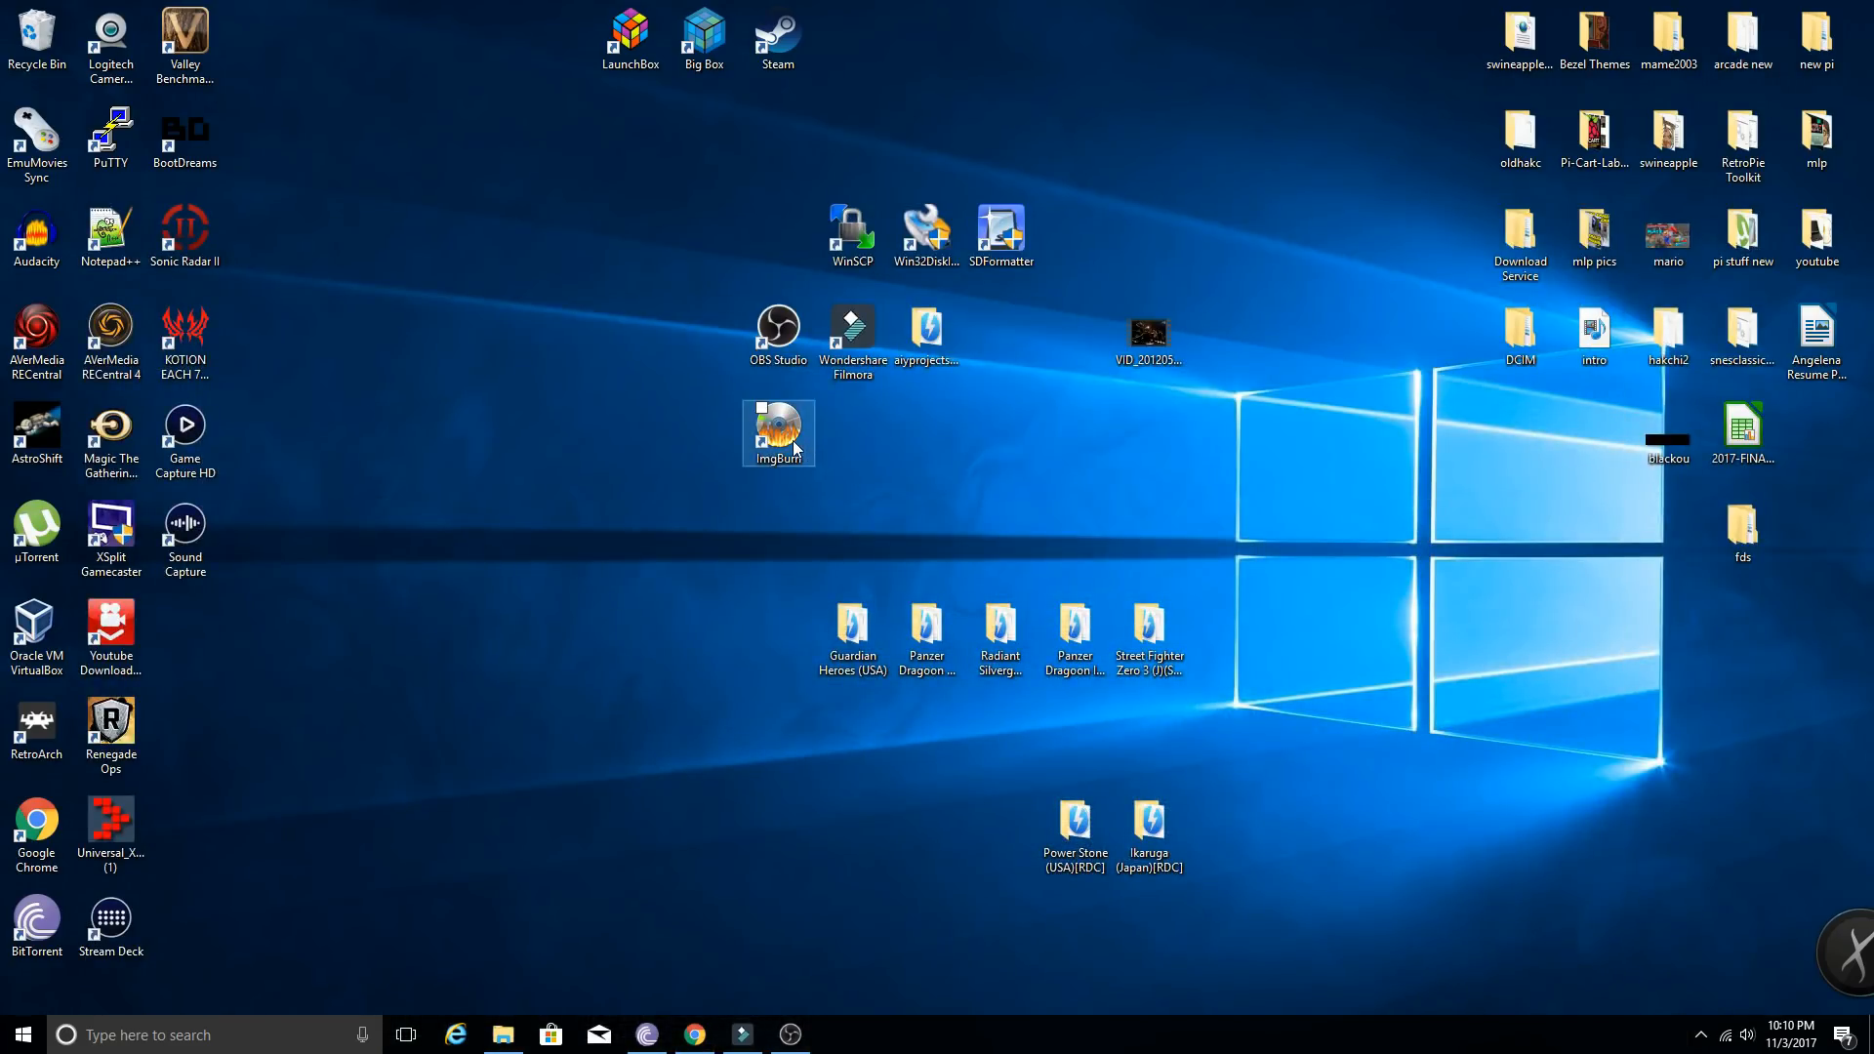
left_click(830, 465)
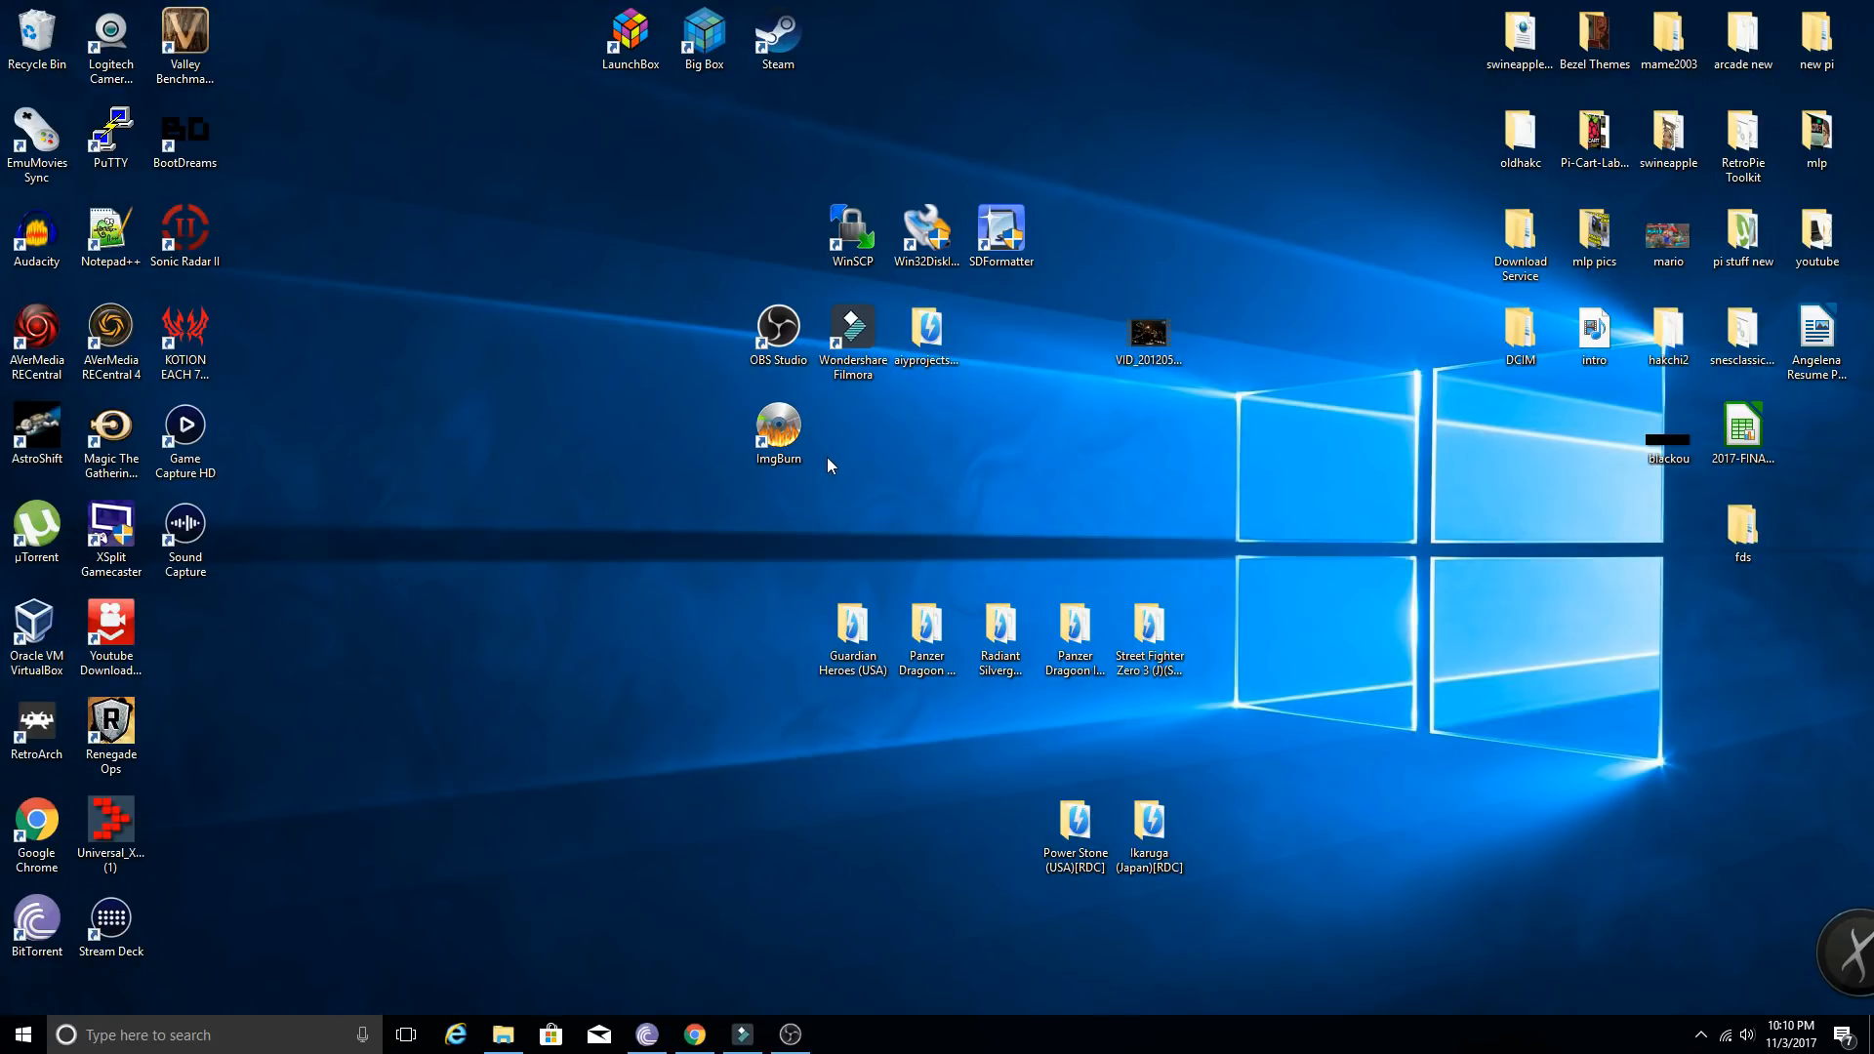
left_click(777, 427)
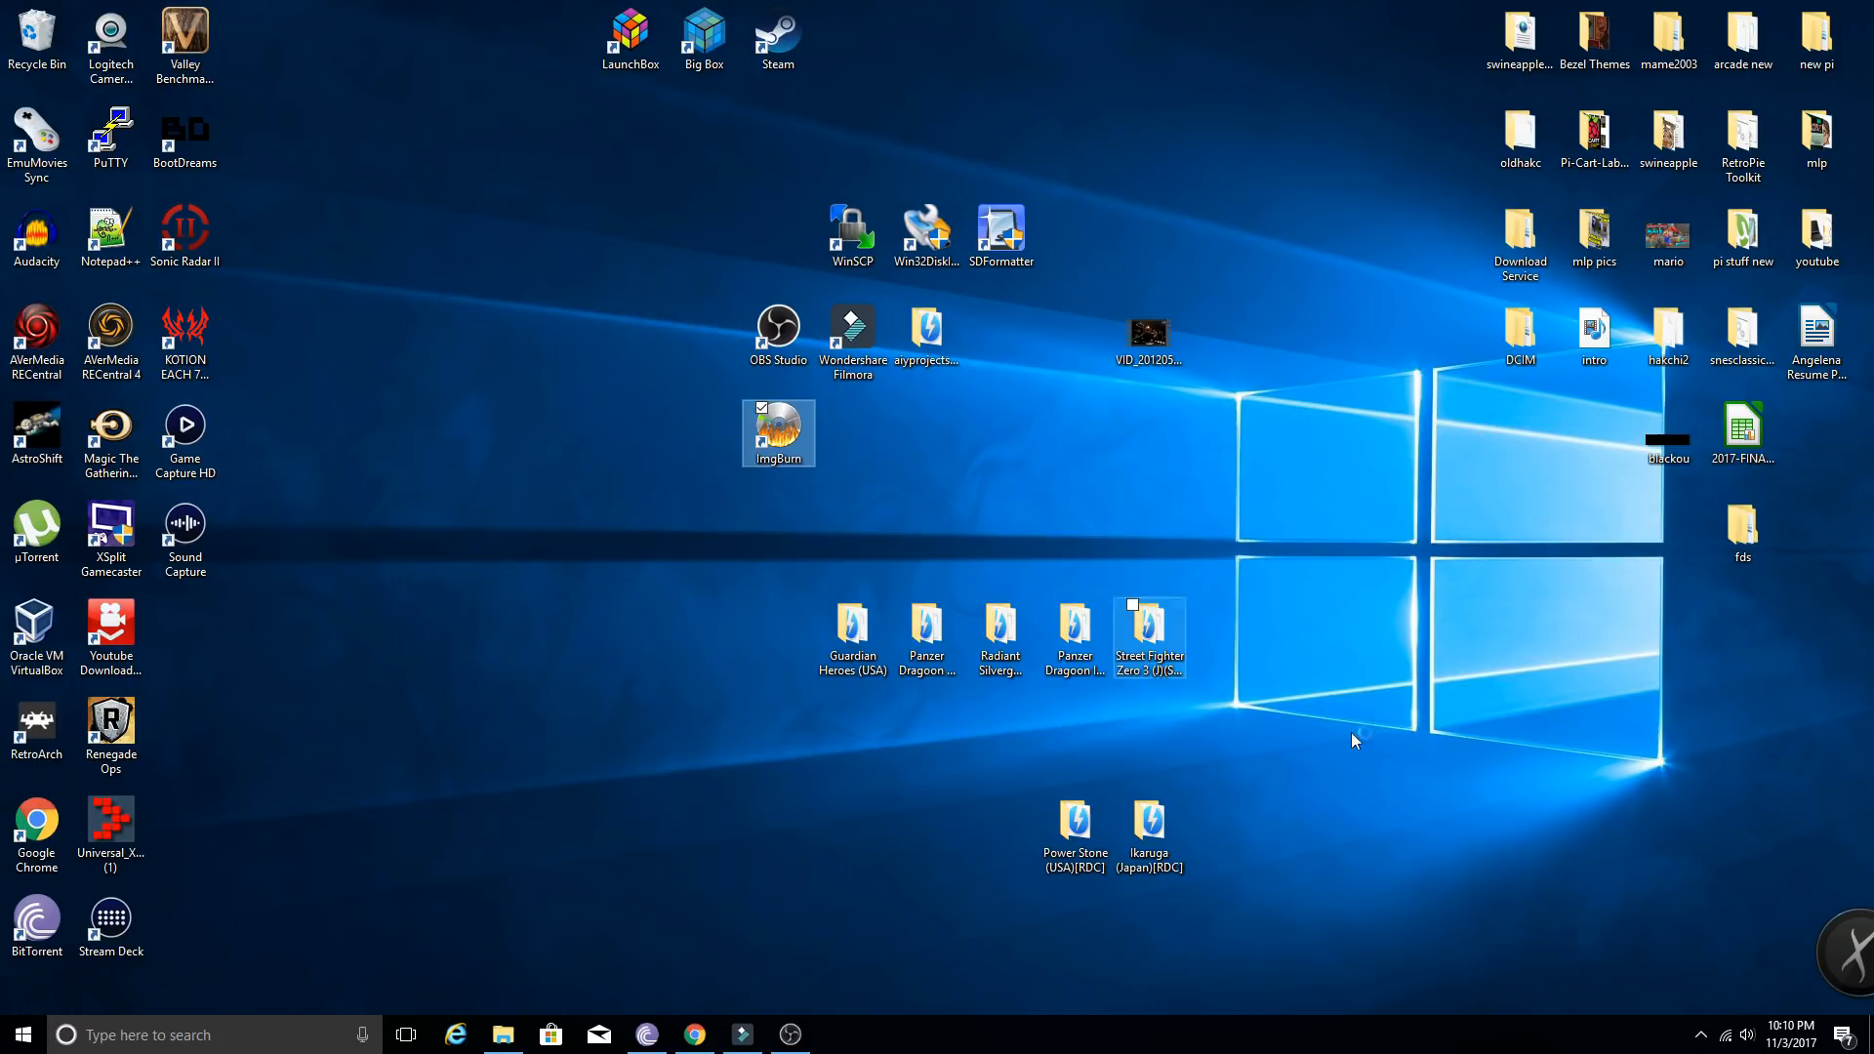
double_click(778, 428)
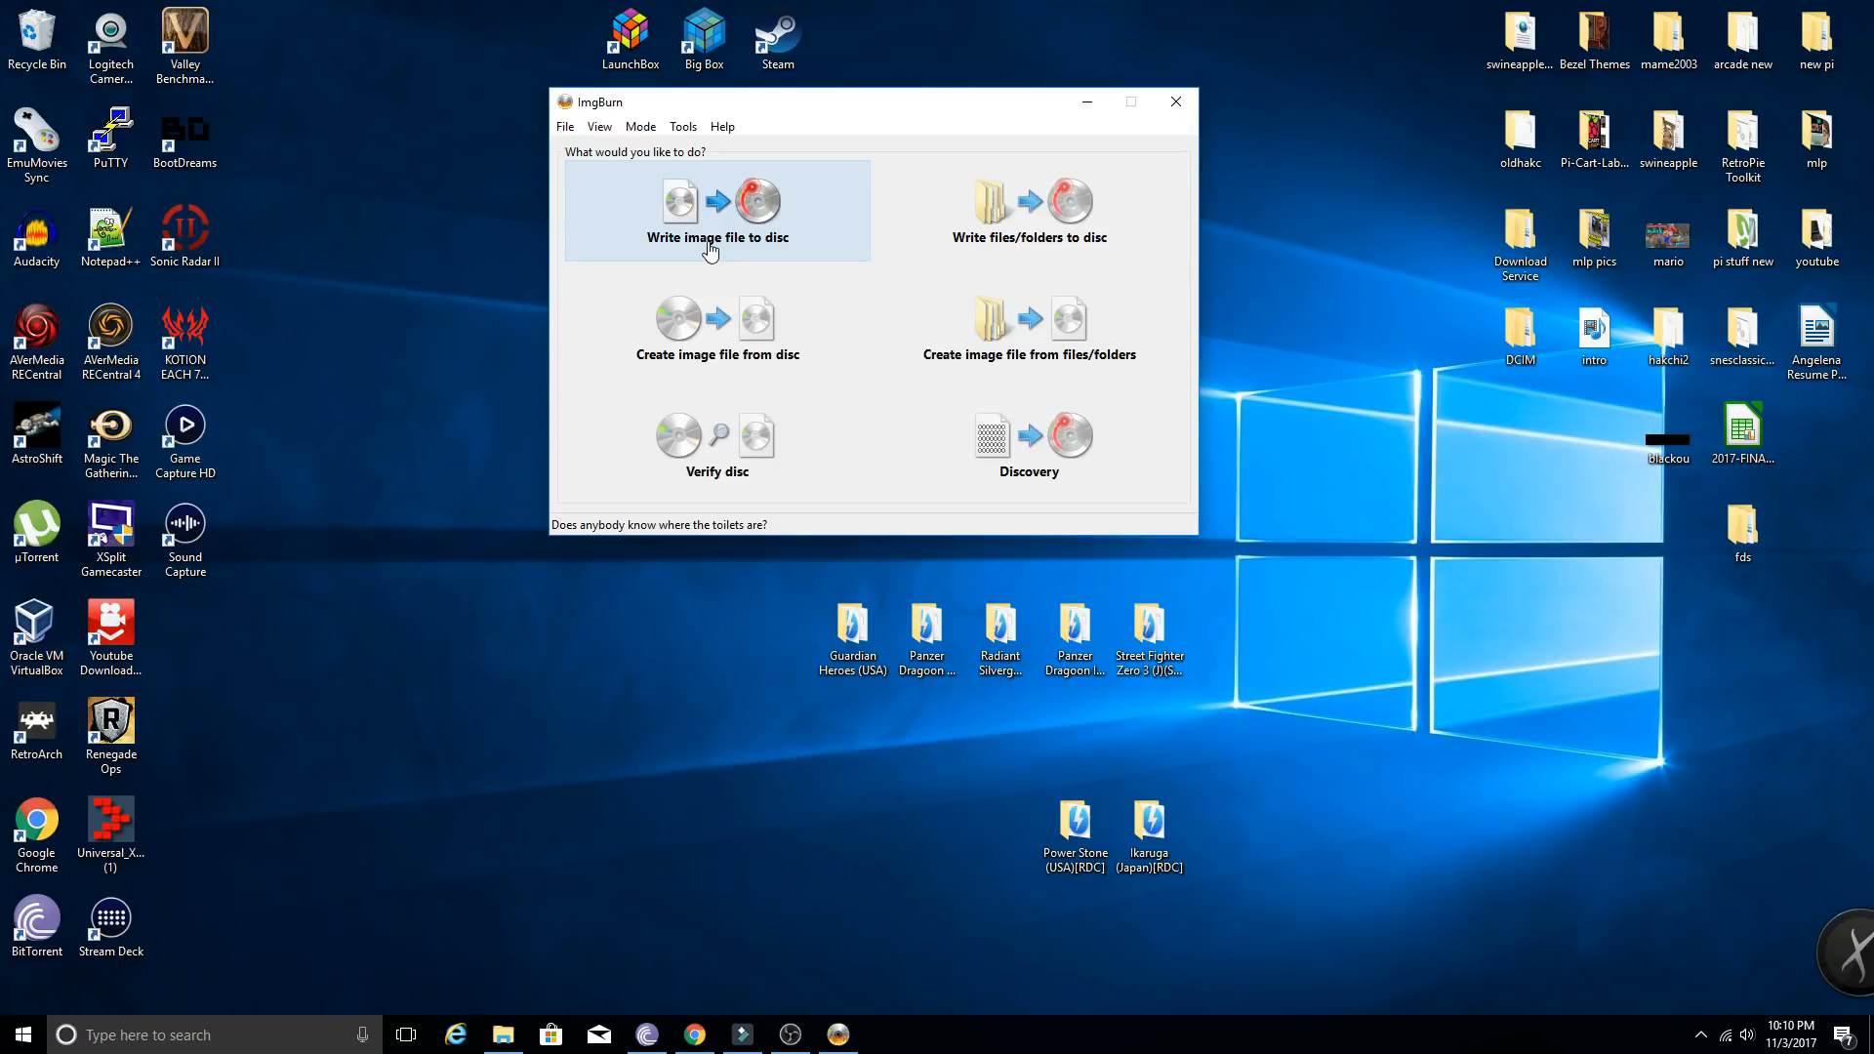
- Choose the 'Write image file to disc' mode for the blank CD-R
left_click(717, 205)
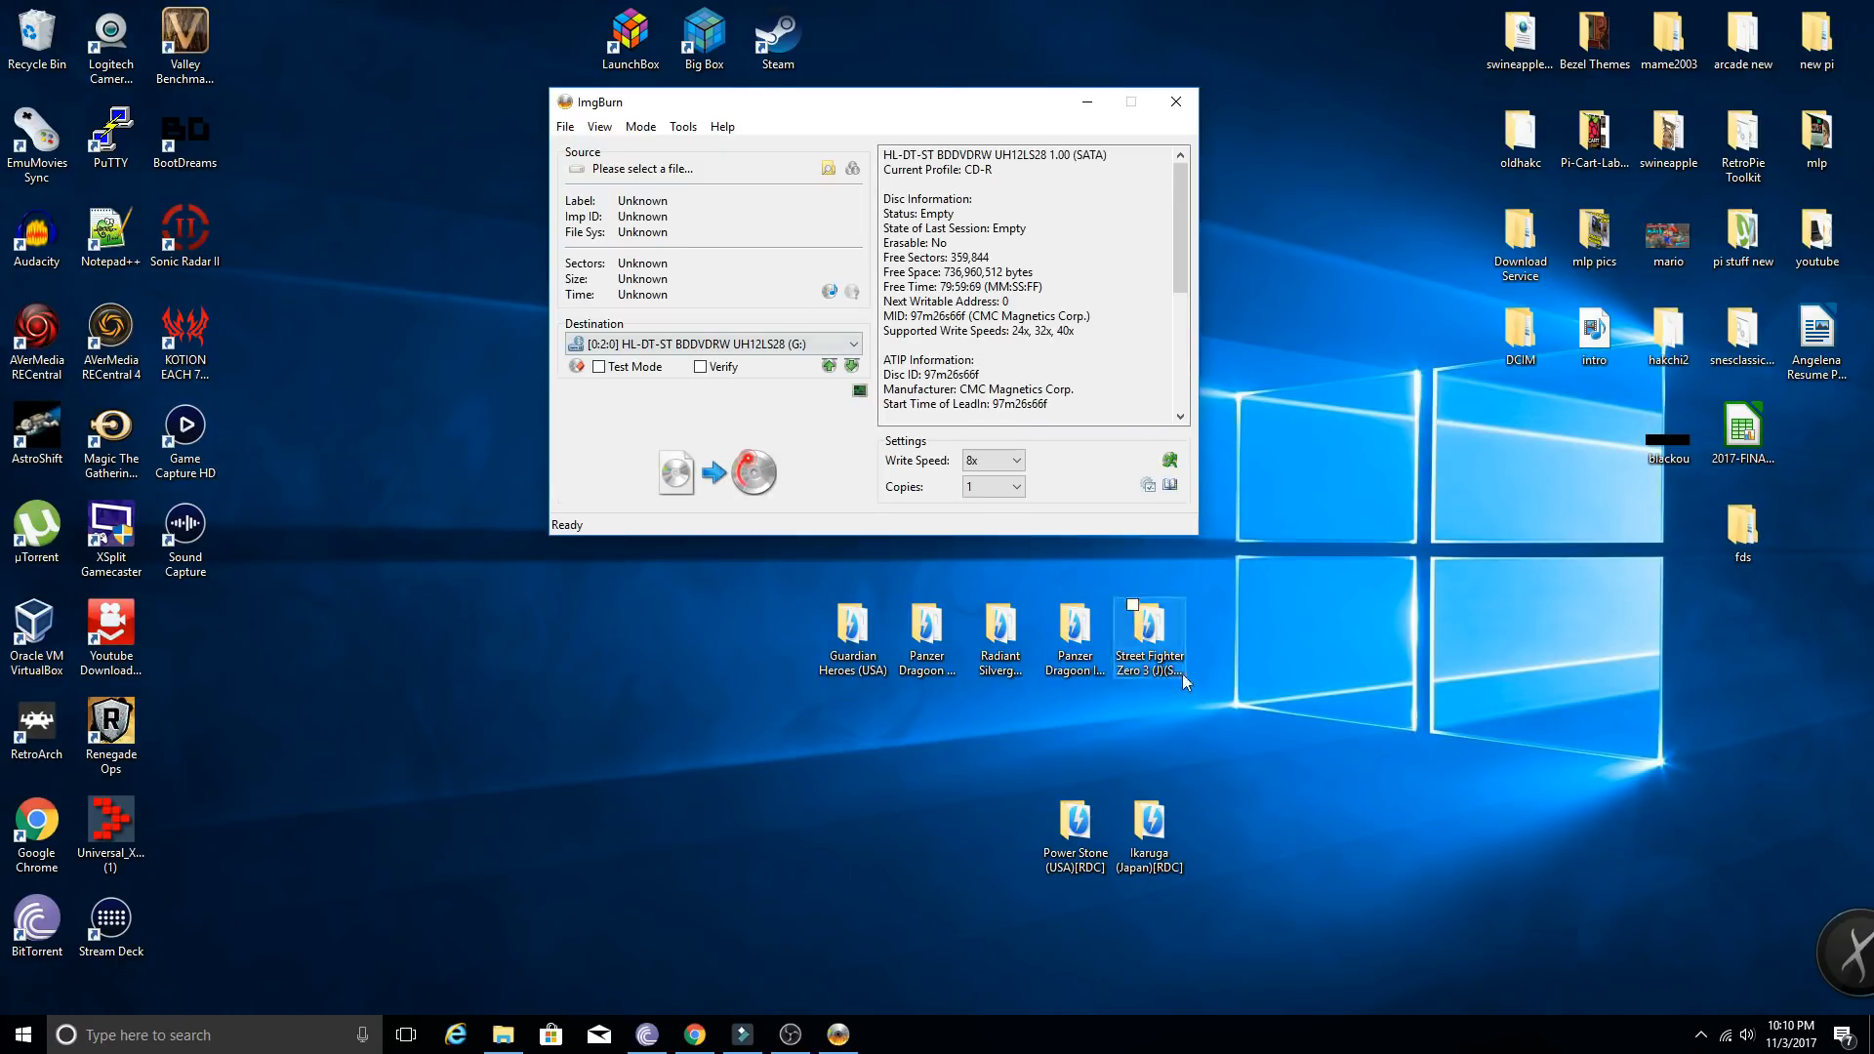
left_click(1747, 1031)
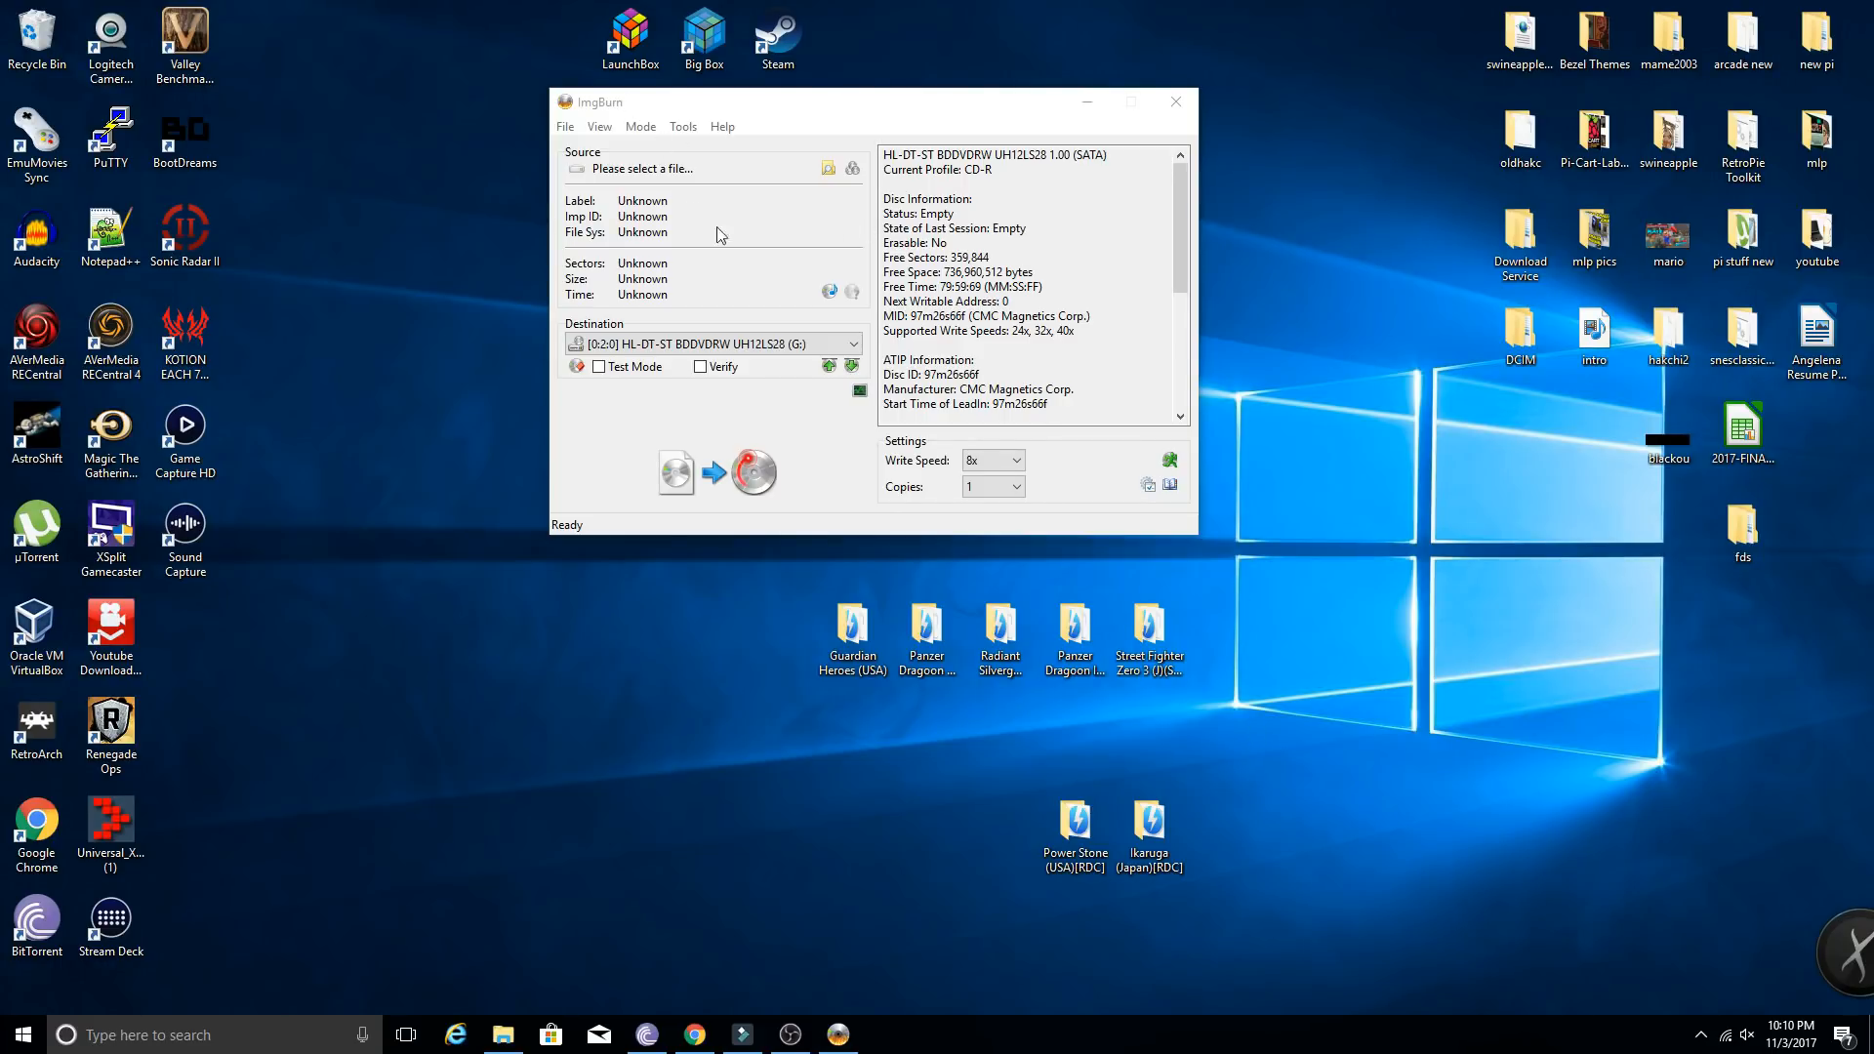
mouse_move(750, 211)
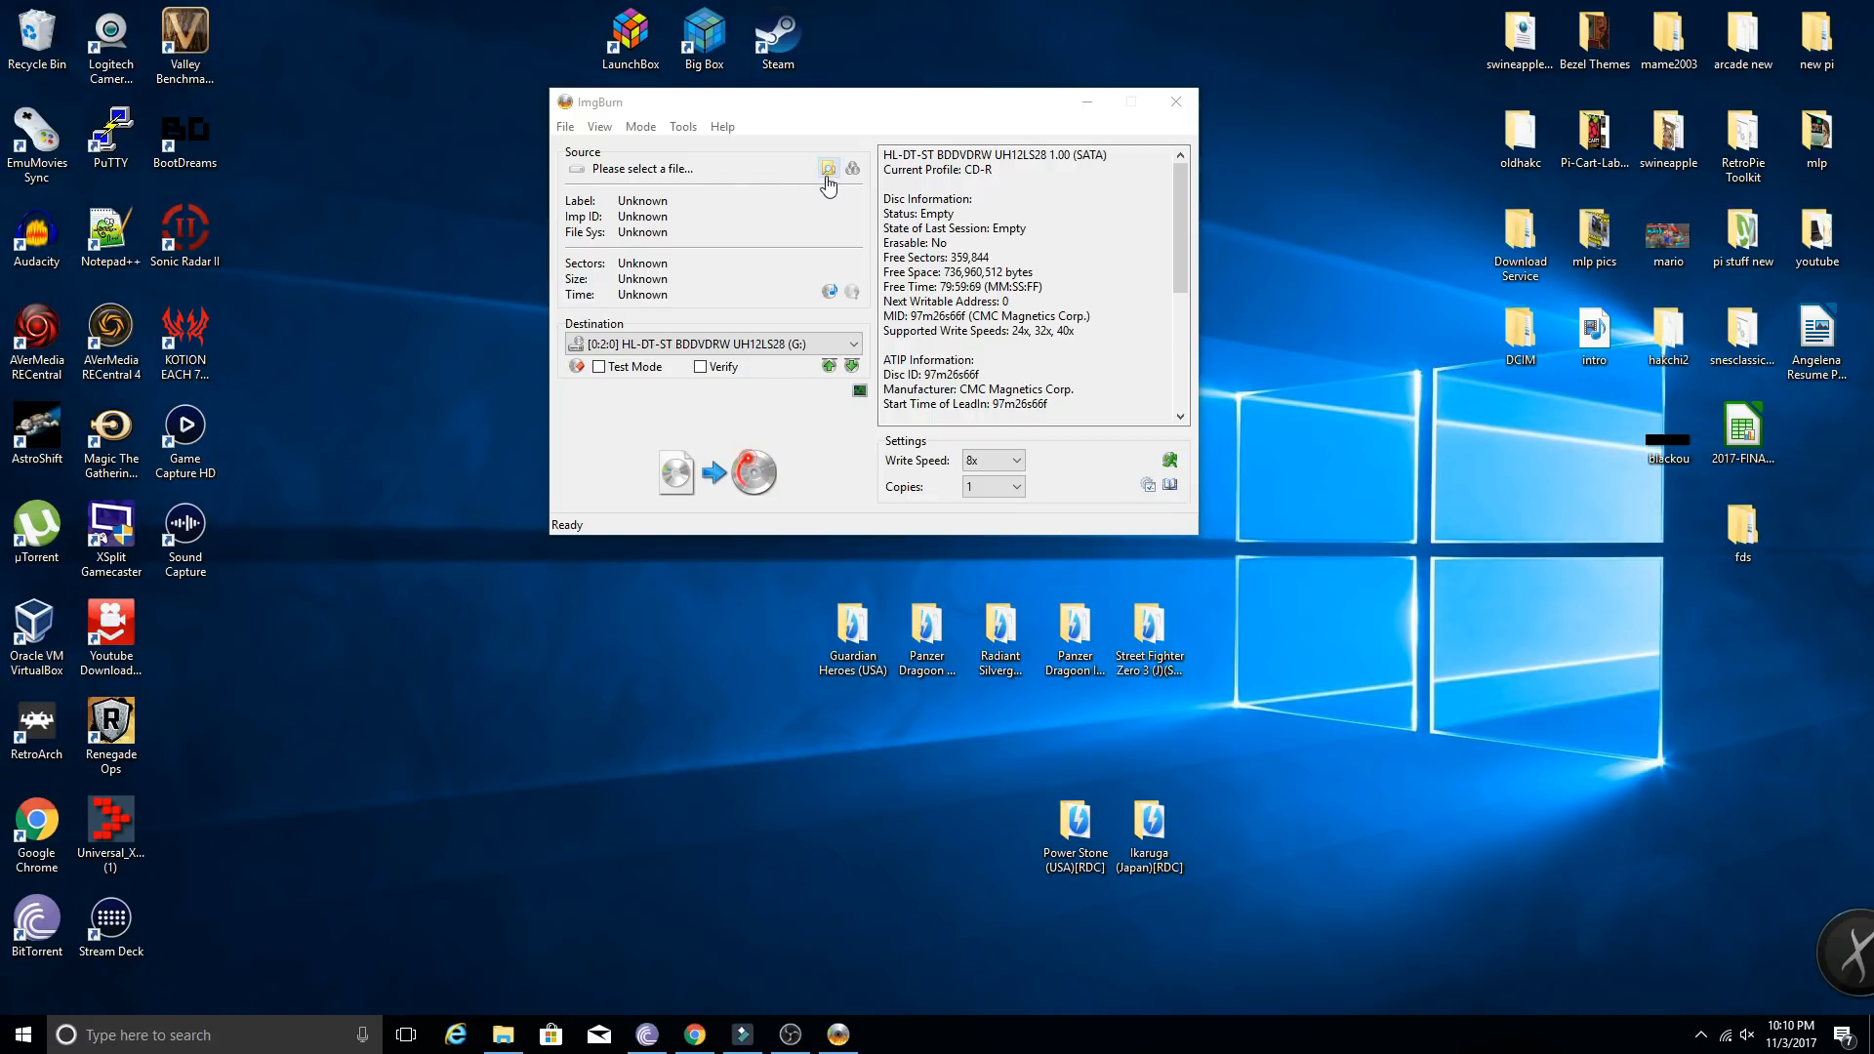
mouse_move(740, 691)
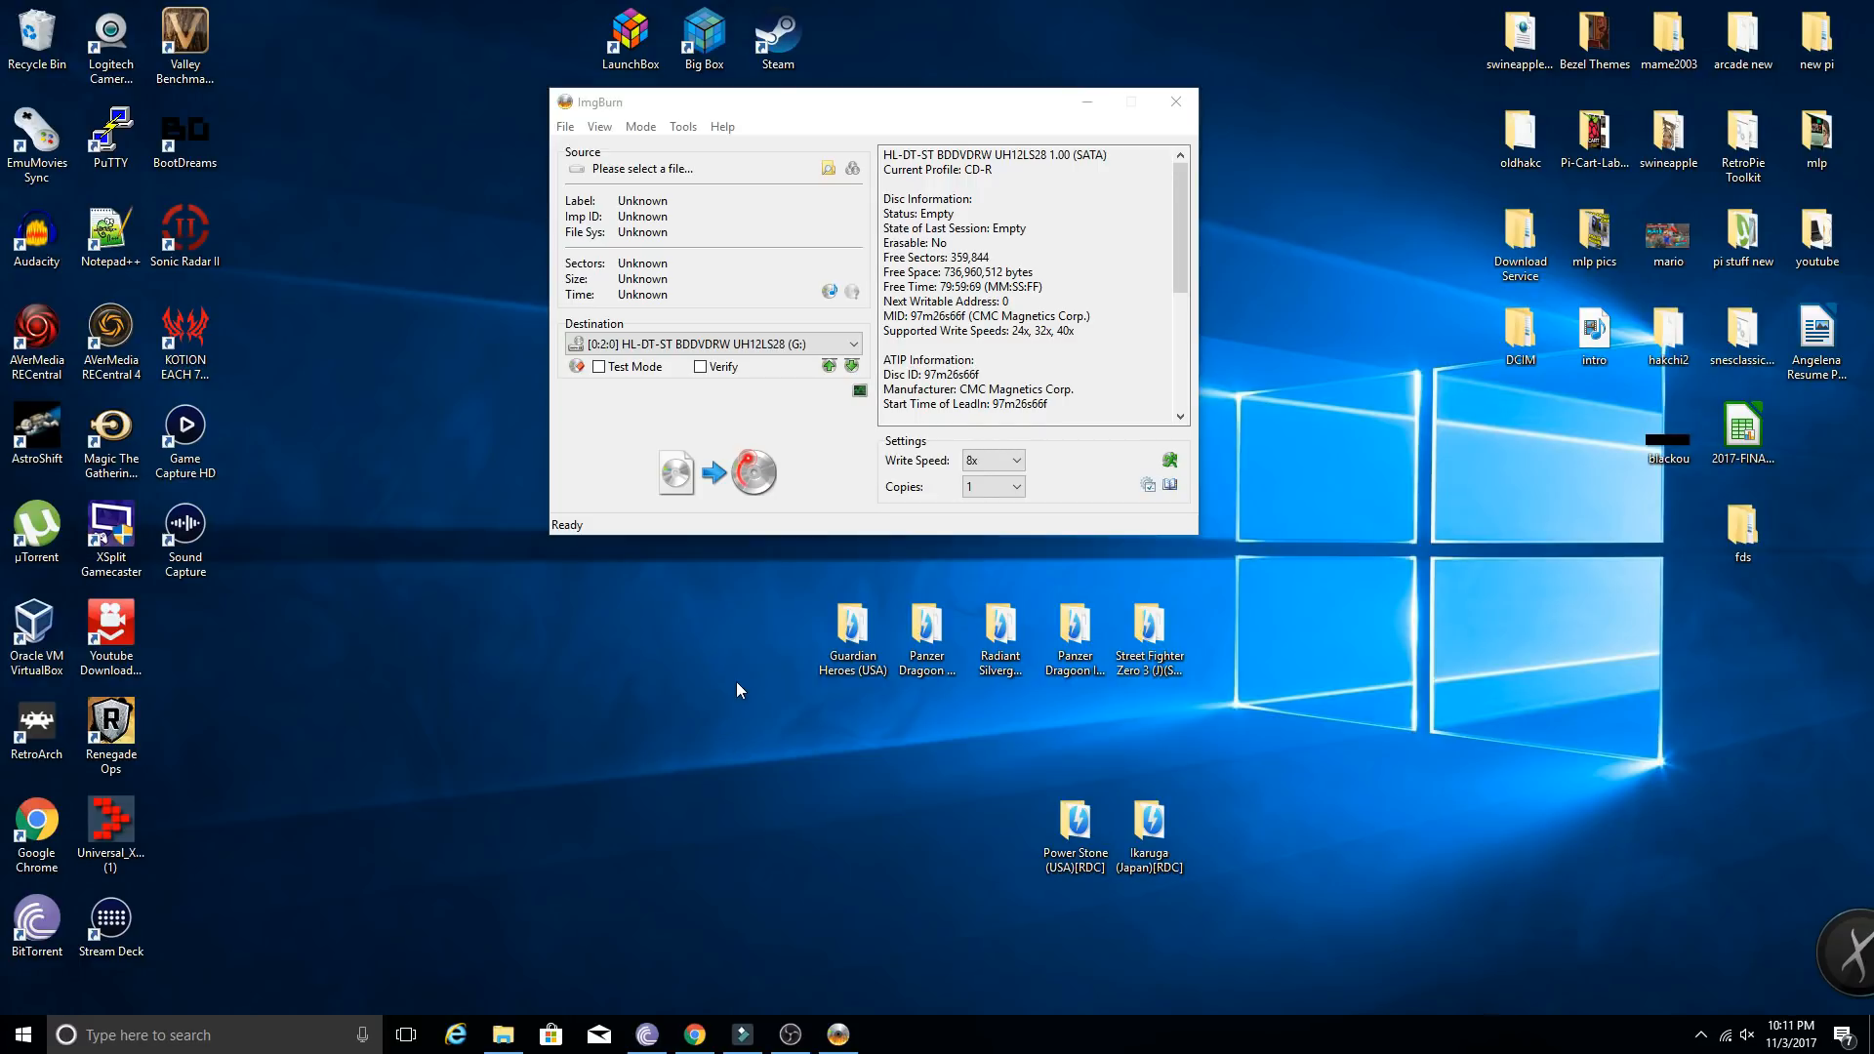
left_click(851, 632)
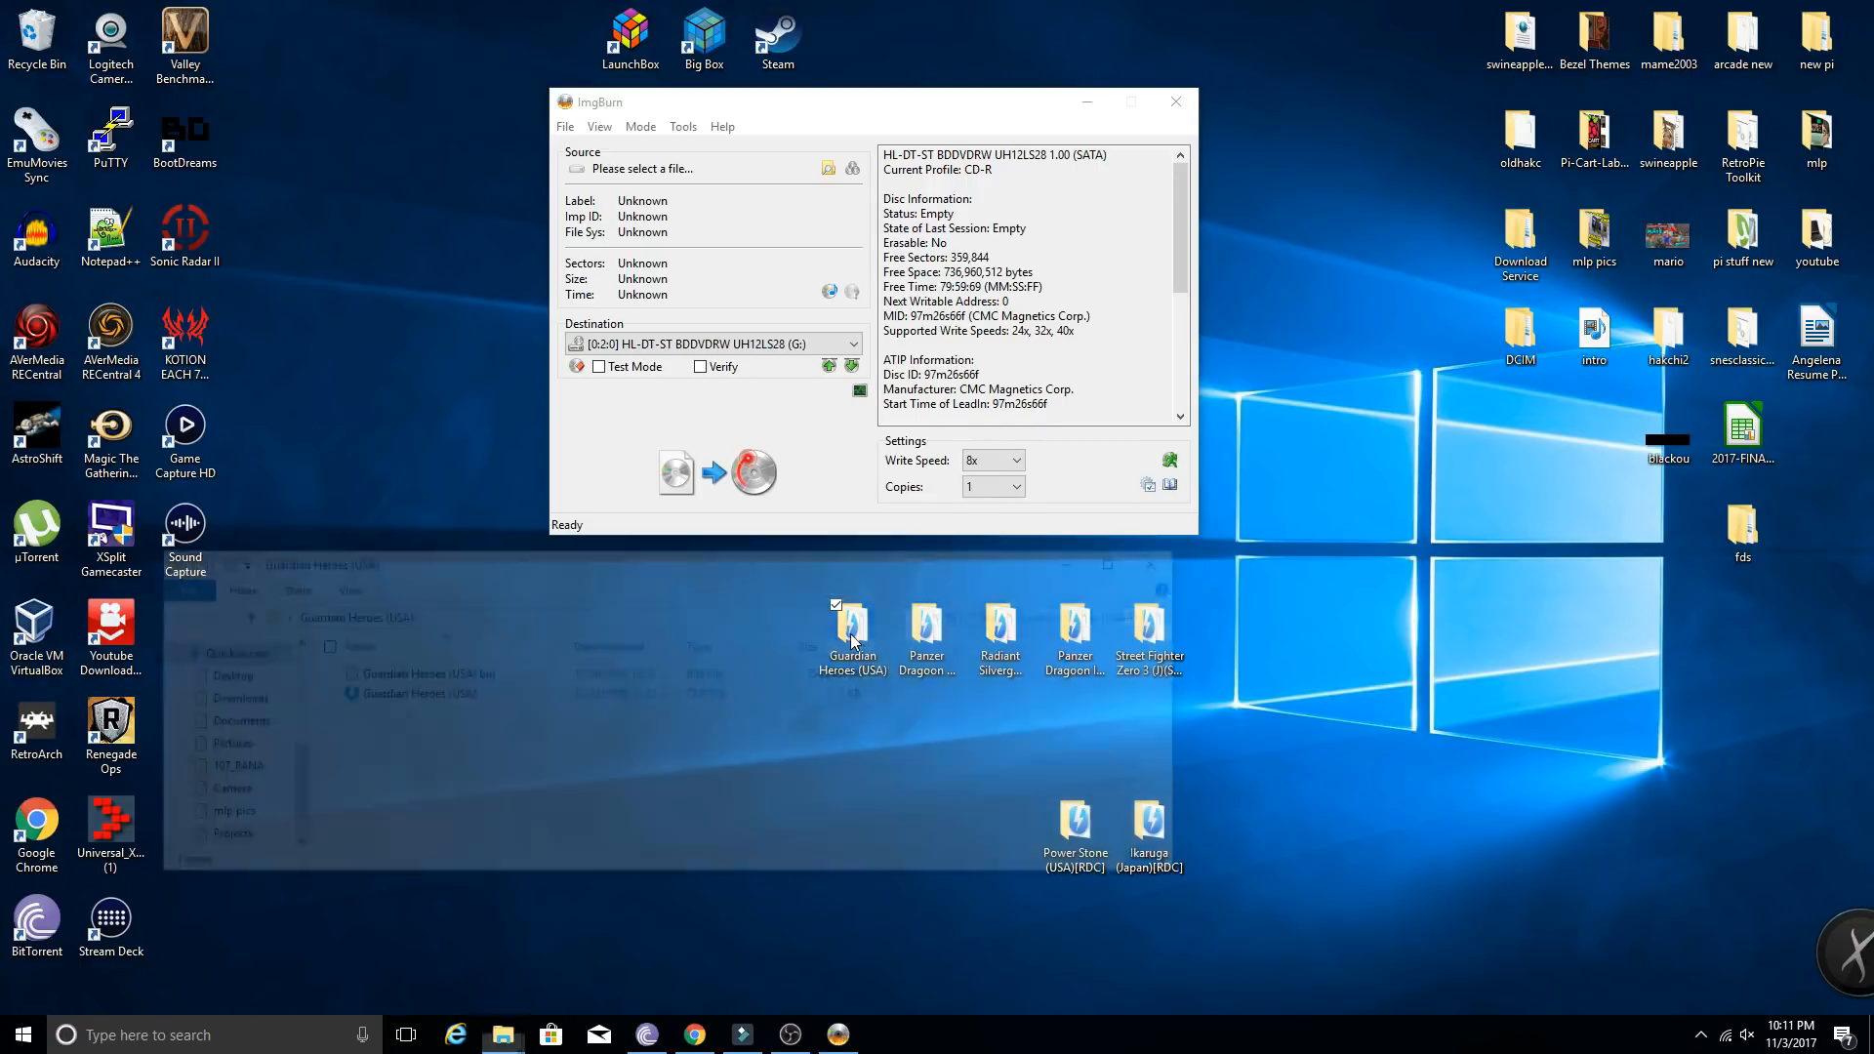
double_click(851, 633)
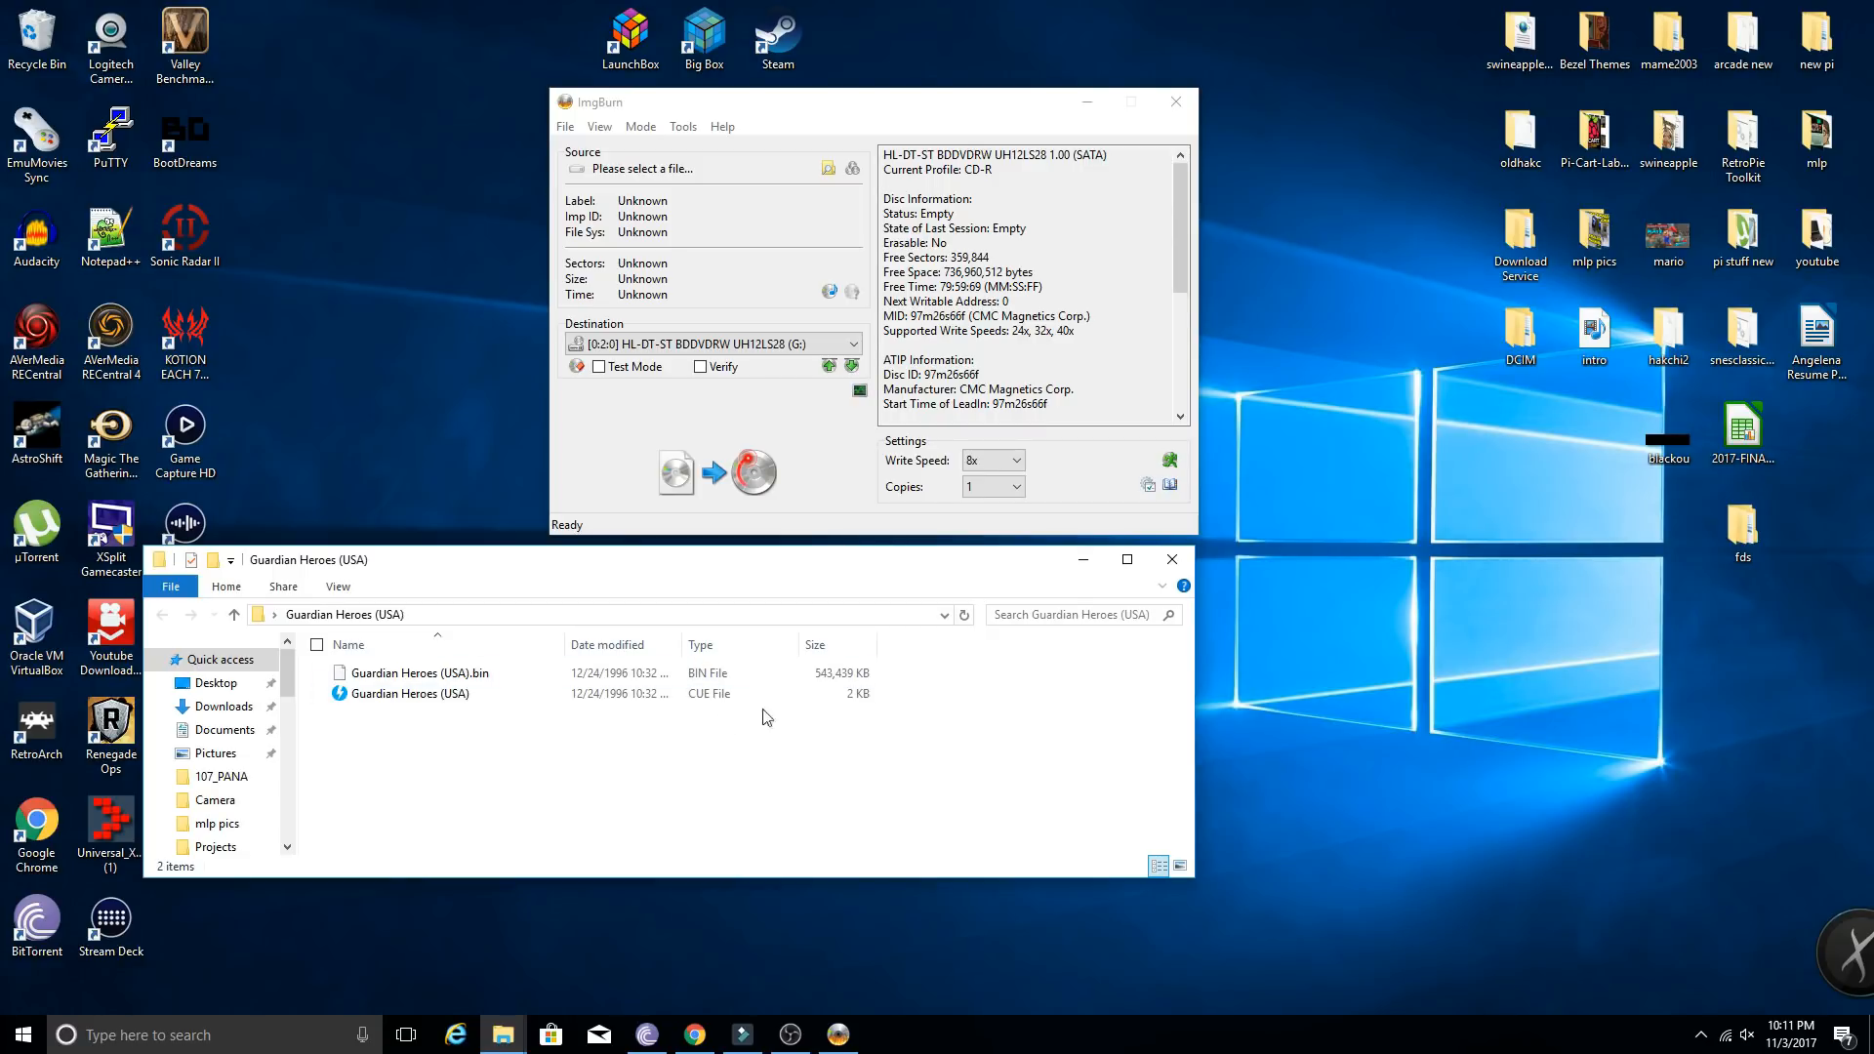
mouse_move(1113, 617)
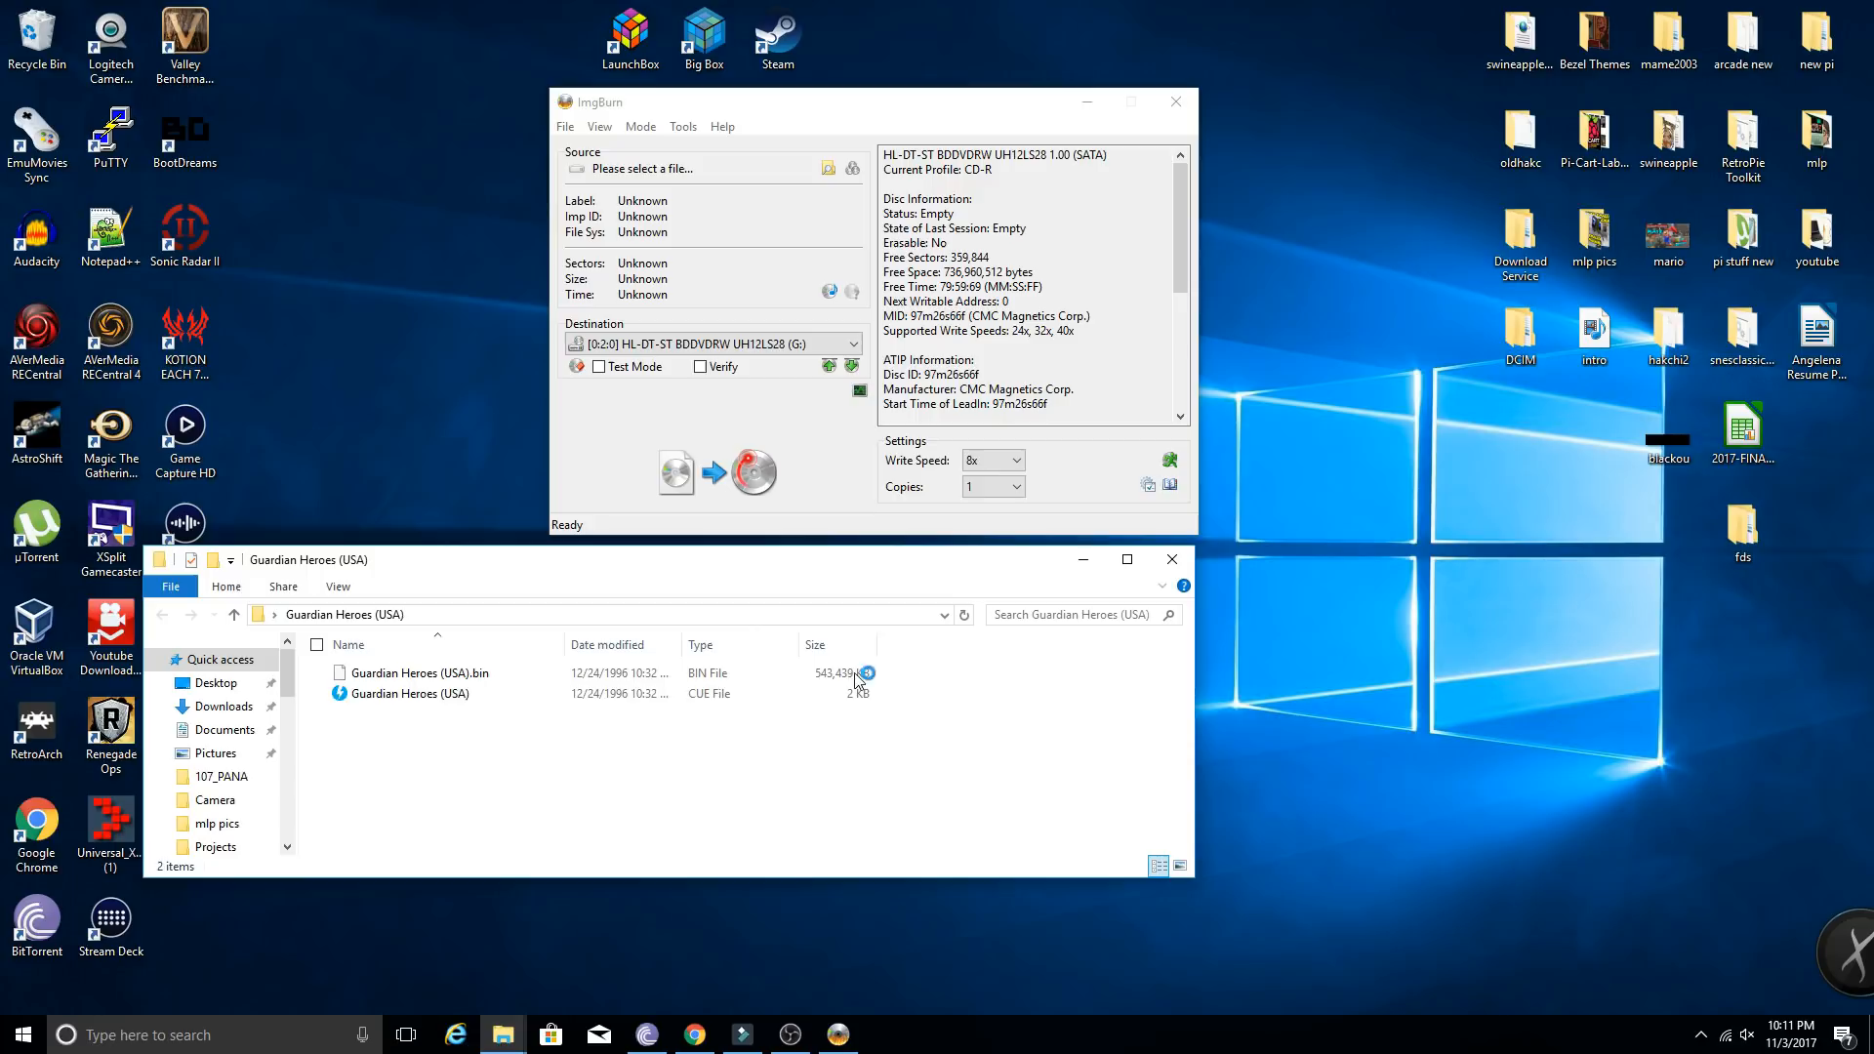
mouse_move(1226, 605)
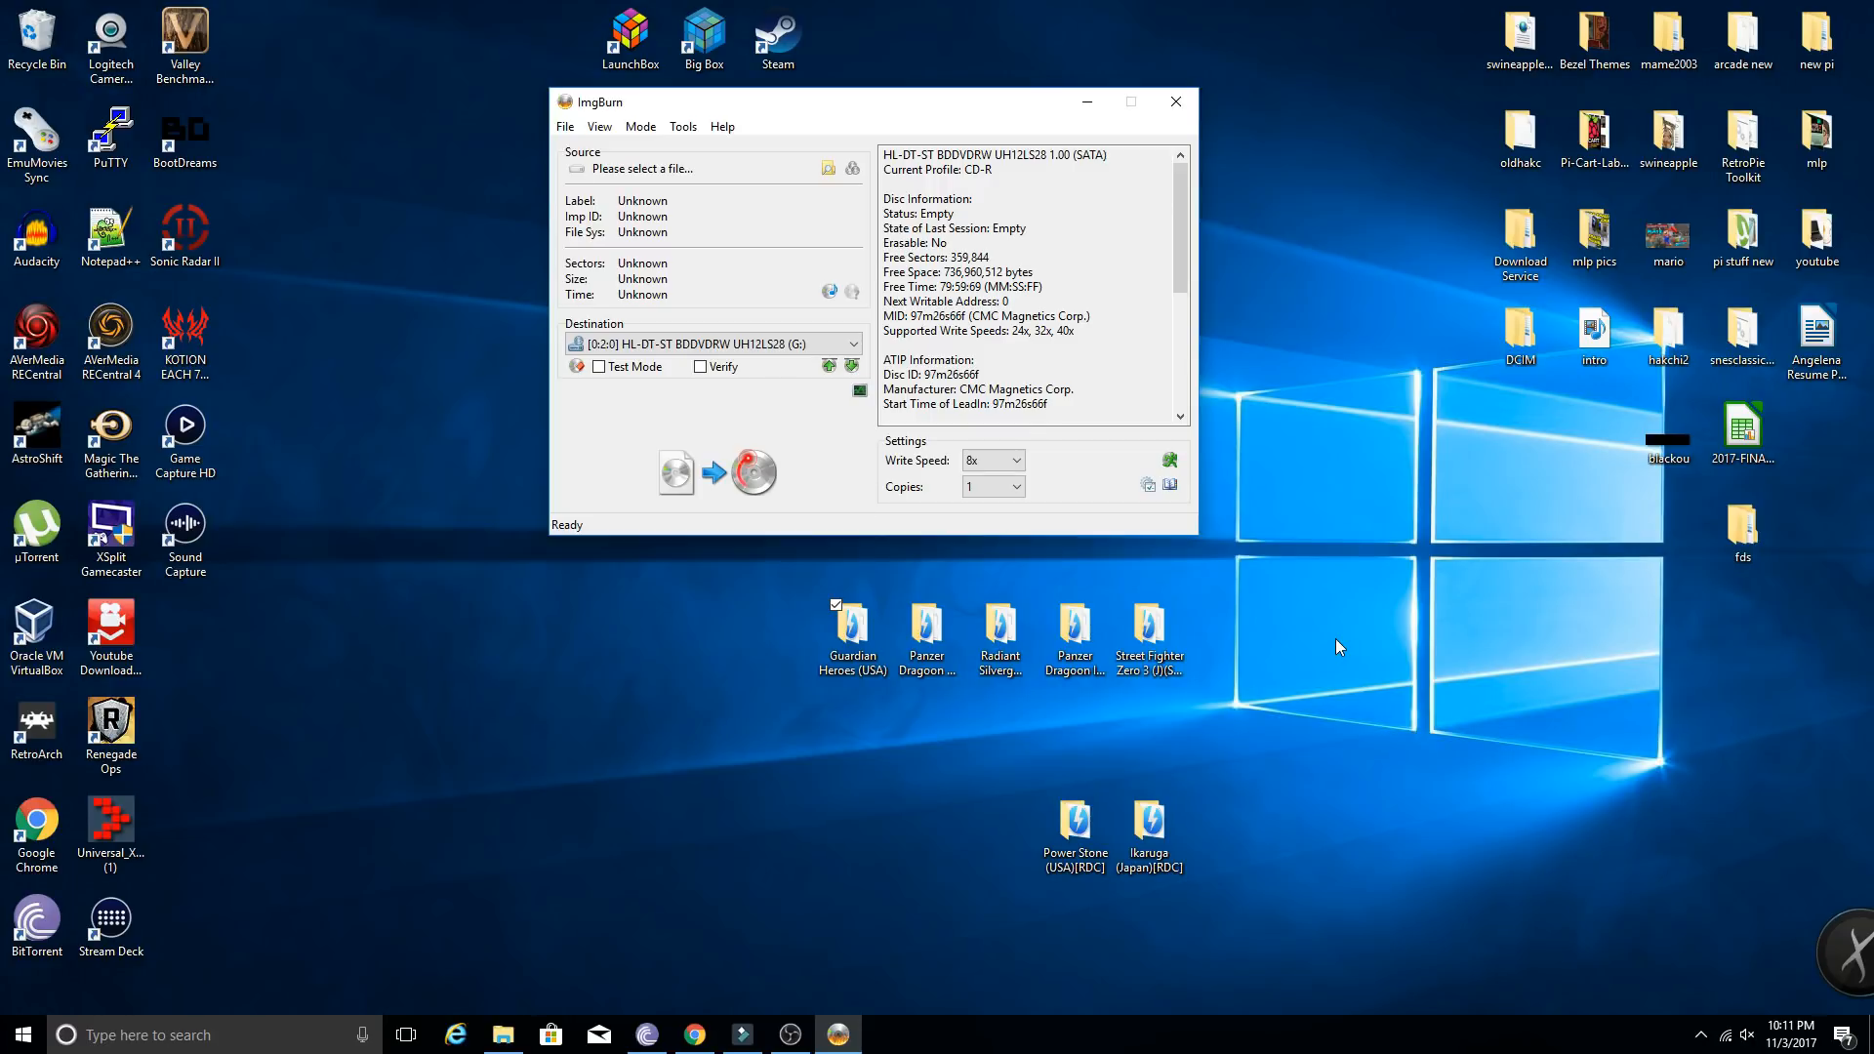
mouse_move(1334, 639)
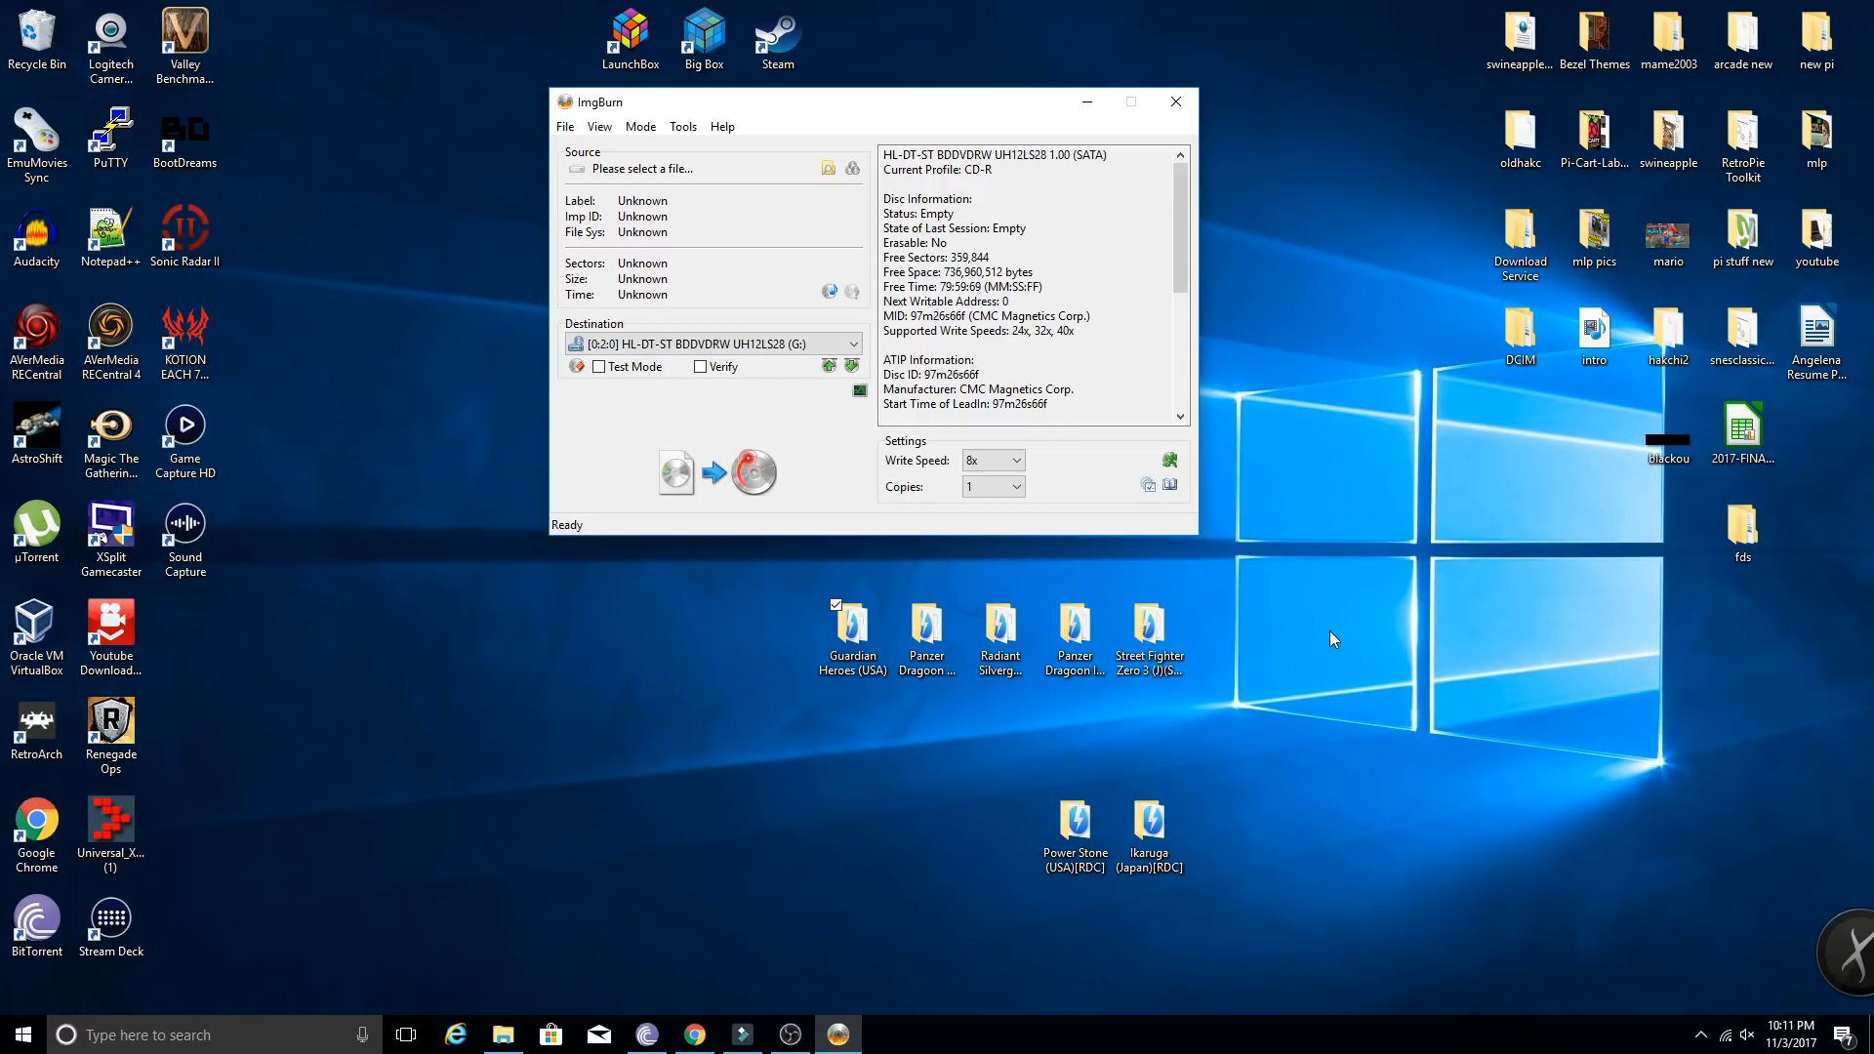
mouse_move(1332, 633)
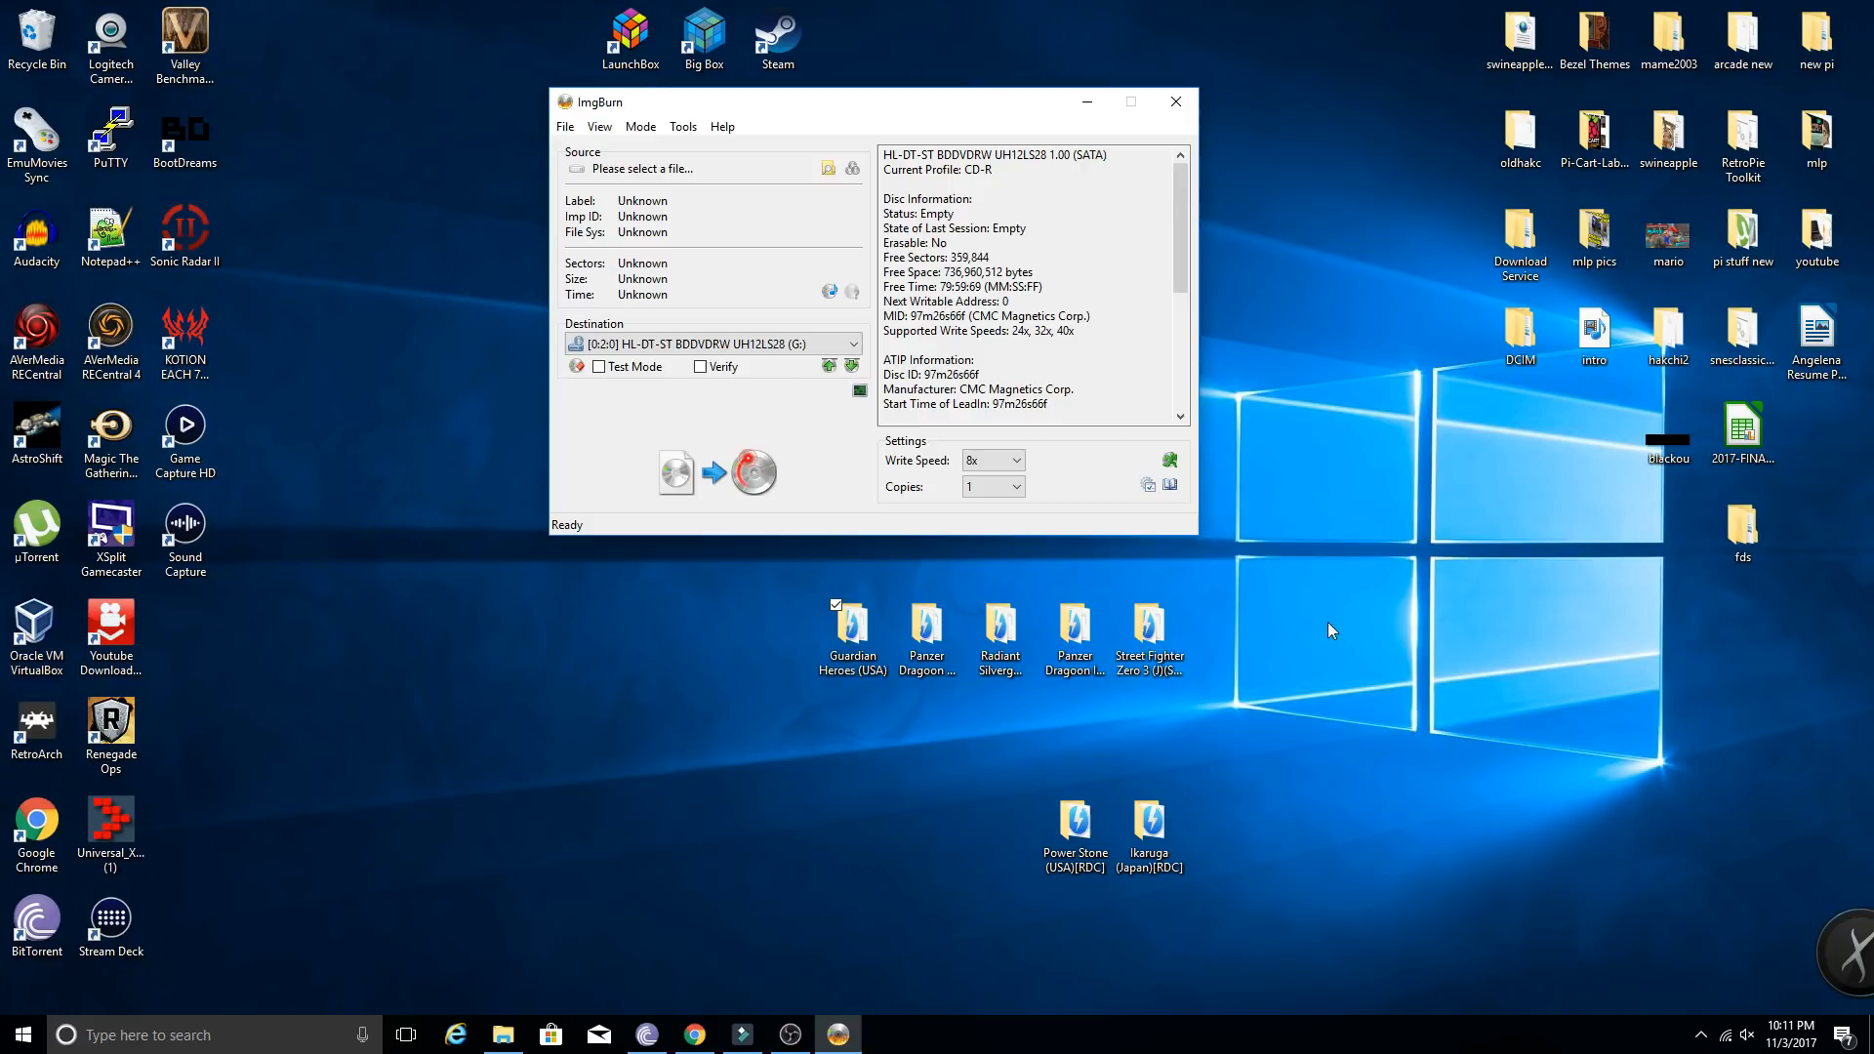
mouse_move(820, 297)
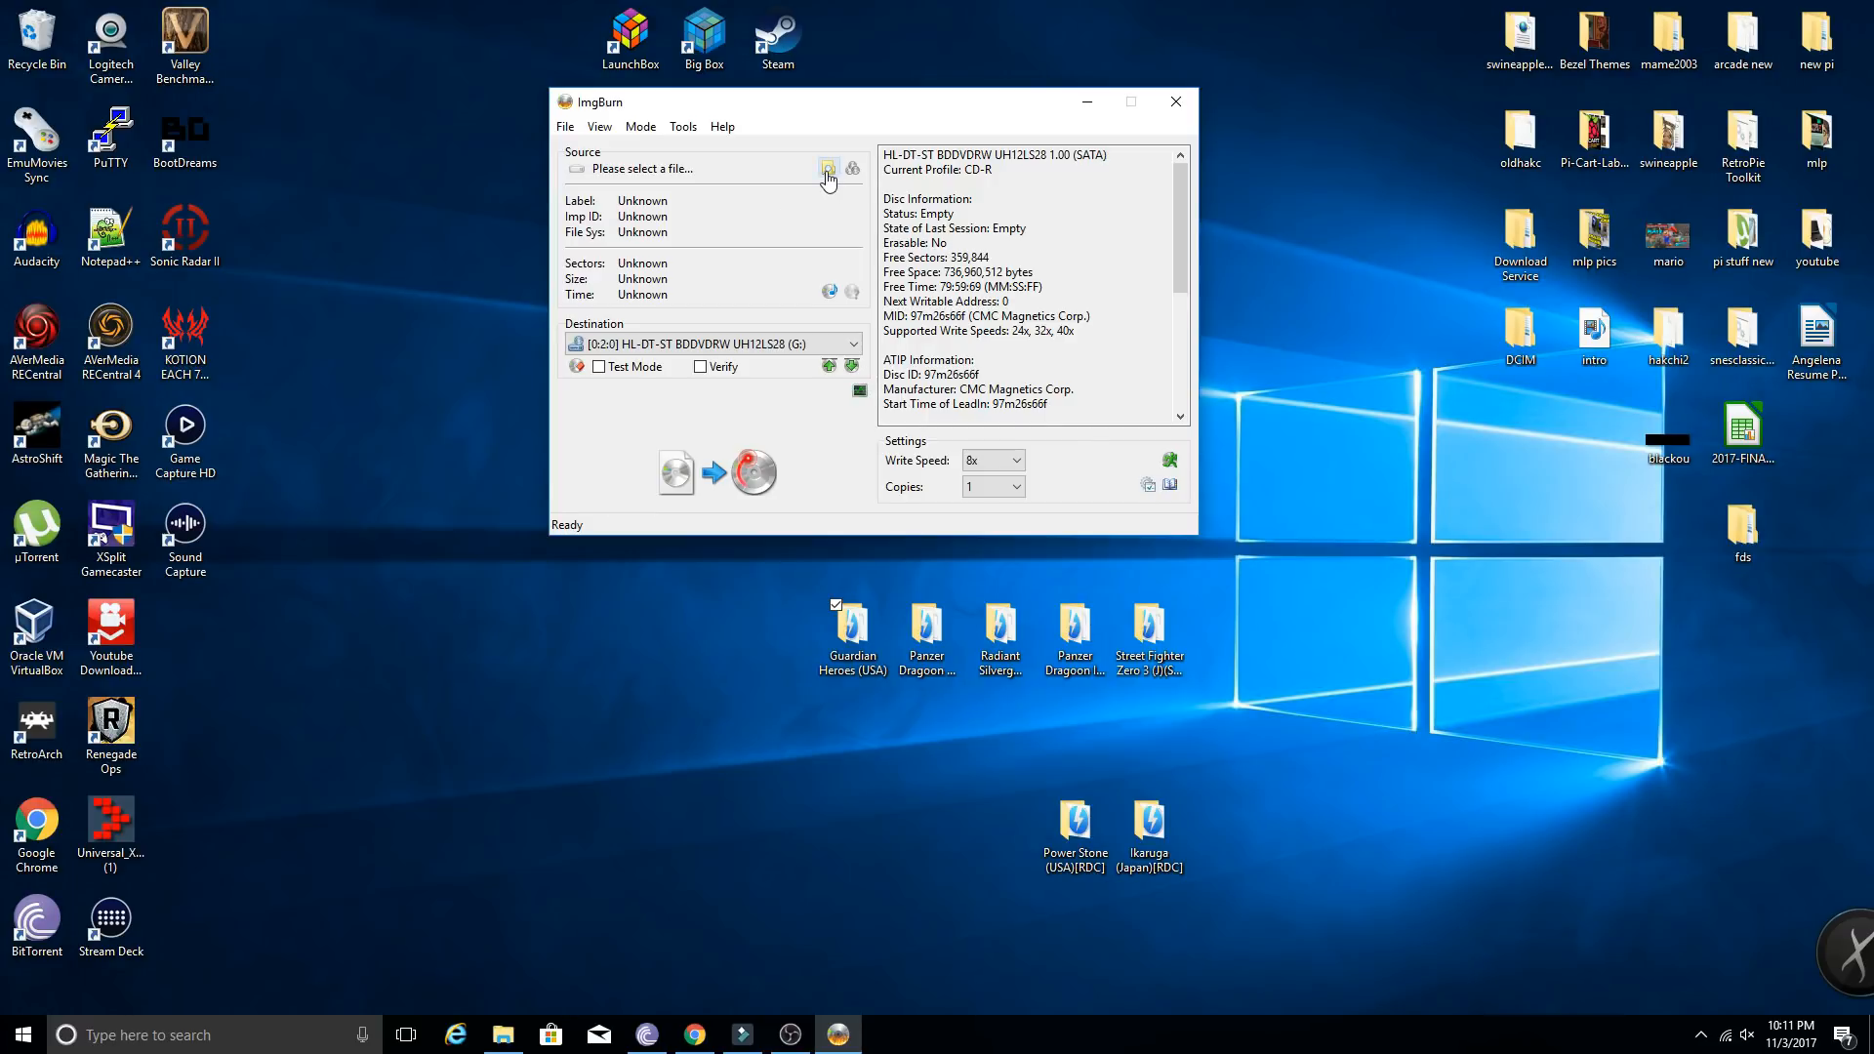
- Browse to the Guardian Heroes (USA) folder on the Desktop and select its .cue file
left_click(828, 168)
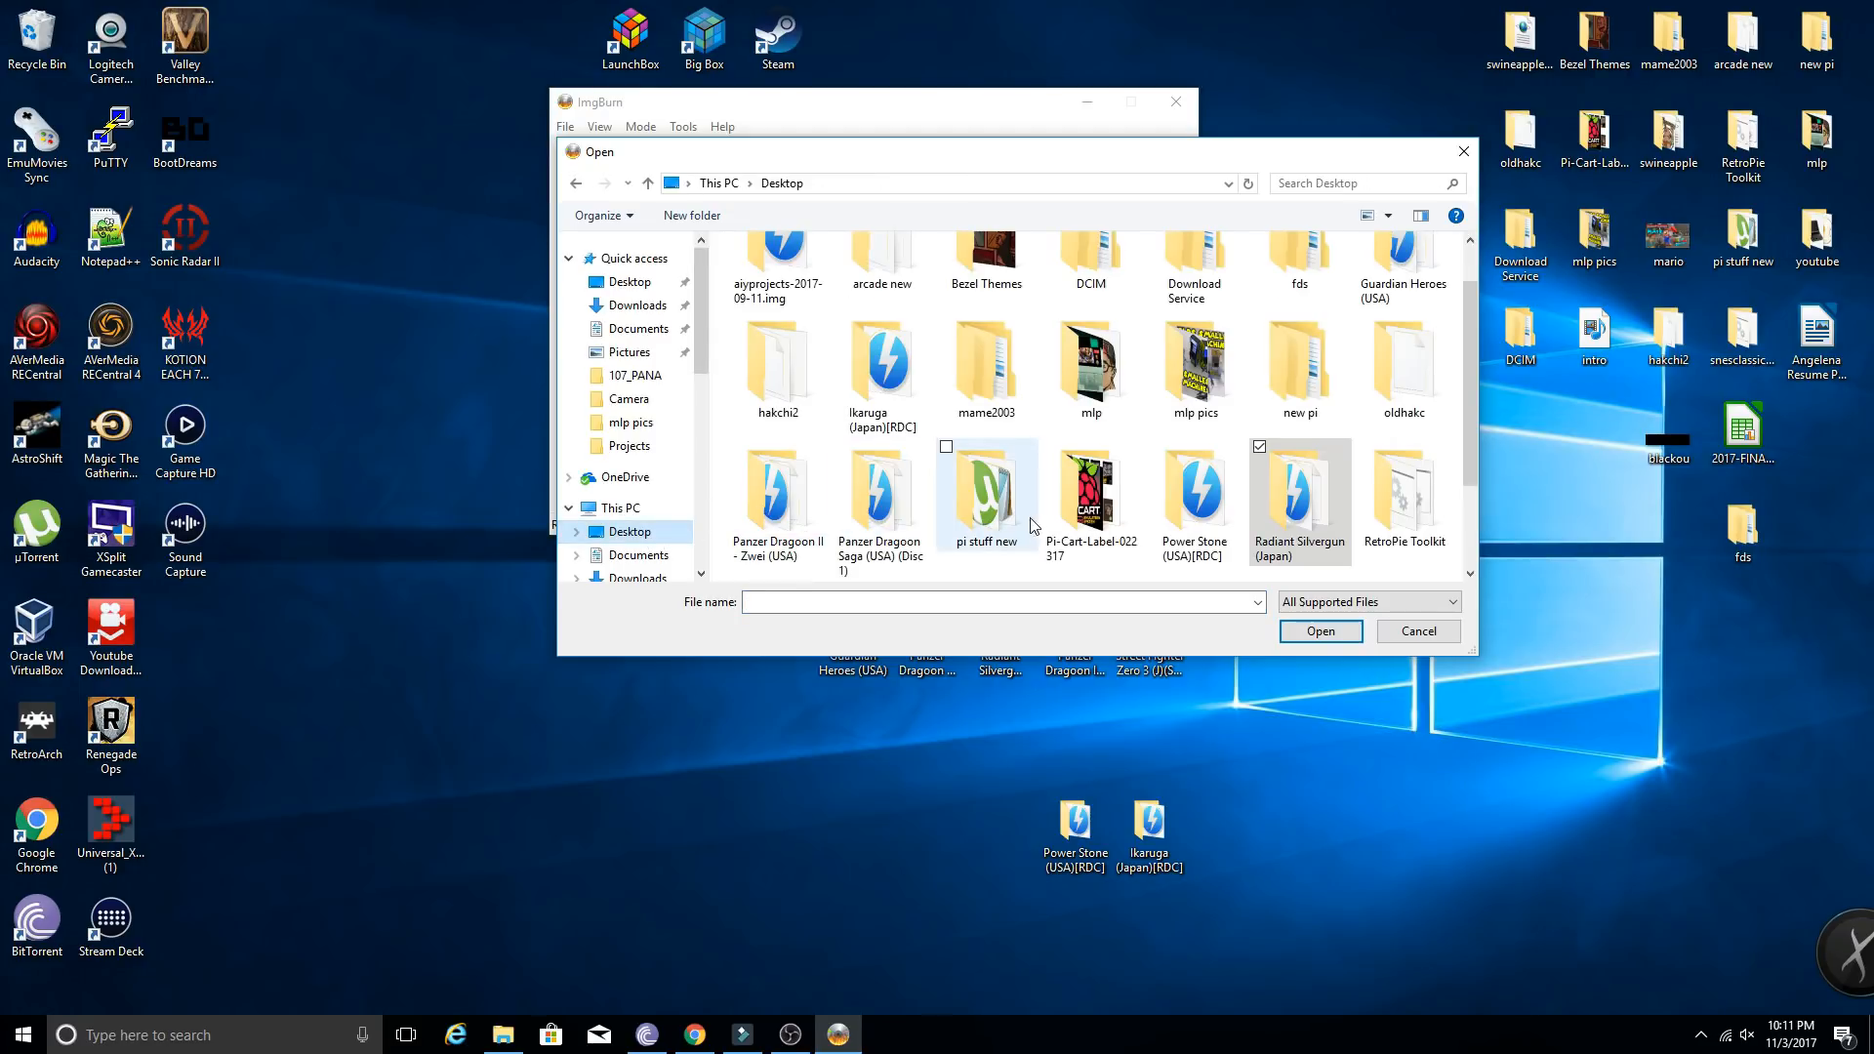
mouse_move(1115, 446)
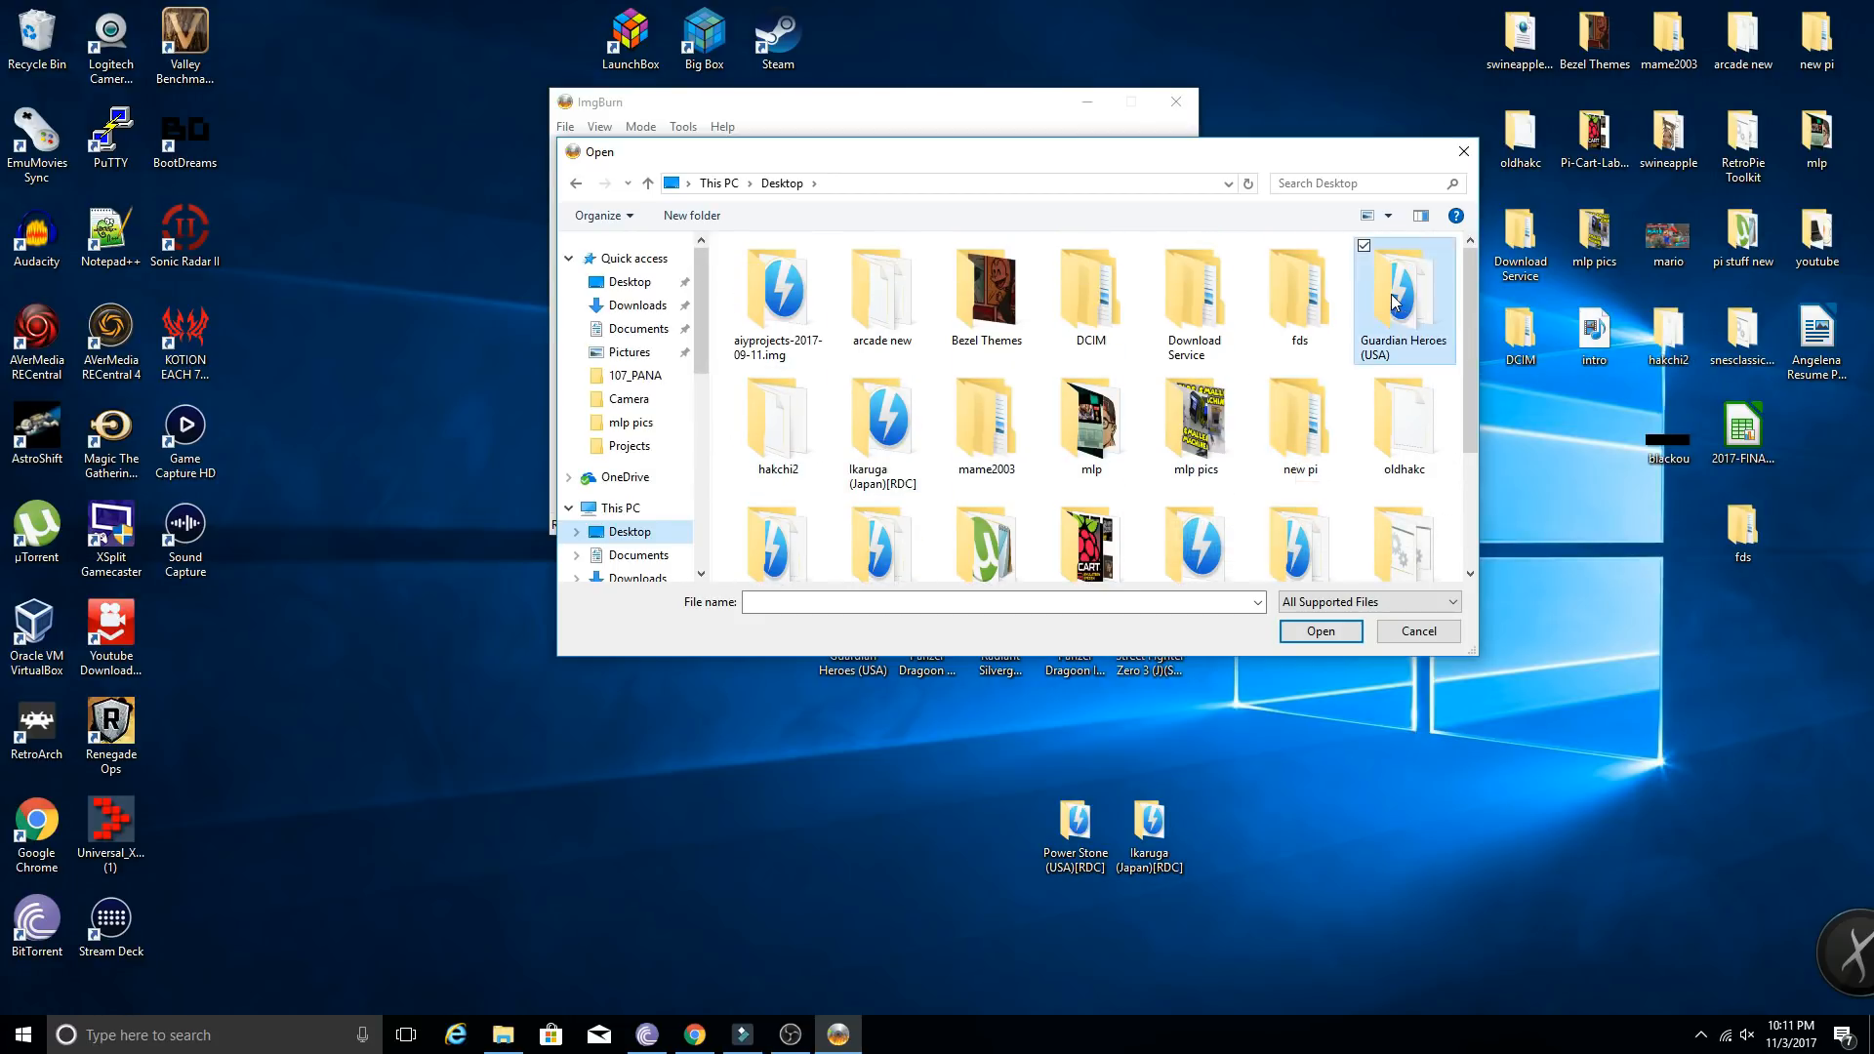
double_click(1402, 289)
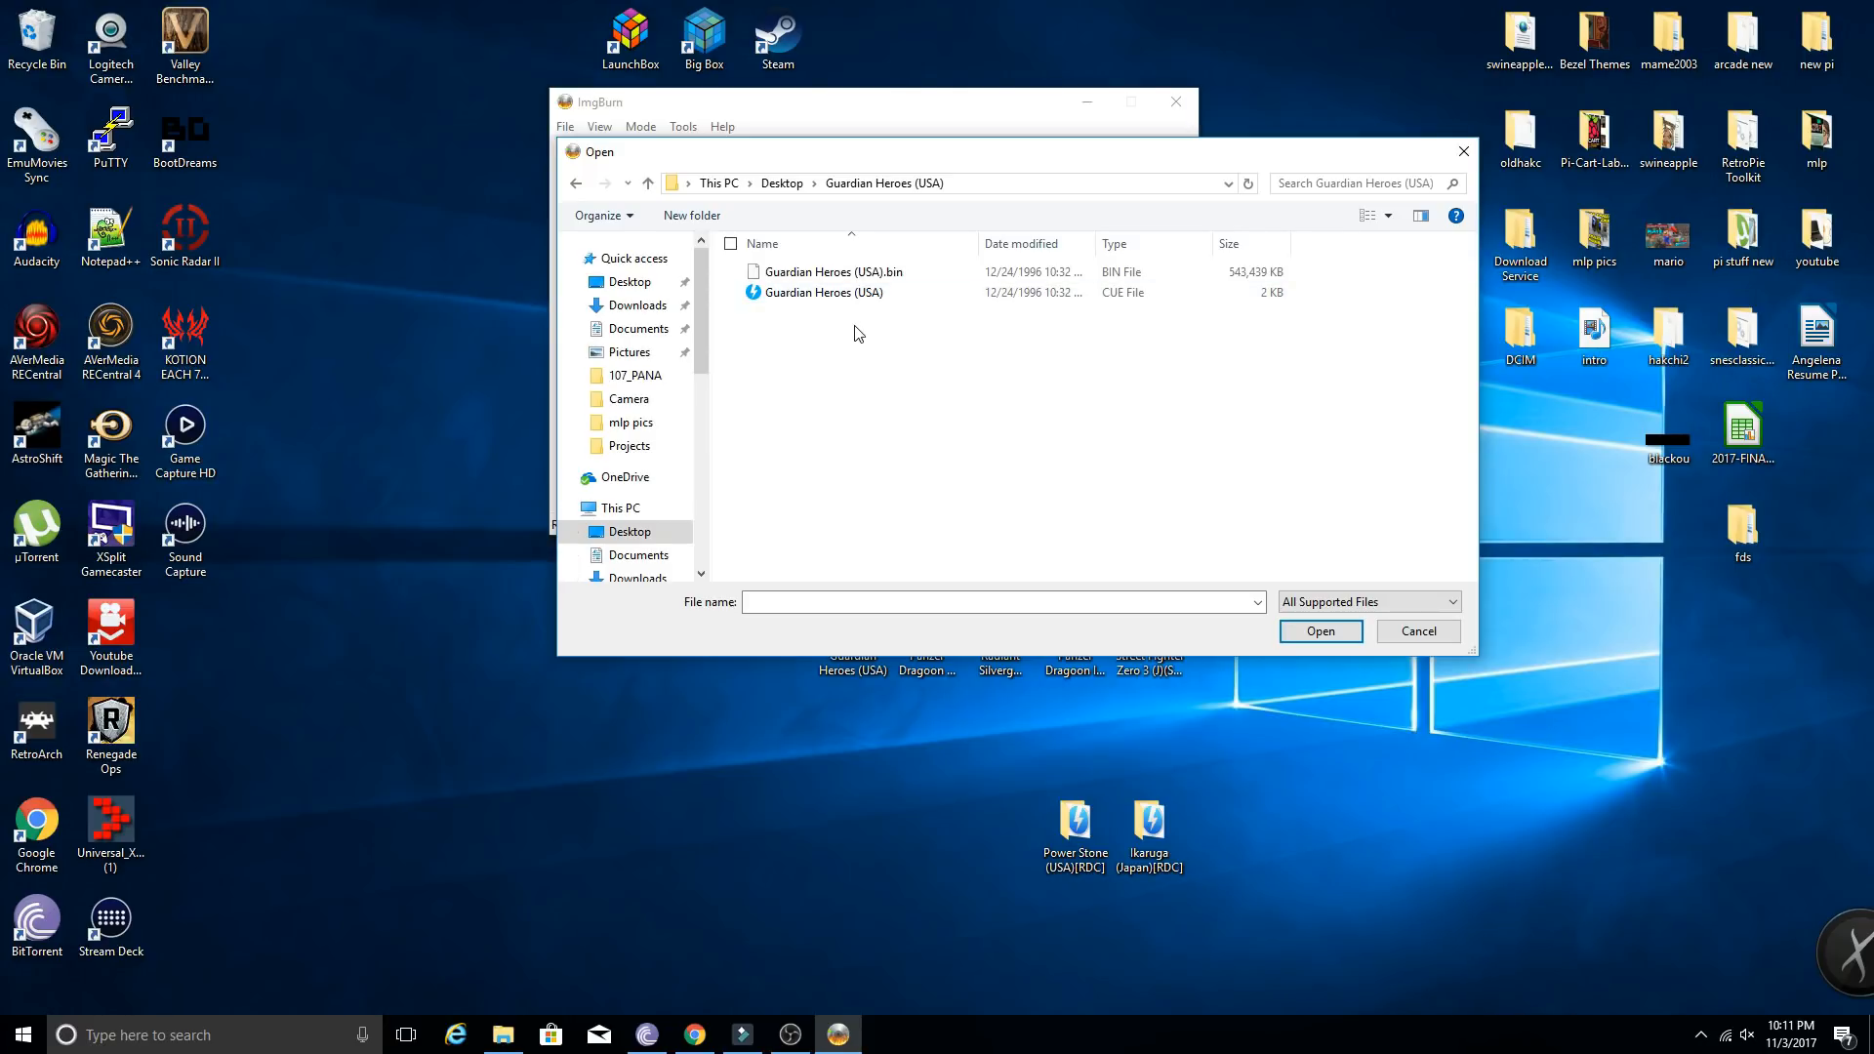
mouse_move(892, 317)
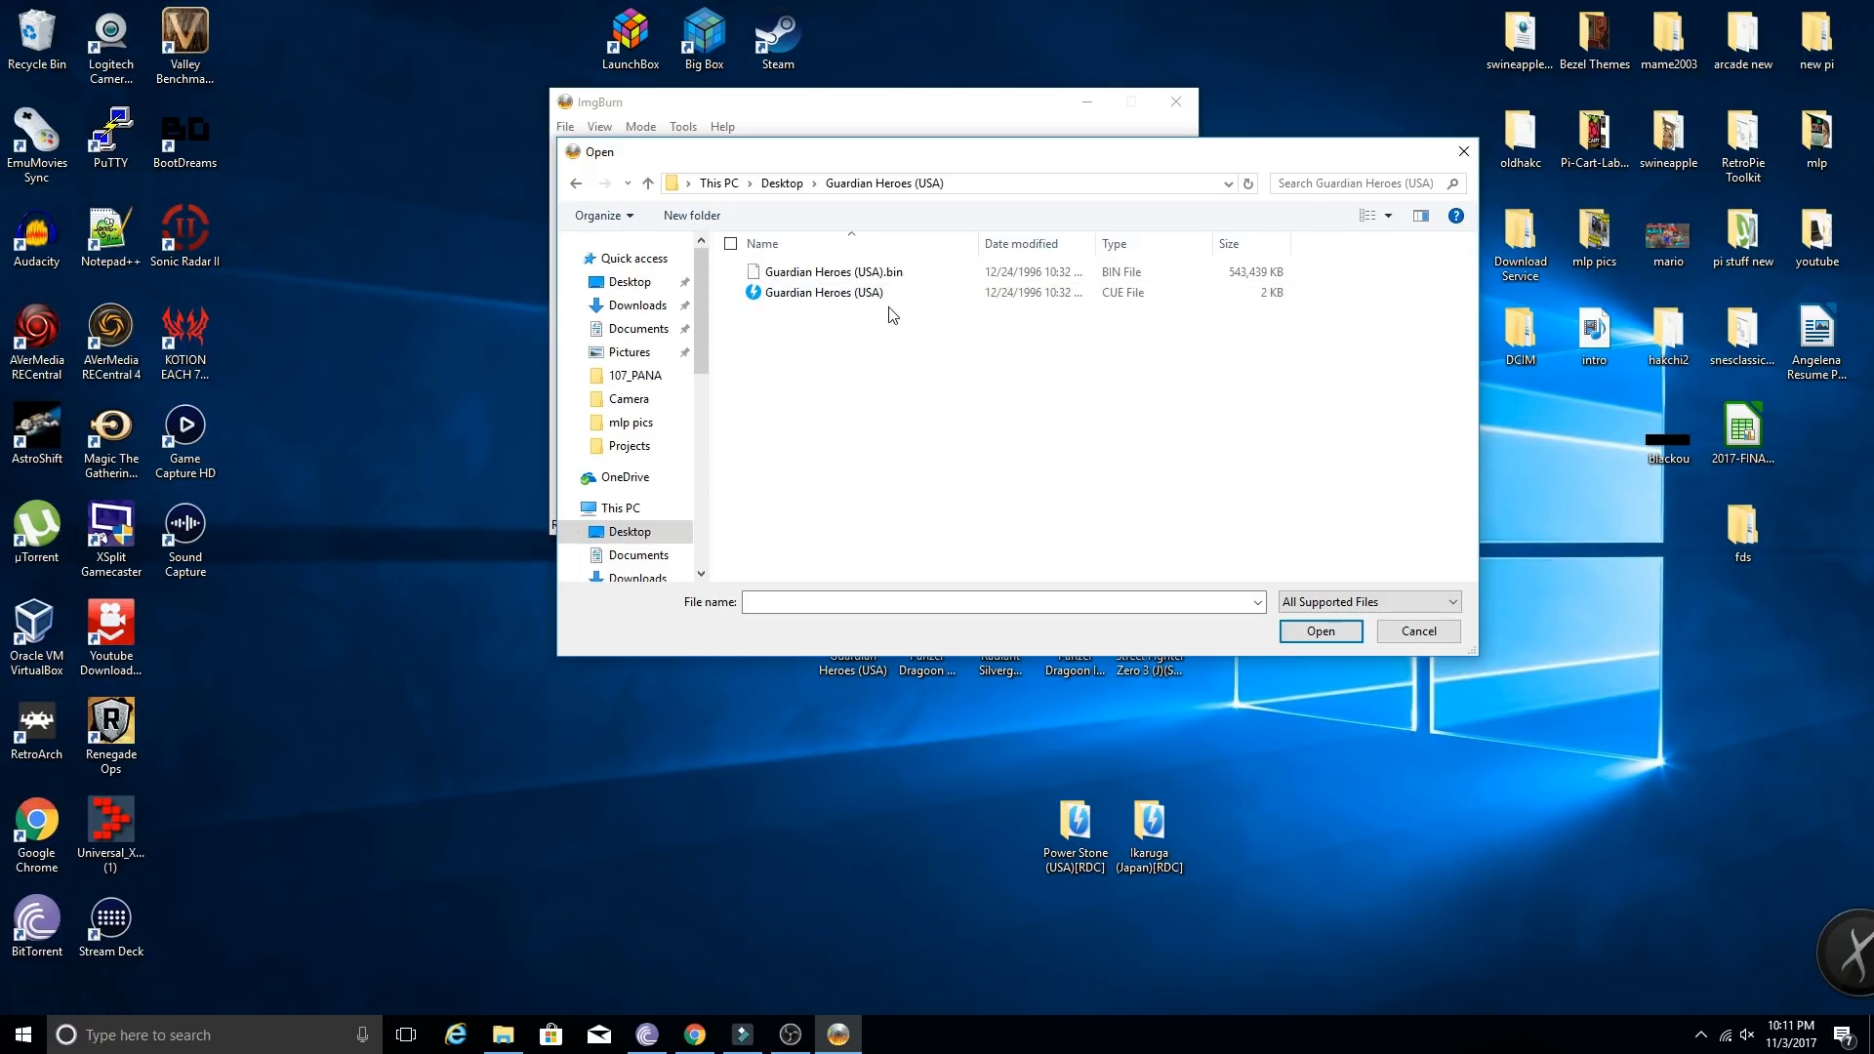
left_click(824, 292)
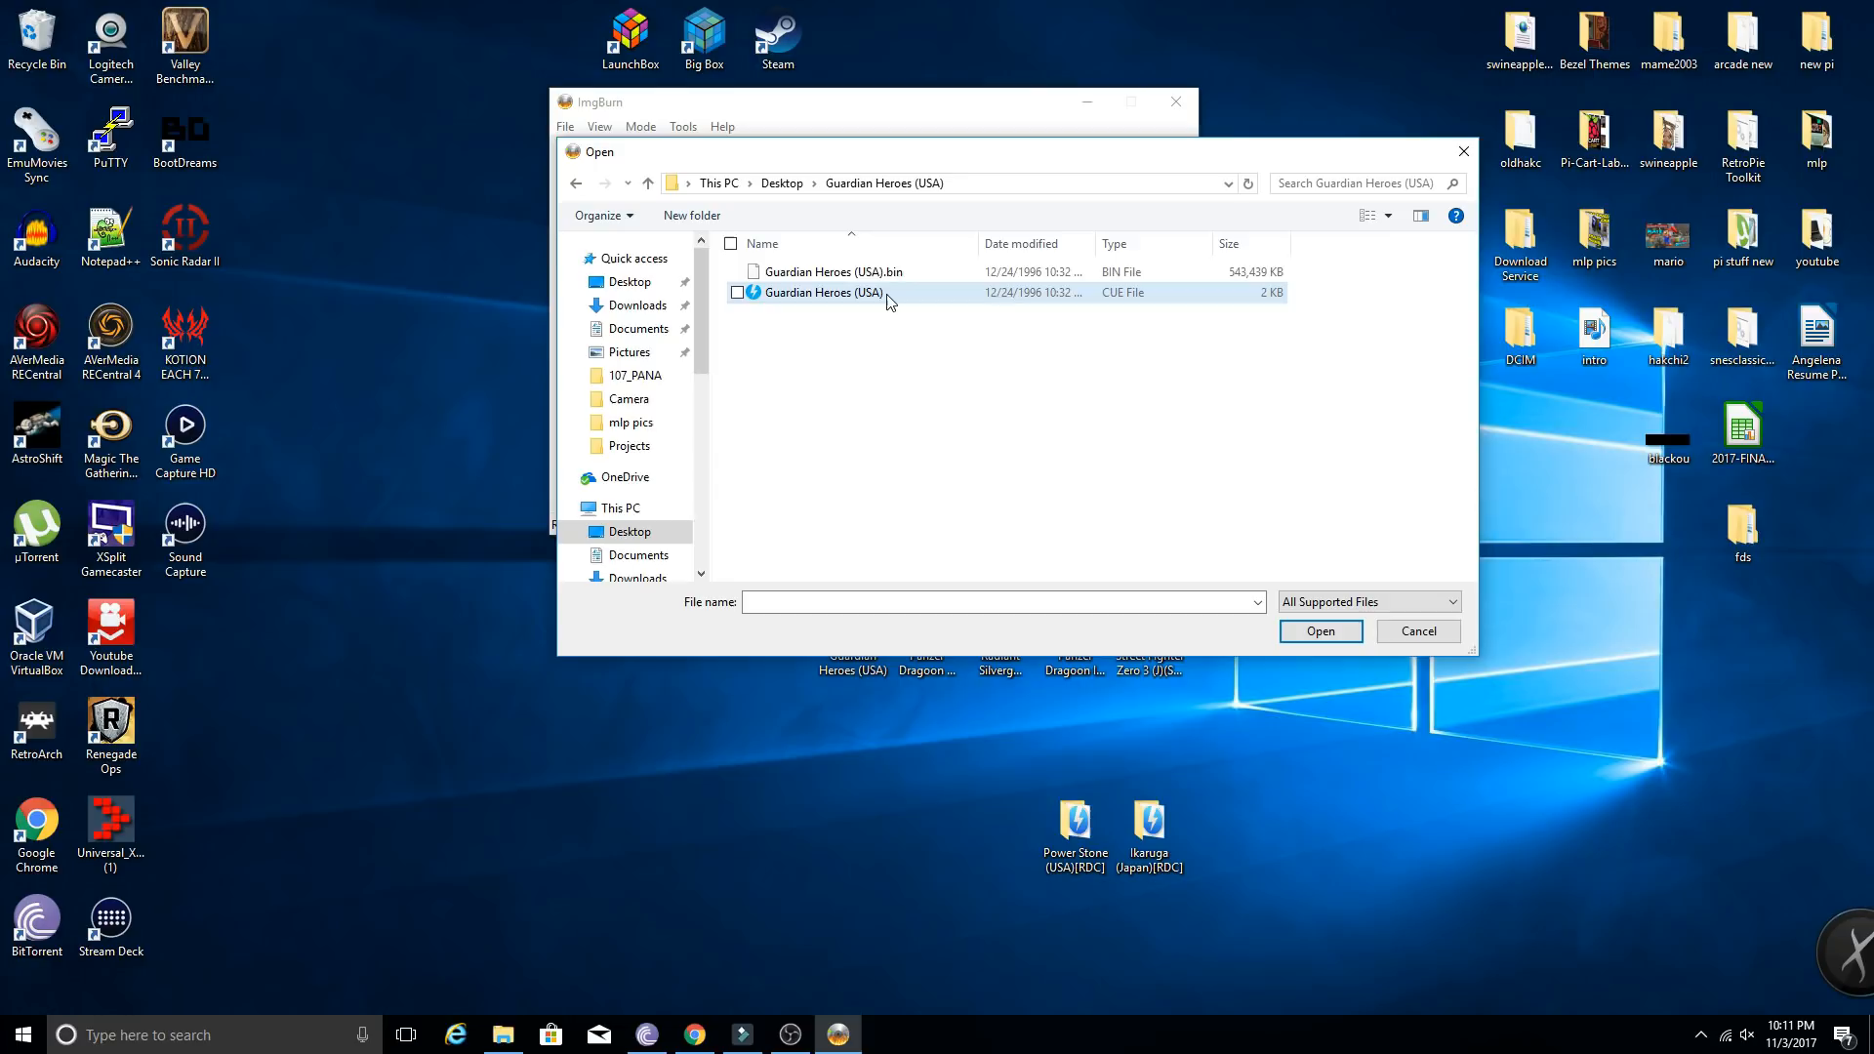
- Load Guardian Heroes (USA).cue as the source, keeping 8x write speed and 1 copy
left_click(1320, 630)
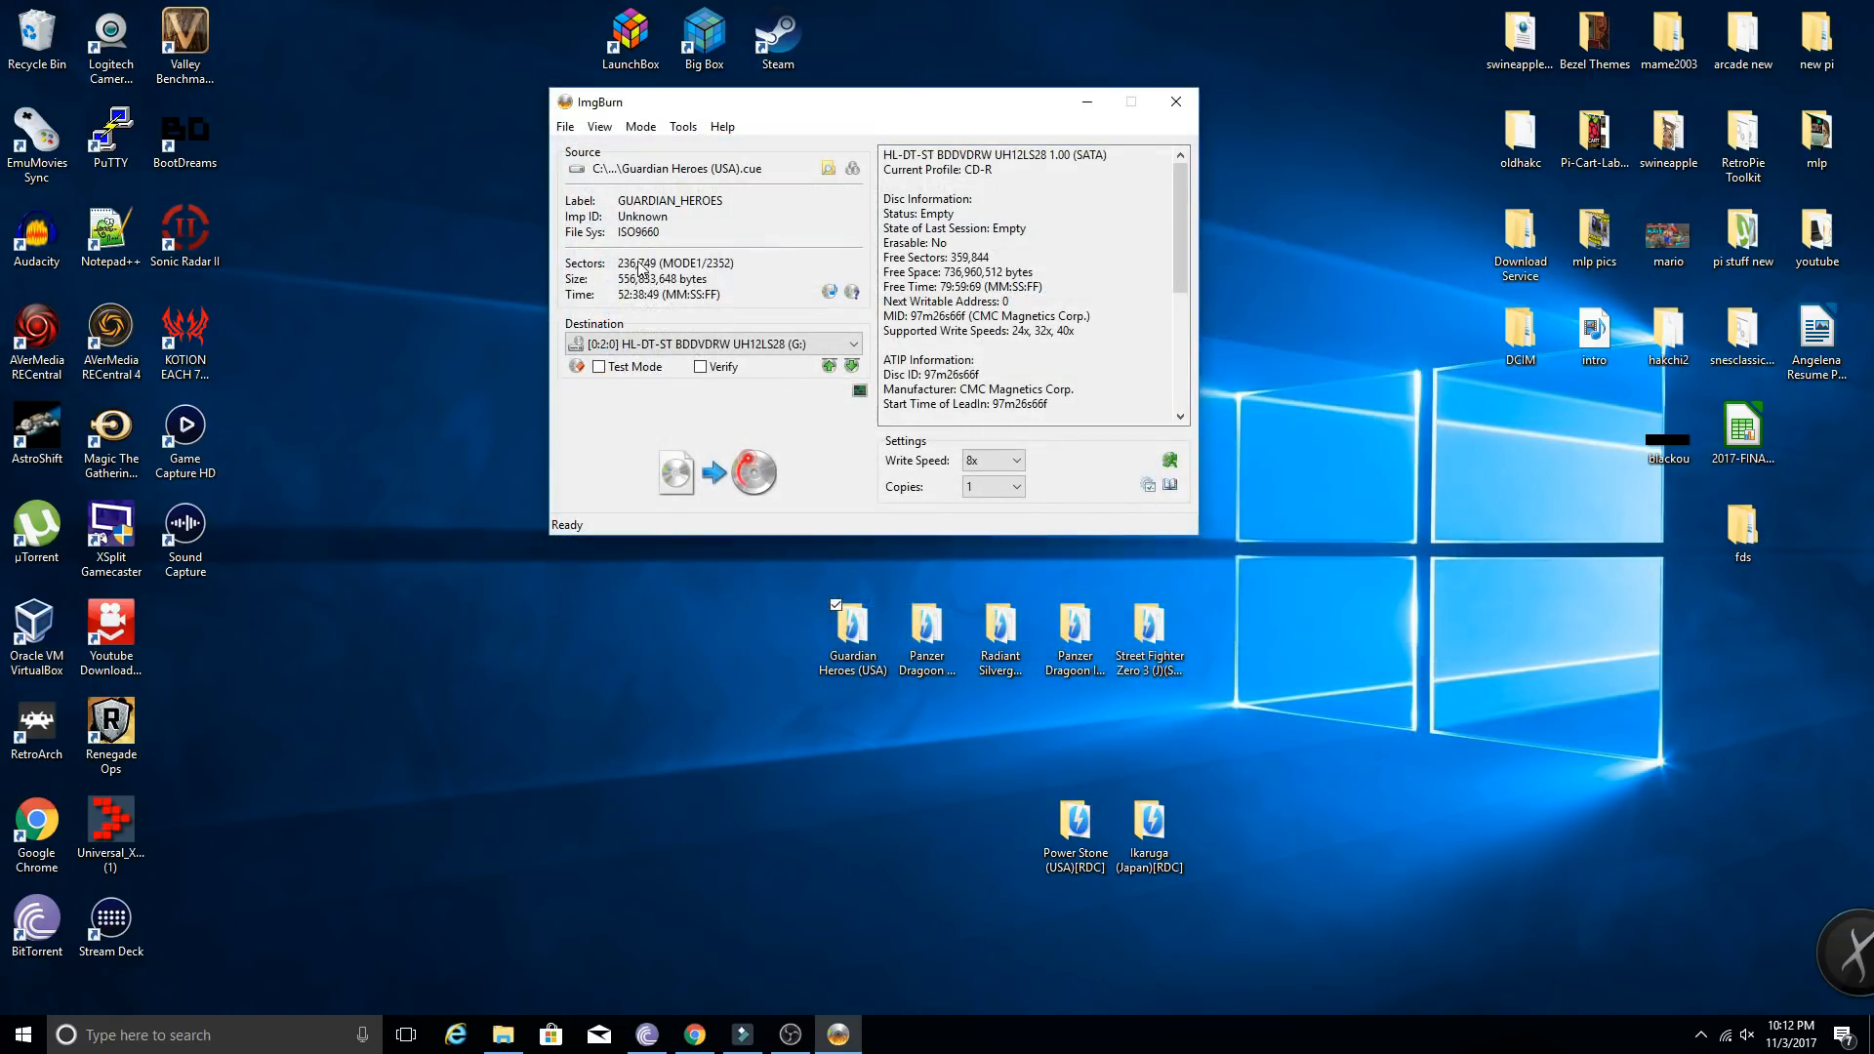
mouse_move(727, 488)
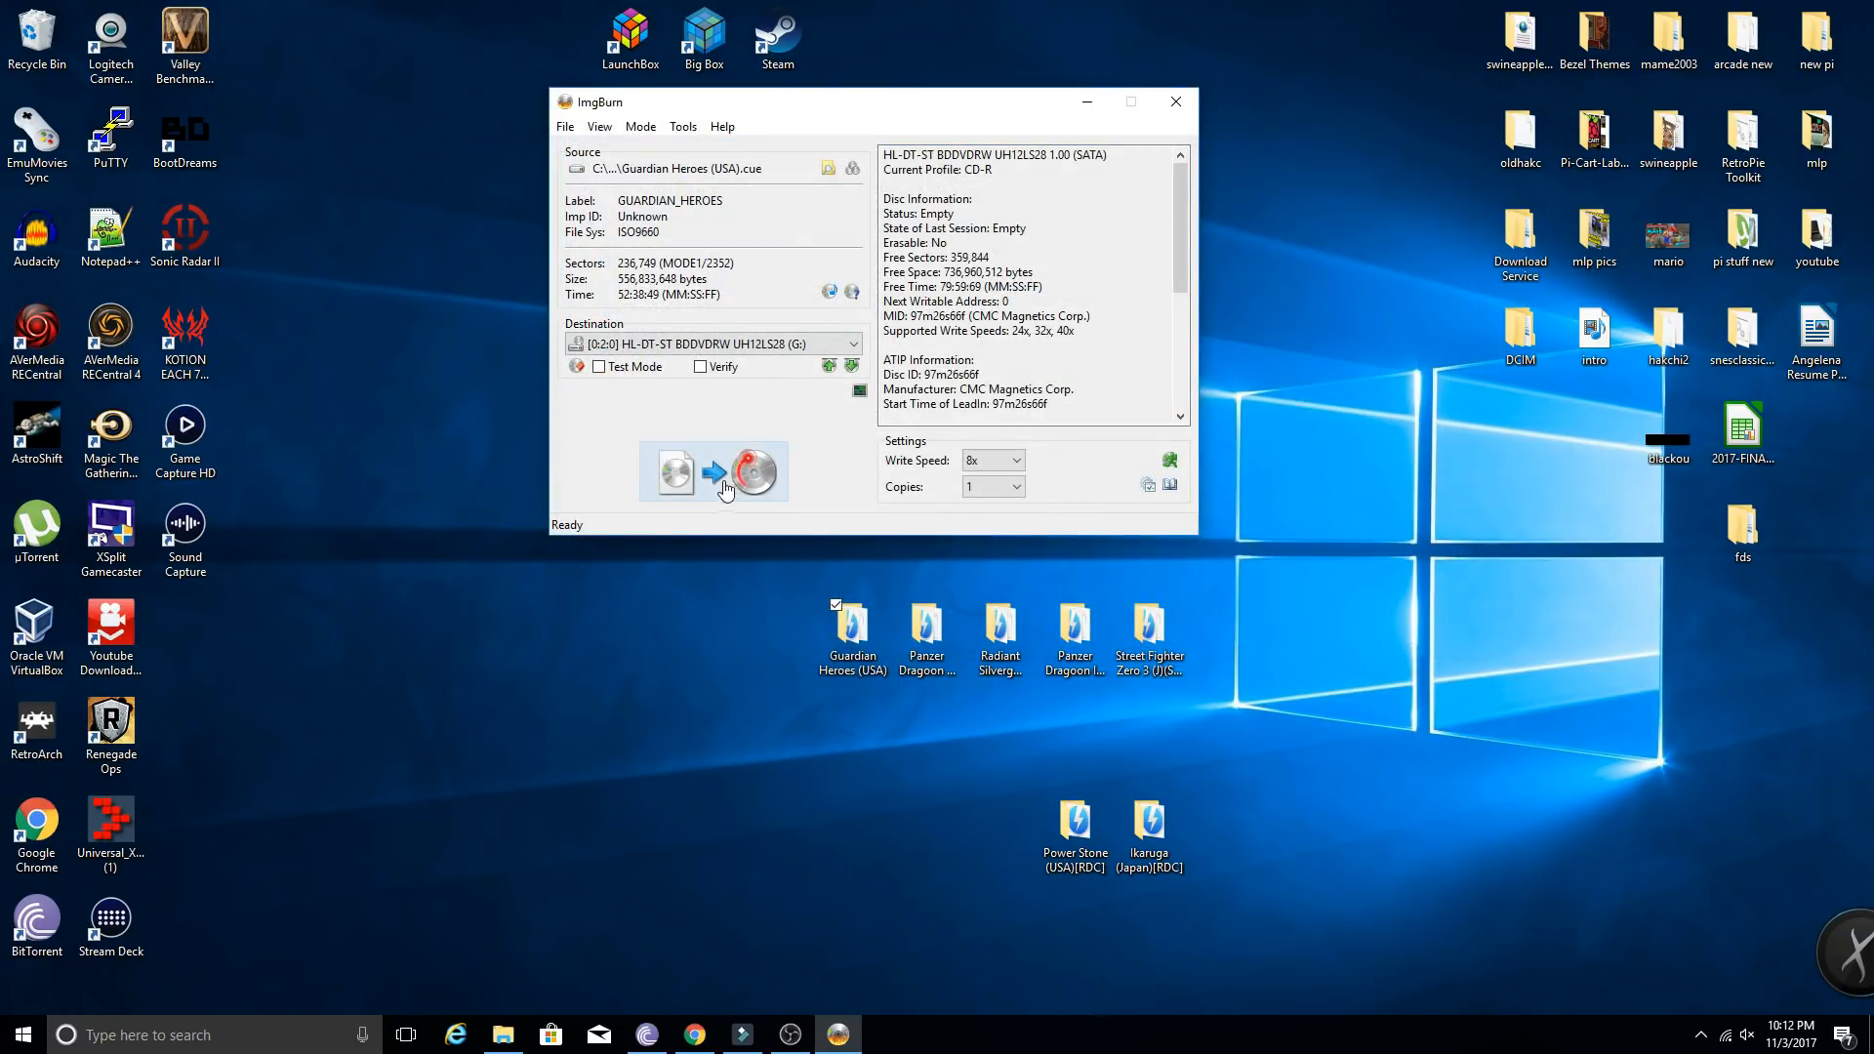
mouse_move(1023, 467)
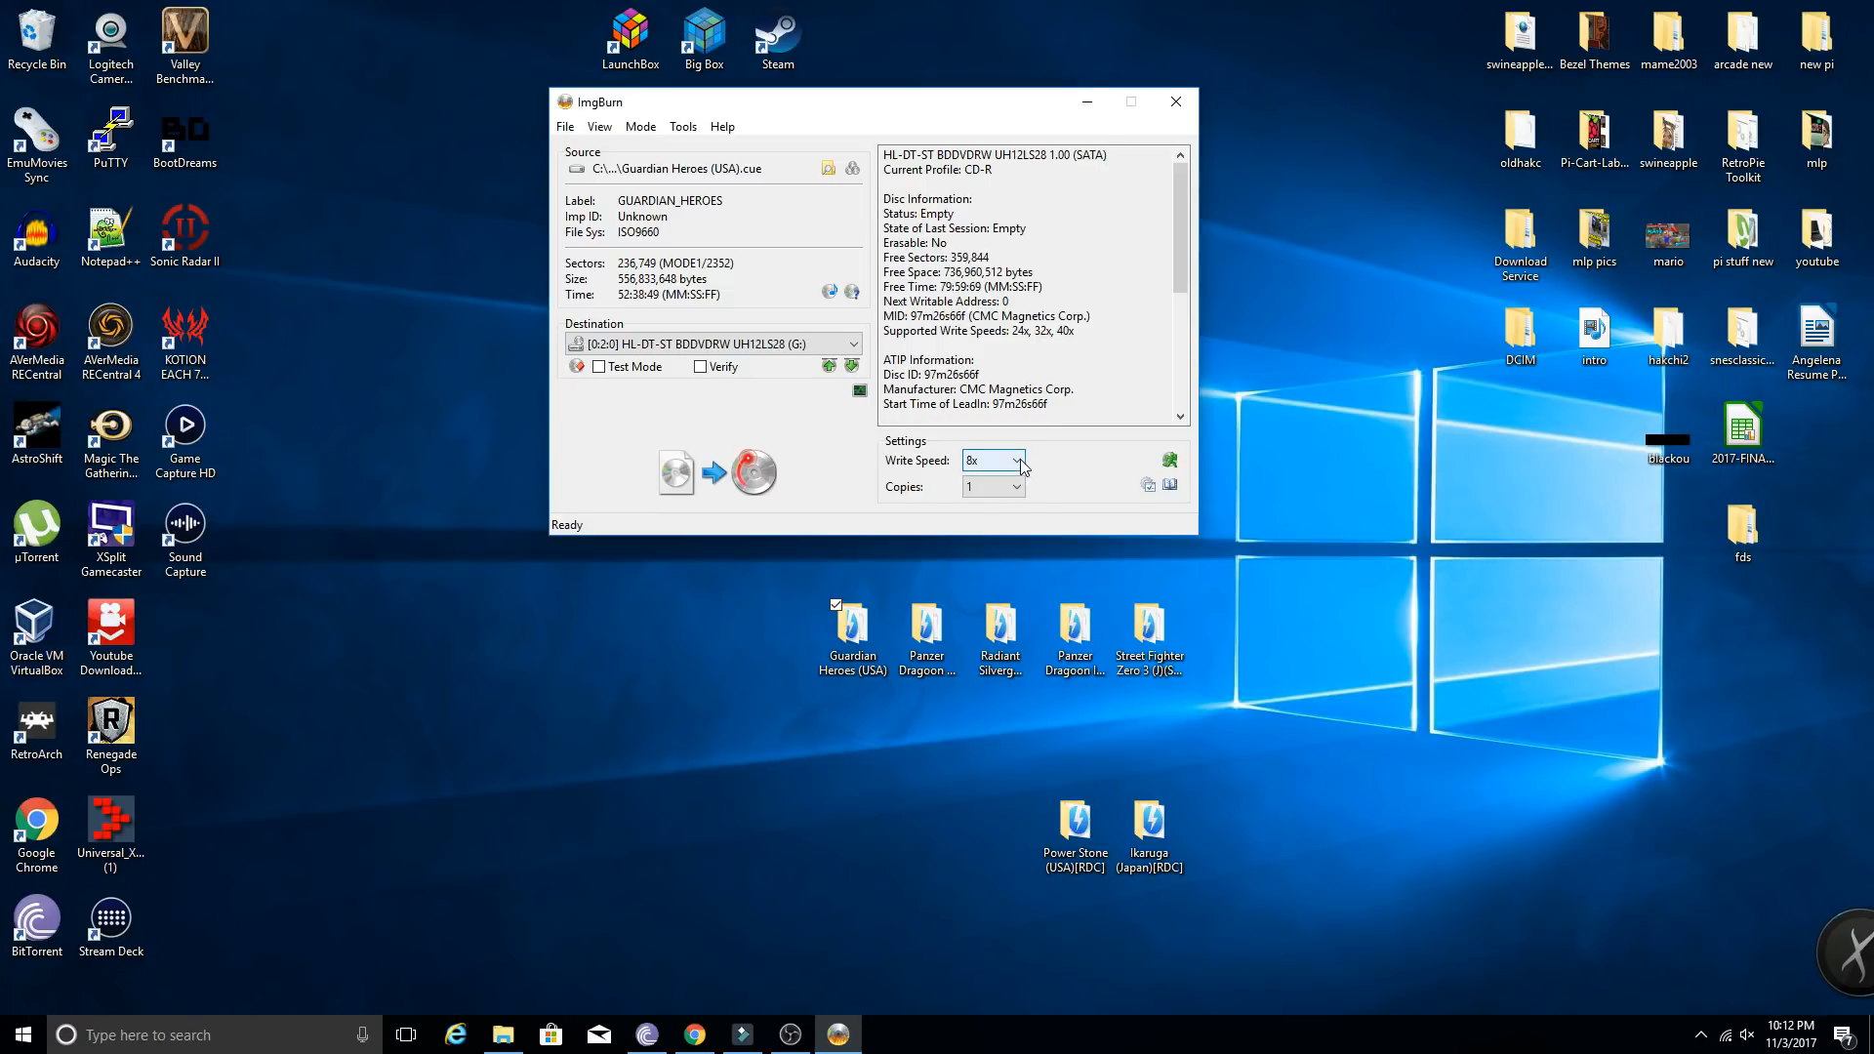
mouse_move(976, 473)
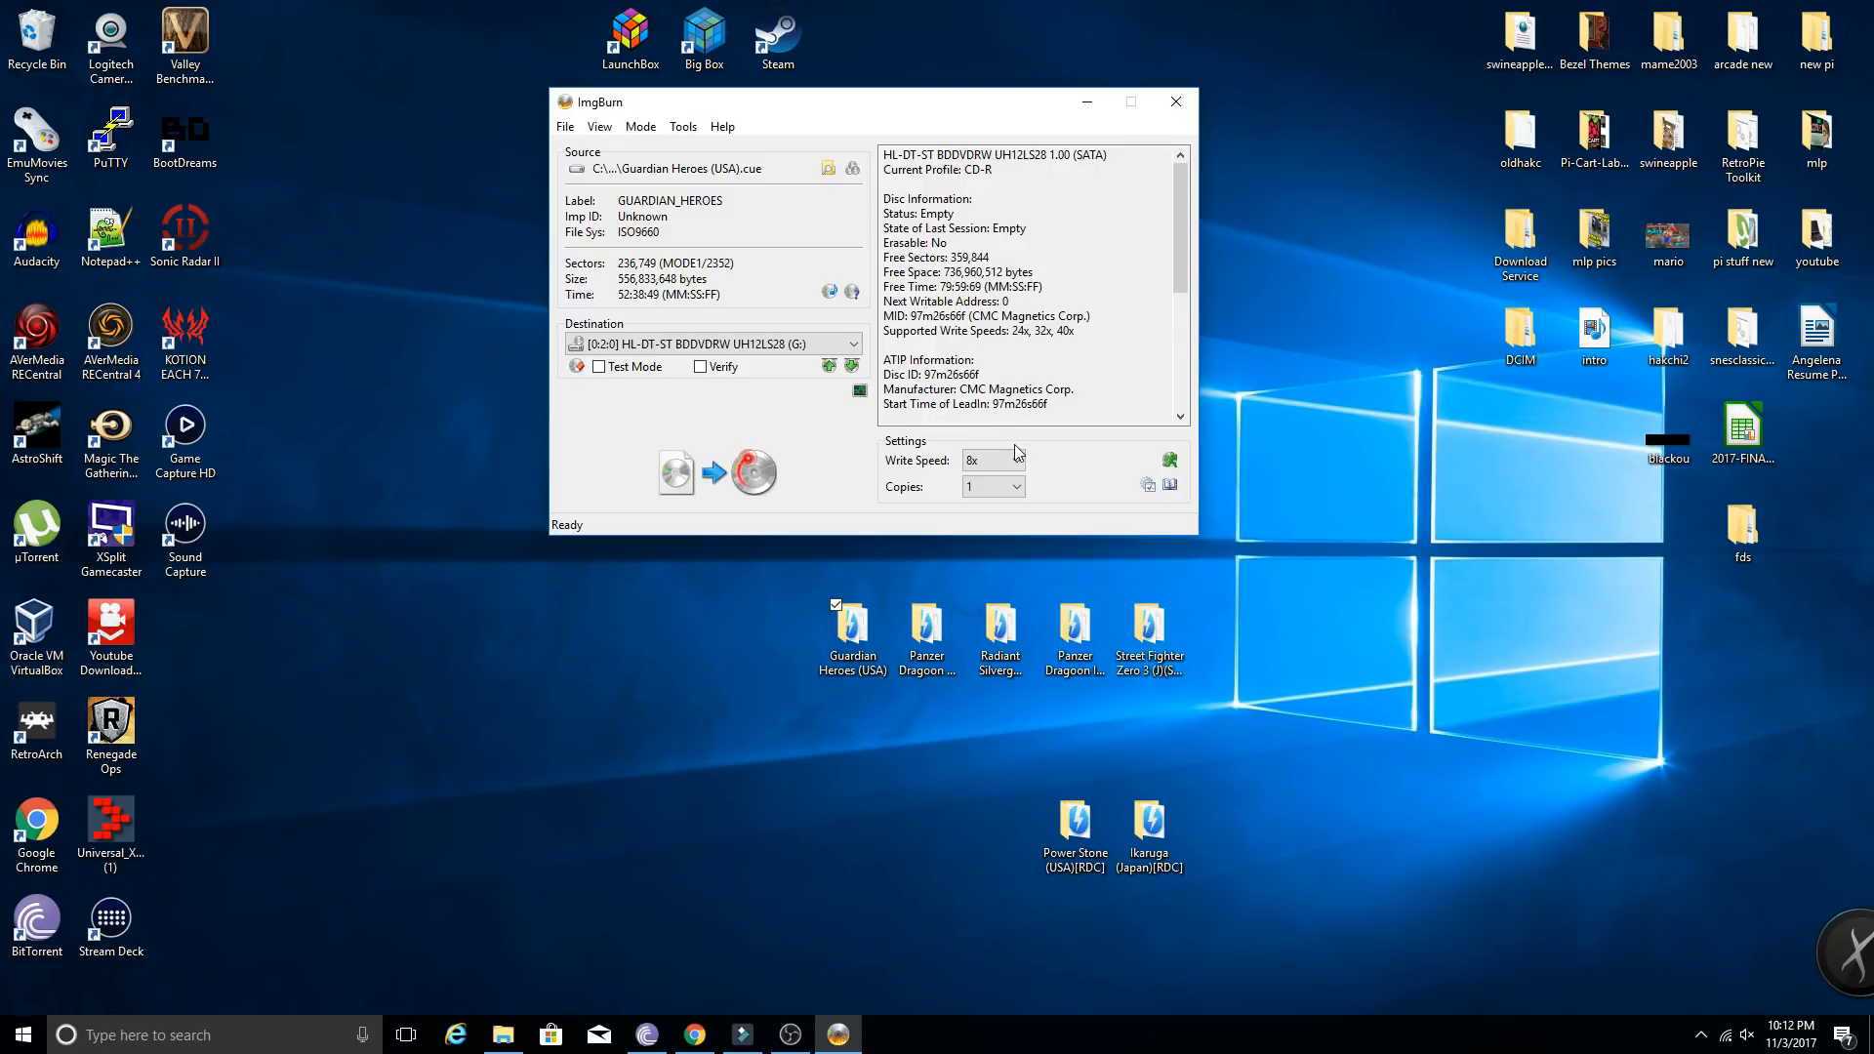
mouse_move(1070, 471)
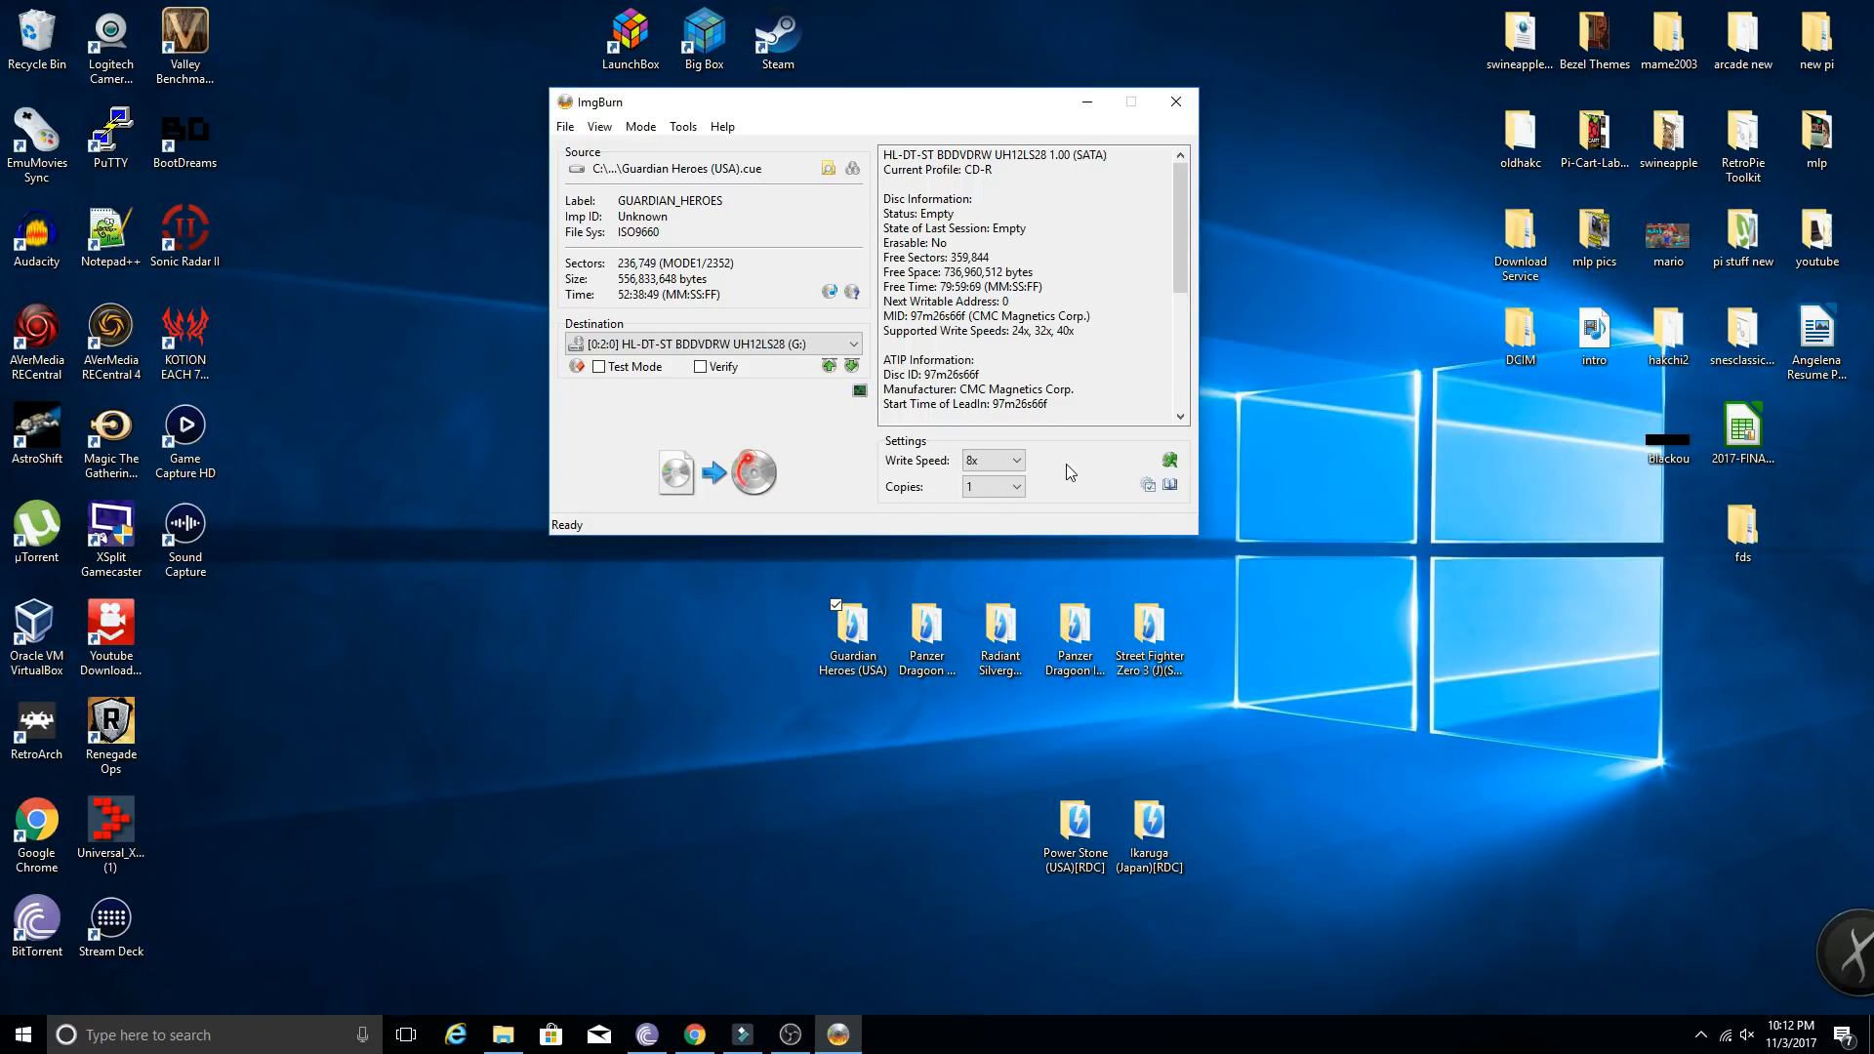
mouse_move(1039, 489)
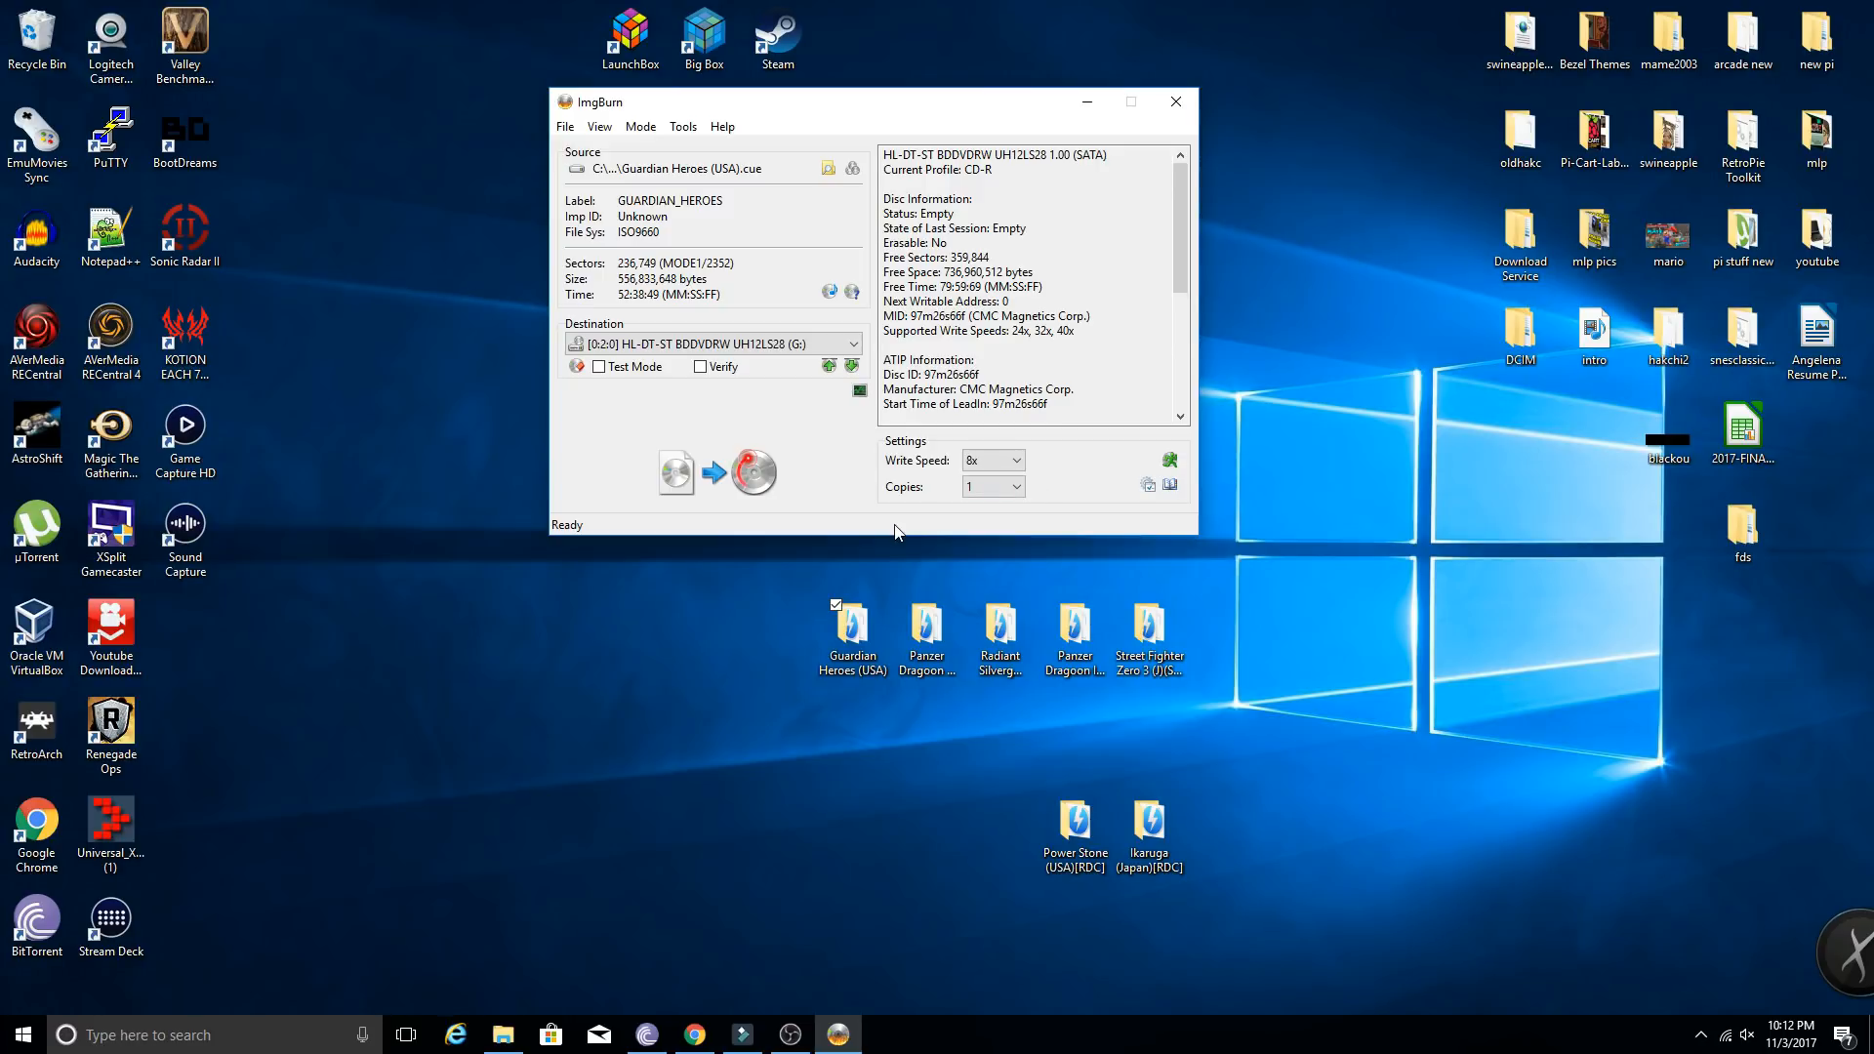
mouse_move(887, 535)
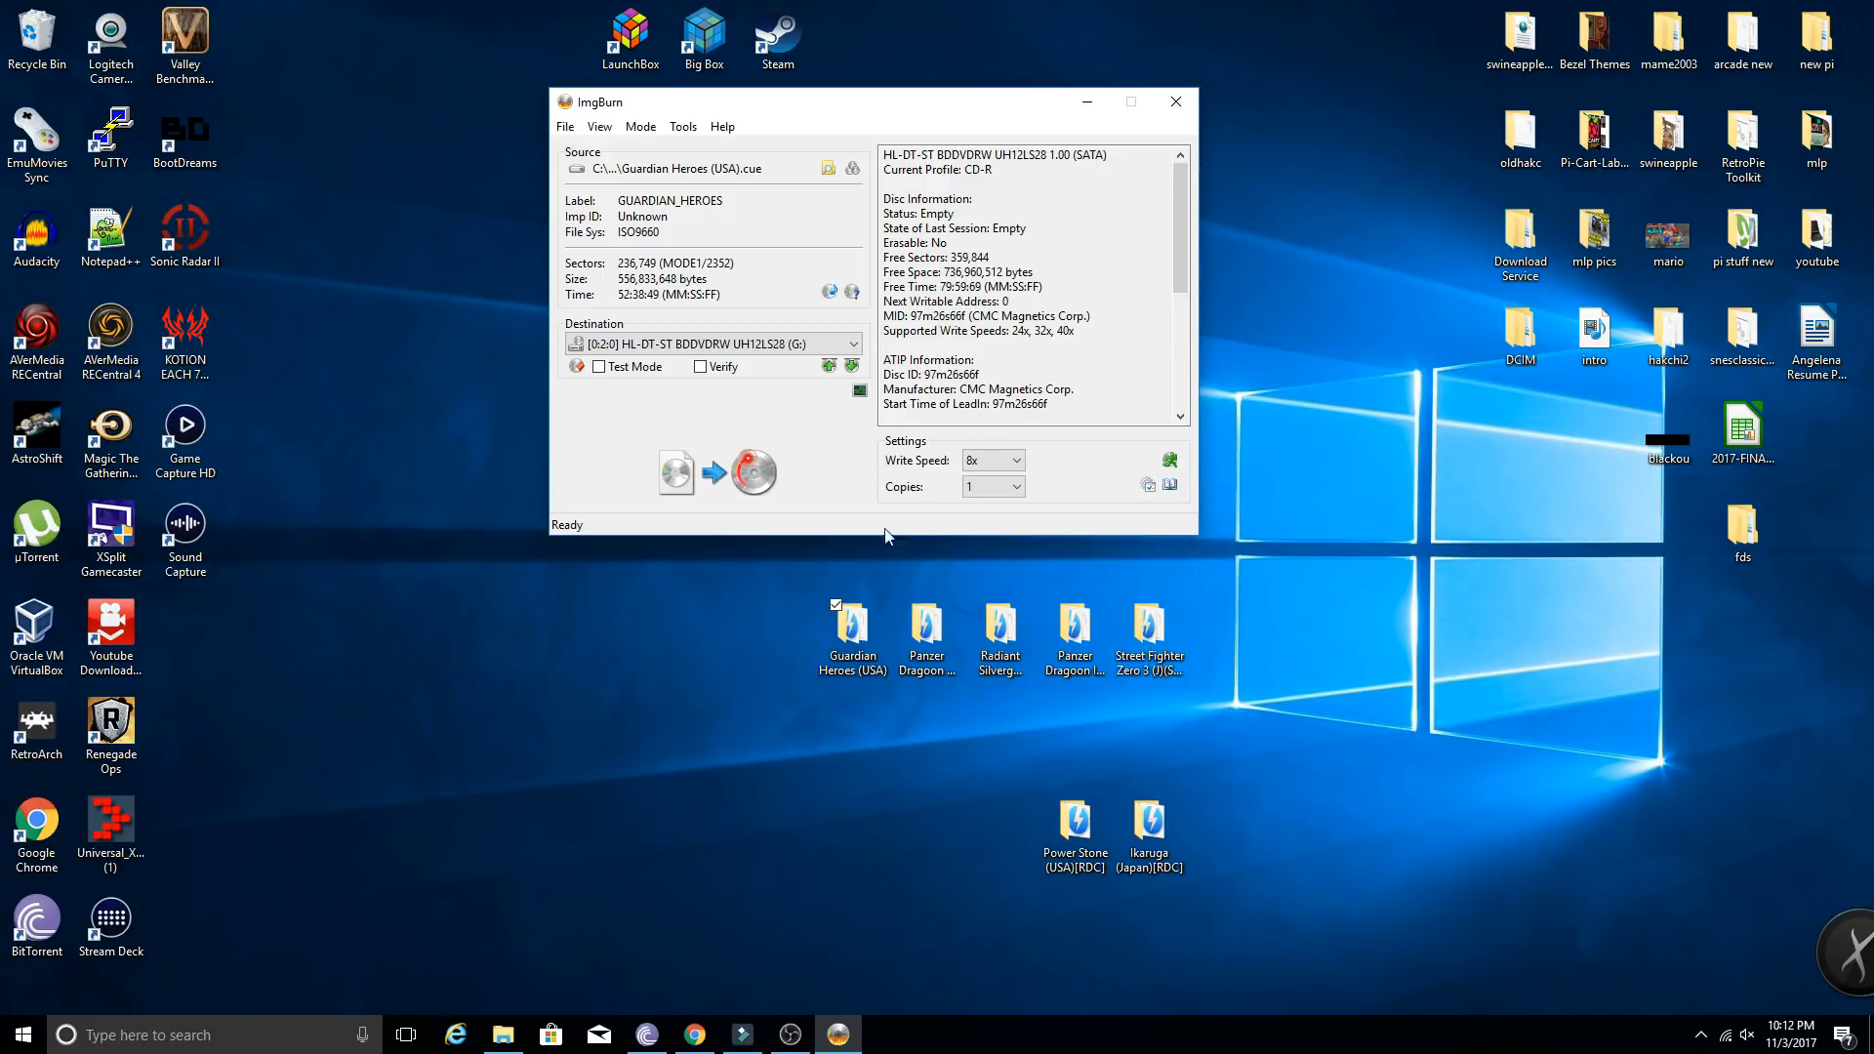
mouse_move(867, 586)
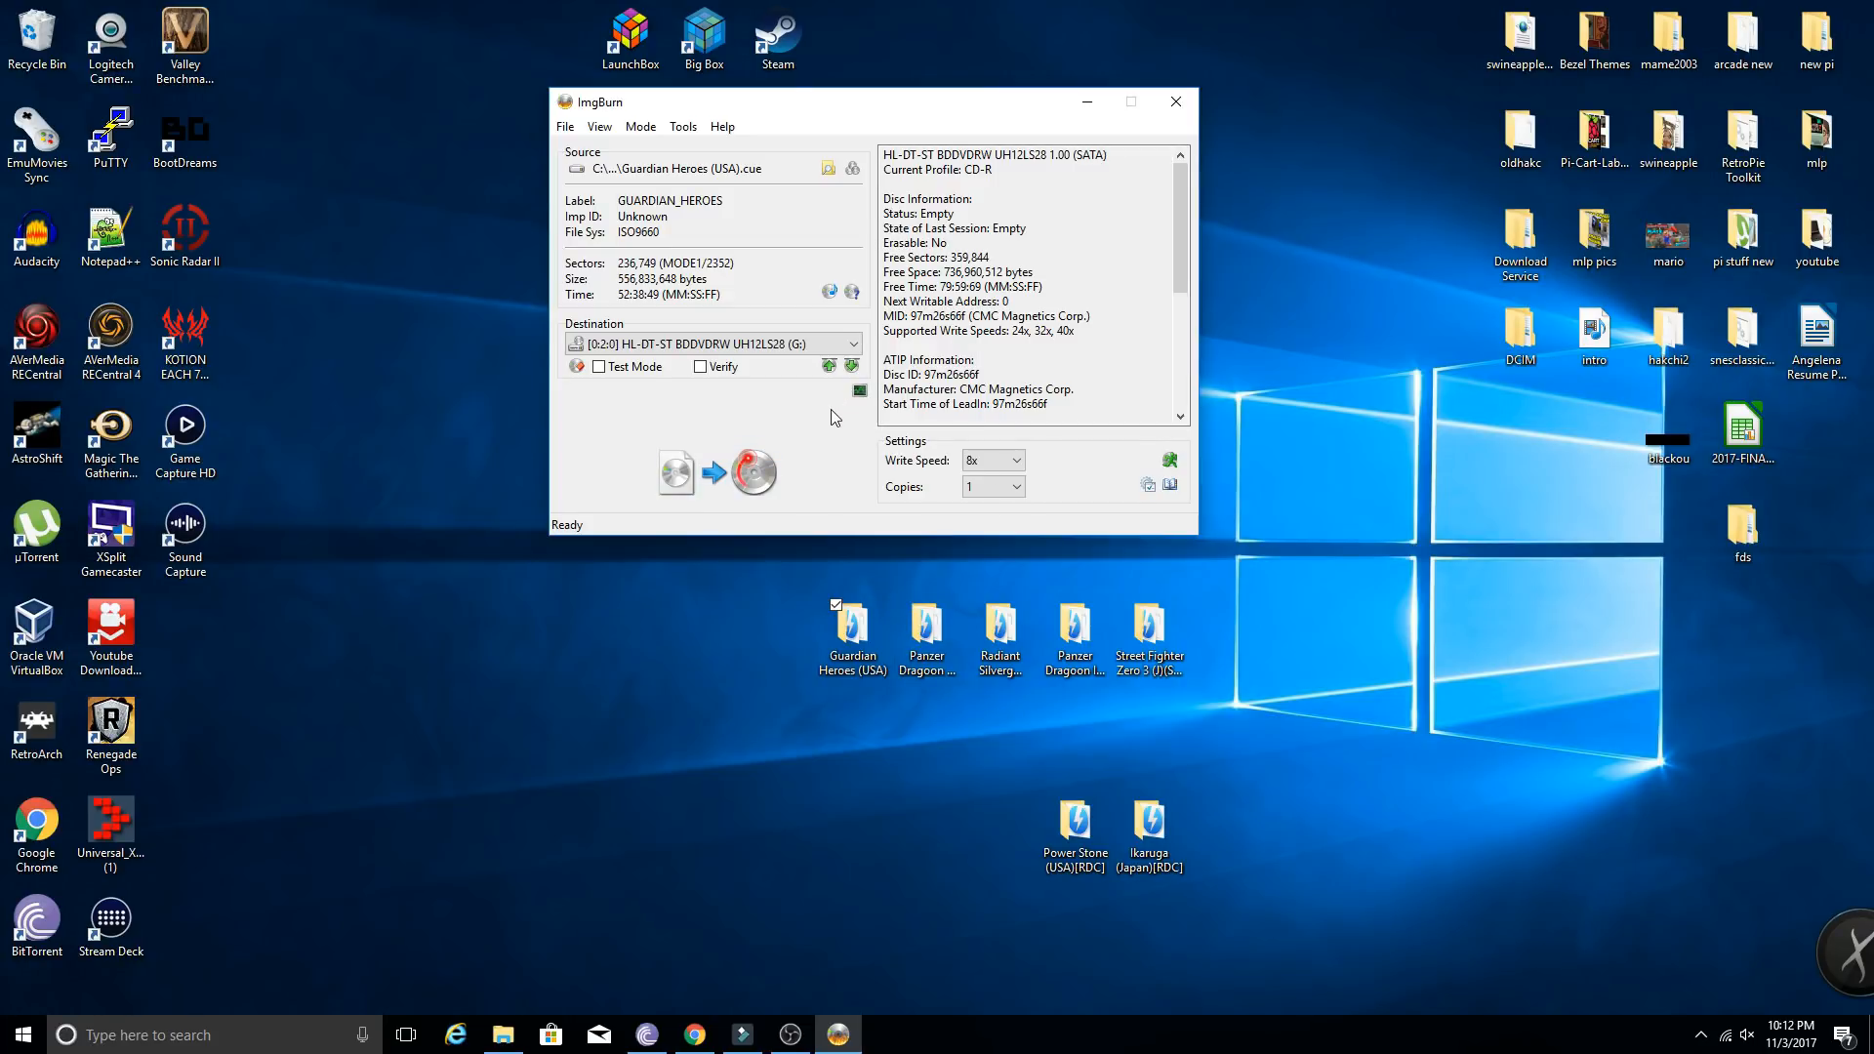
mouse_move(1018, 453)
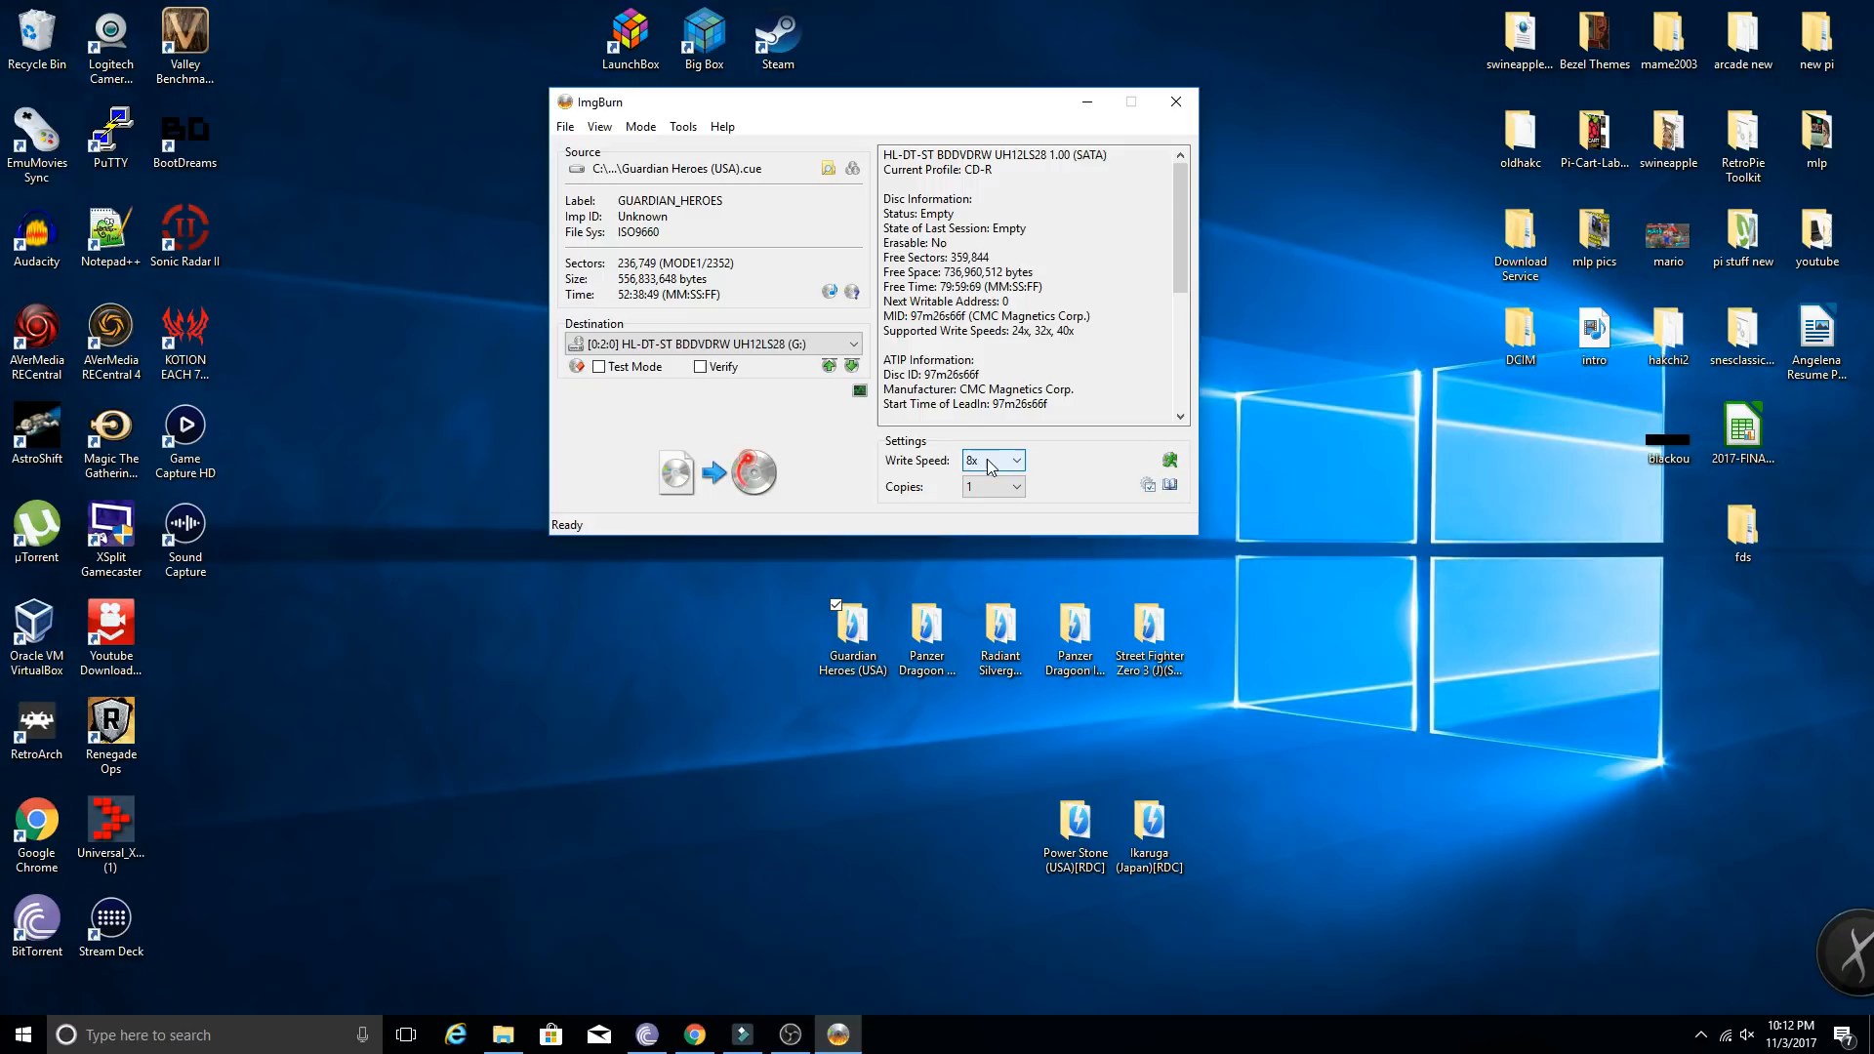
left_click(1015, 461)
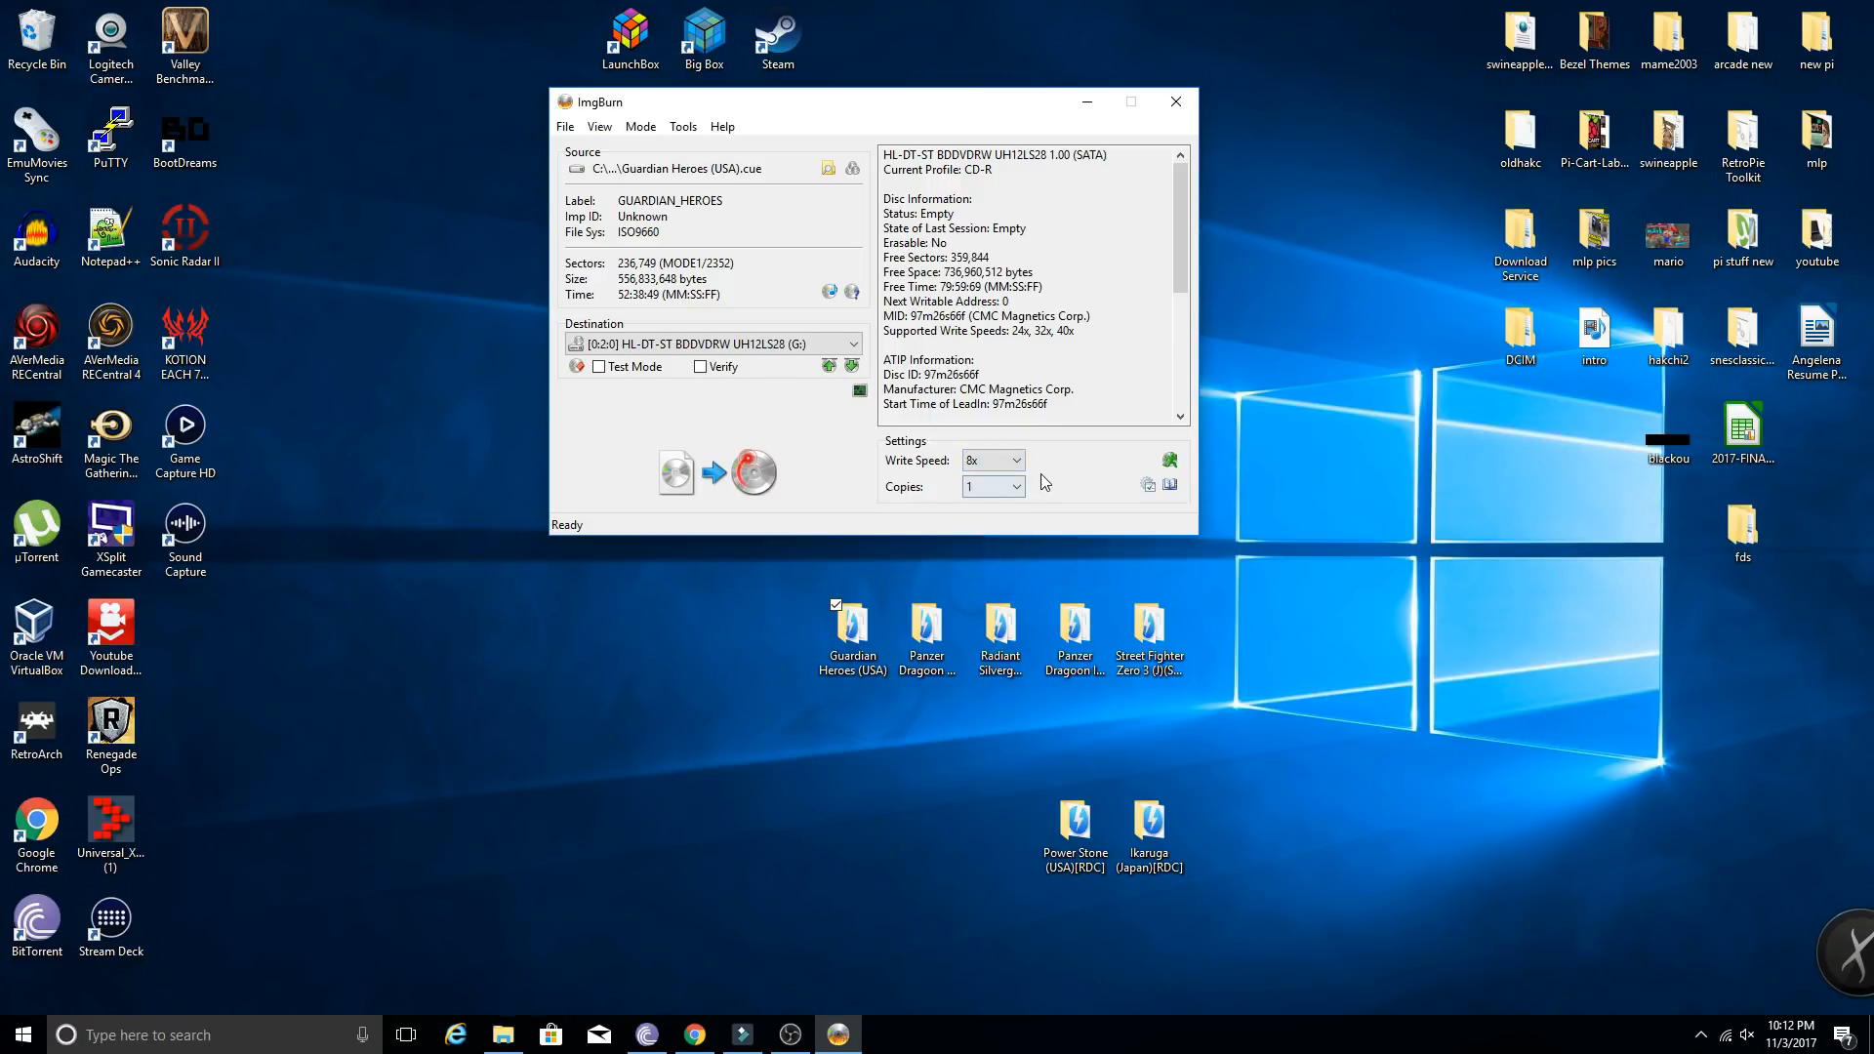
mouse_move(1063, 469)
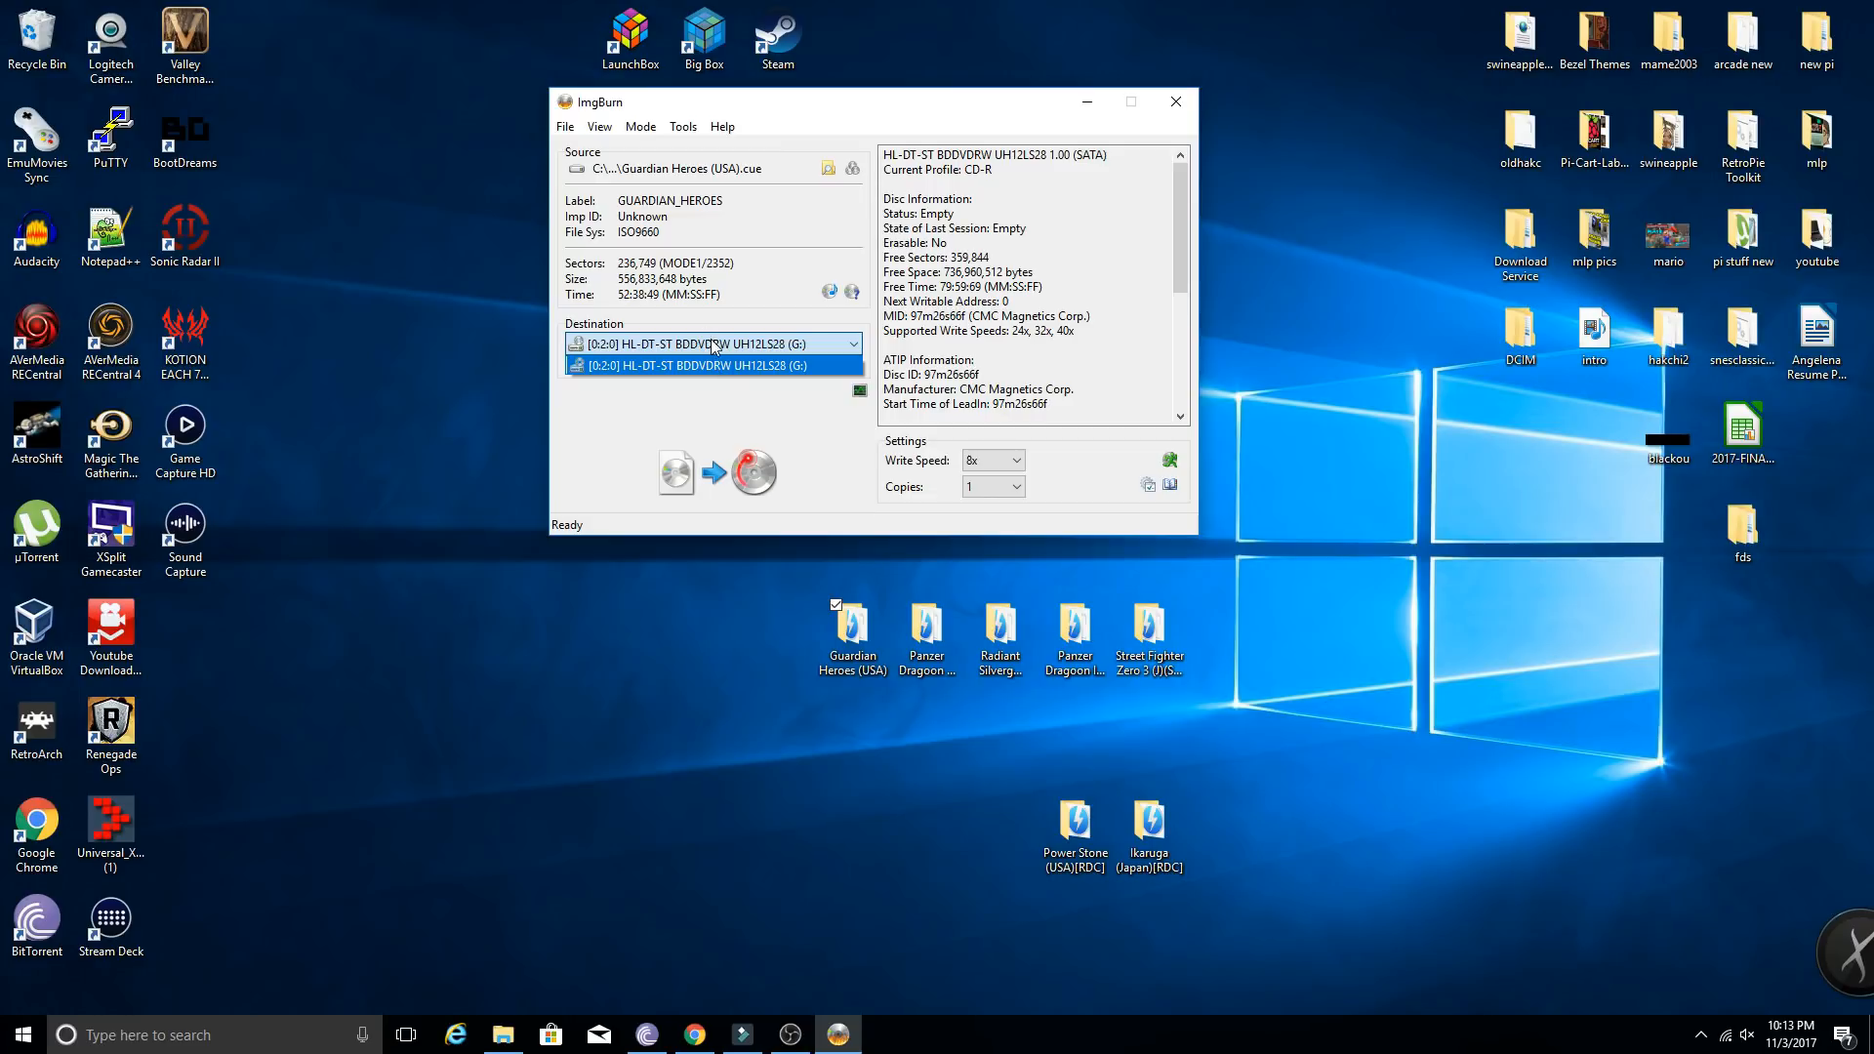
mouse_move(678, 359)
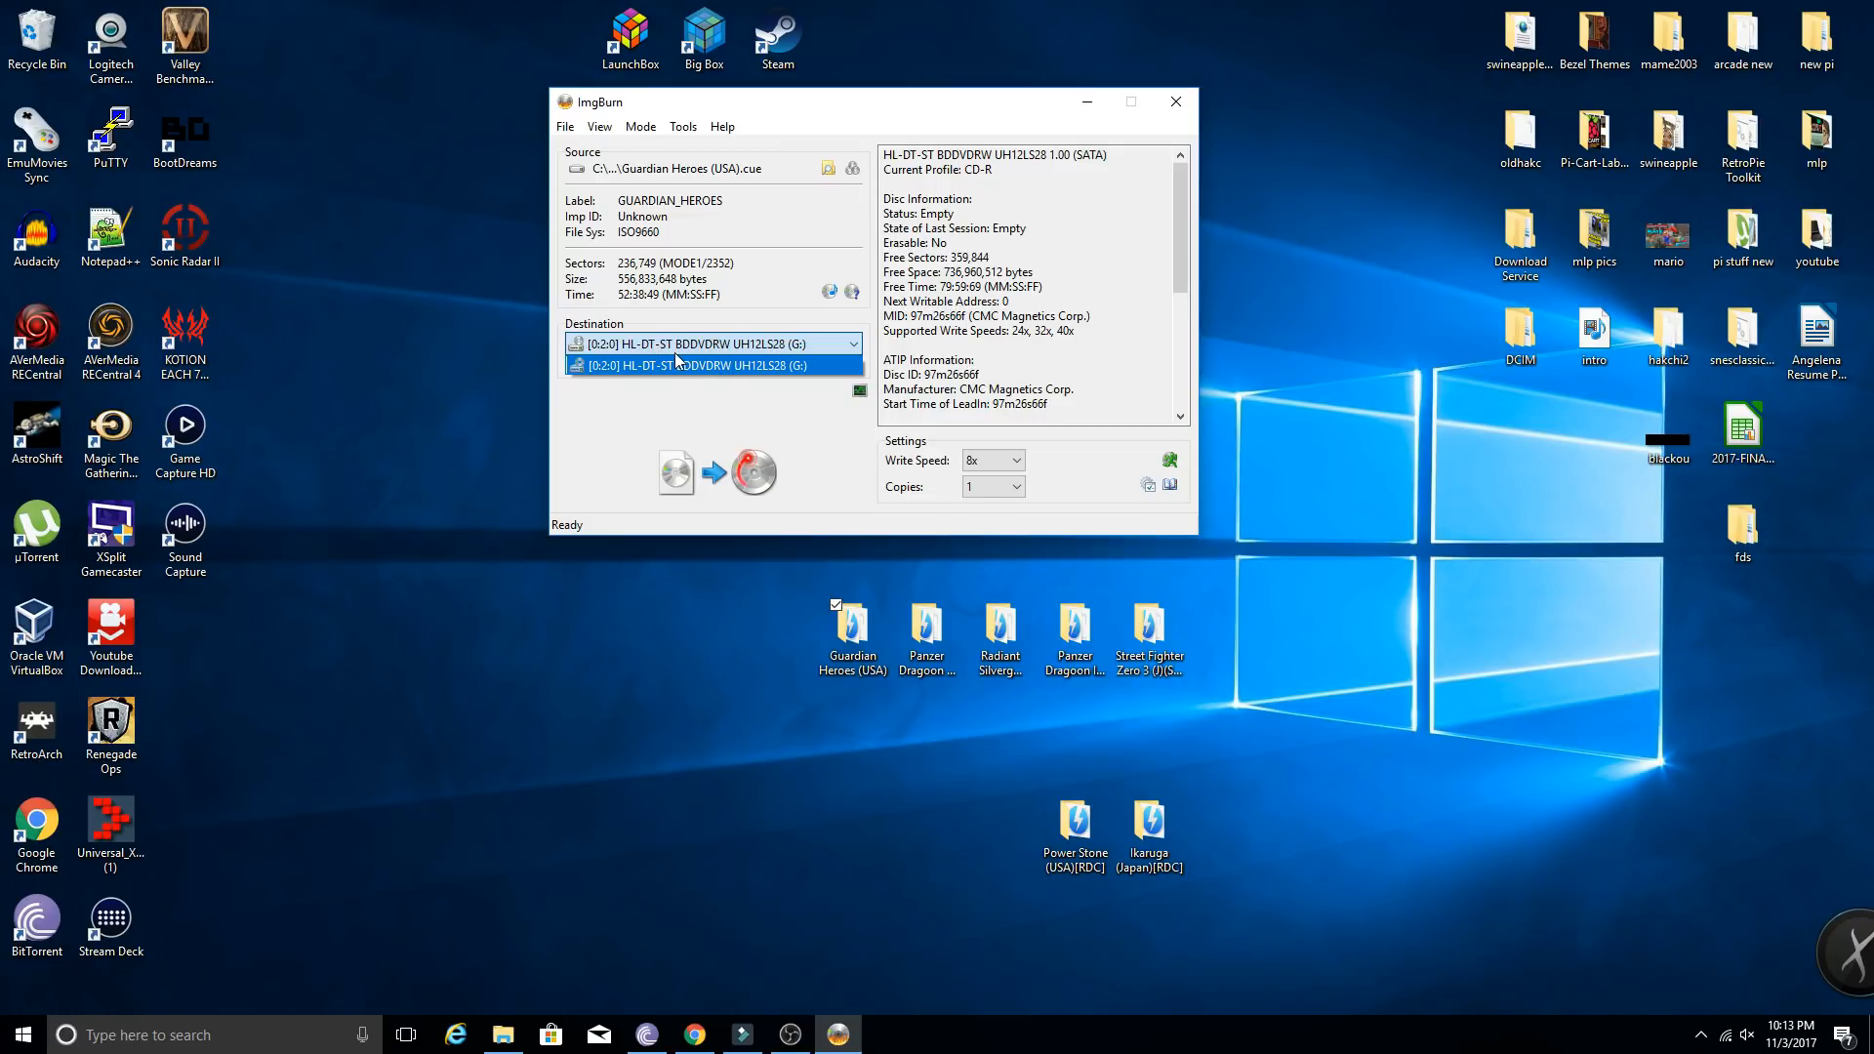
mouse_move(701, 355)
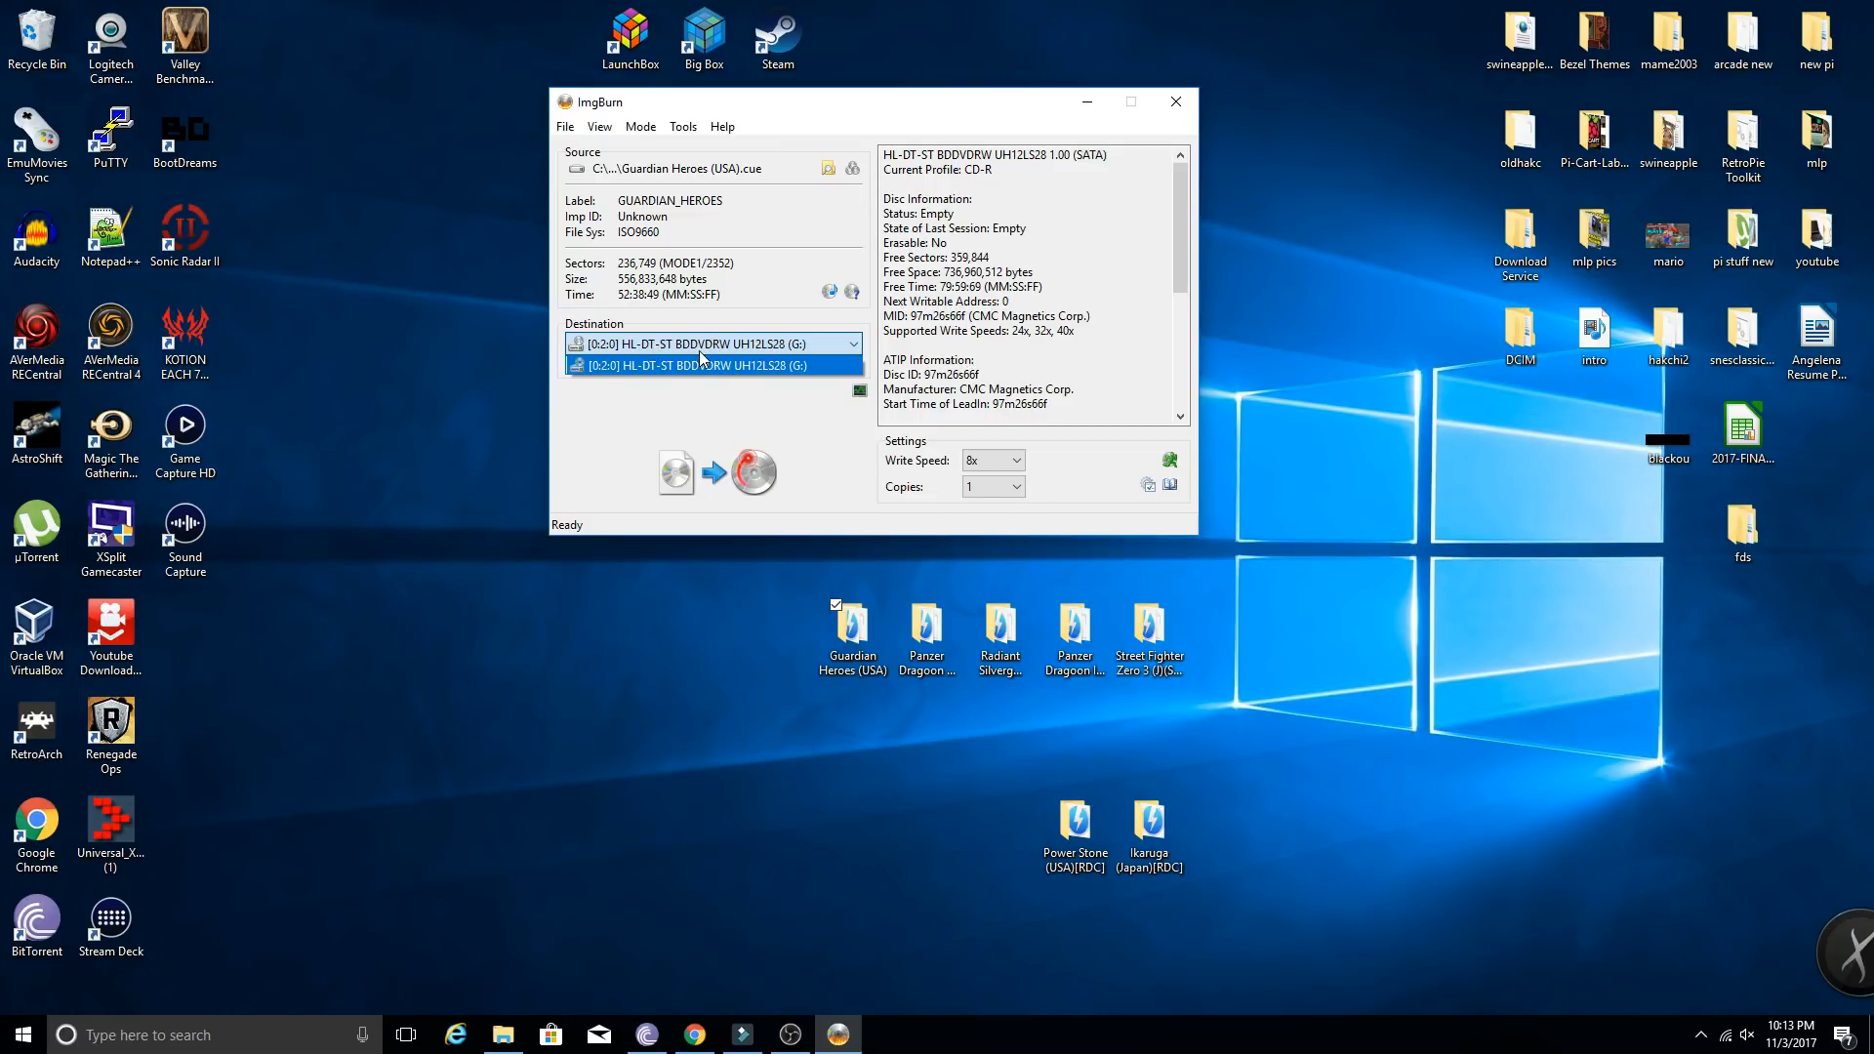
left_click(715, 365)
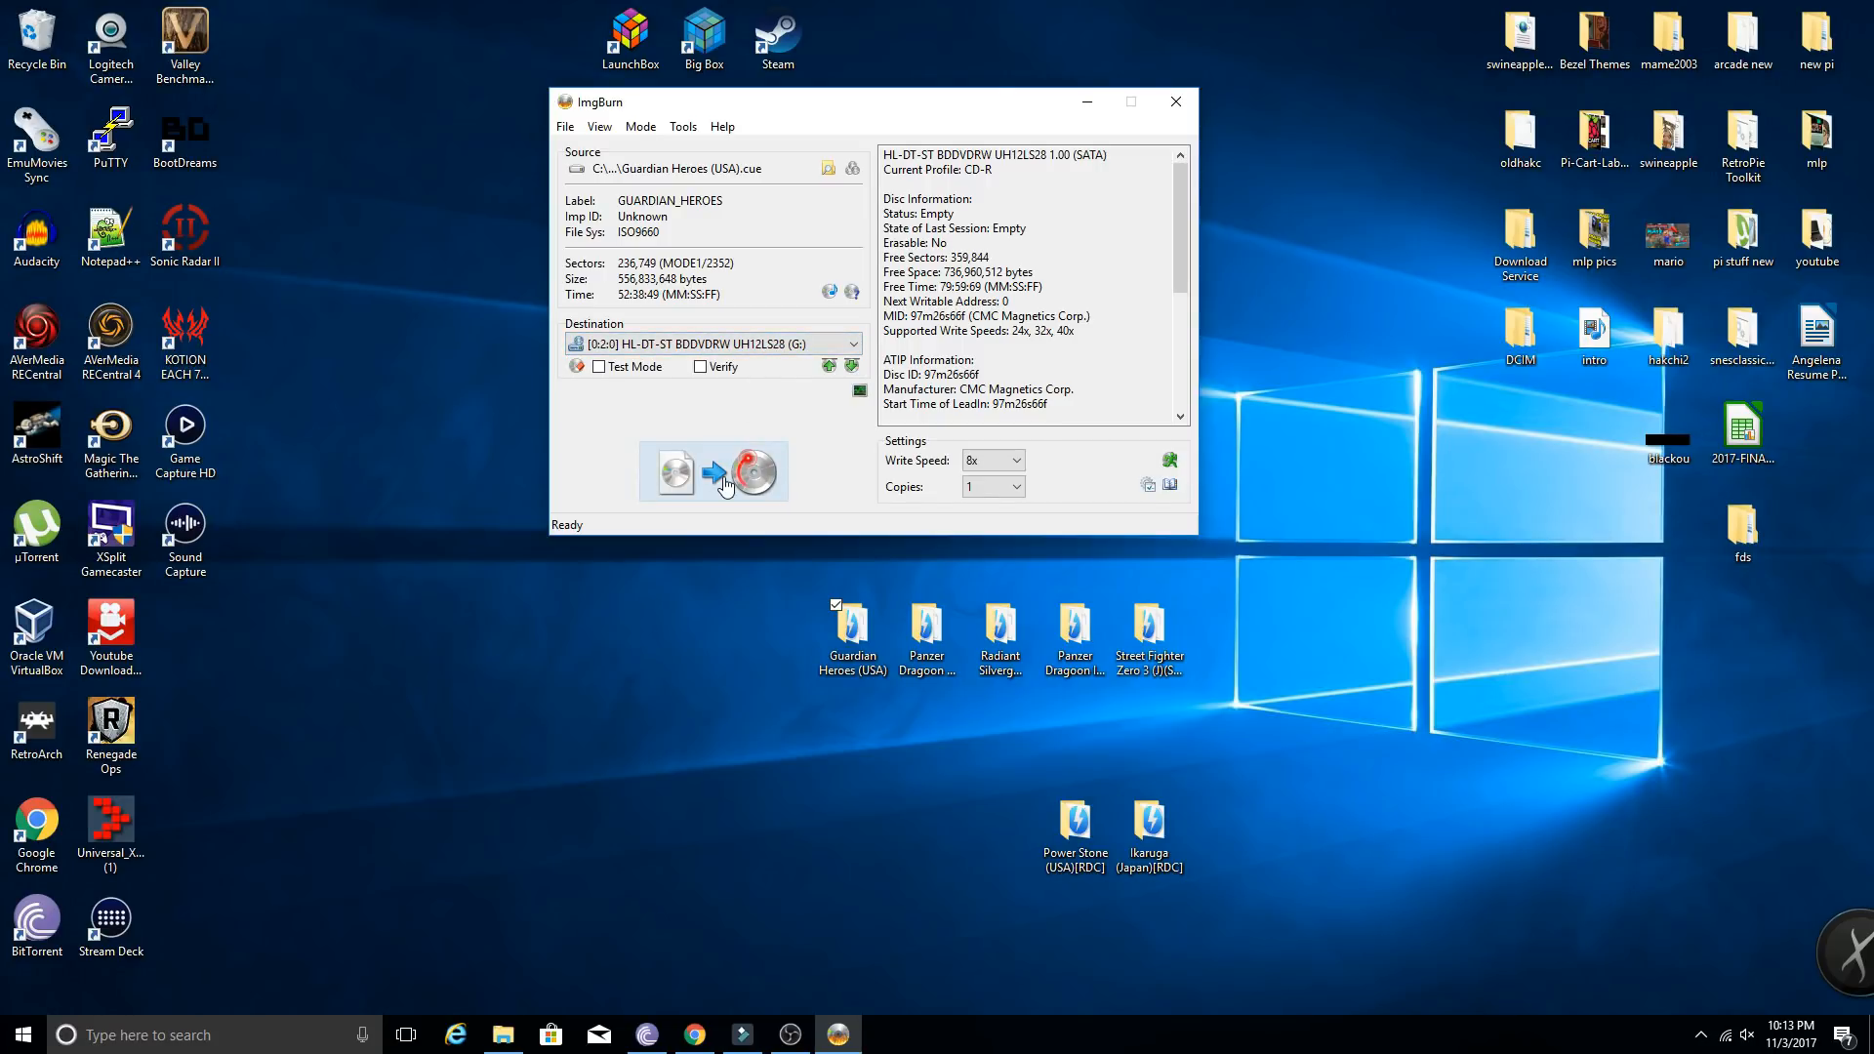
mouse_move(699, 182)
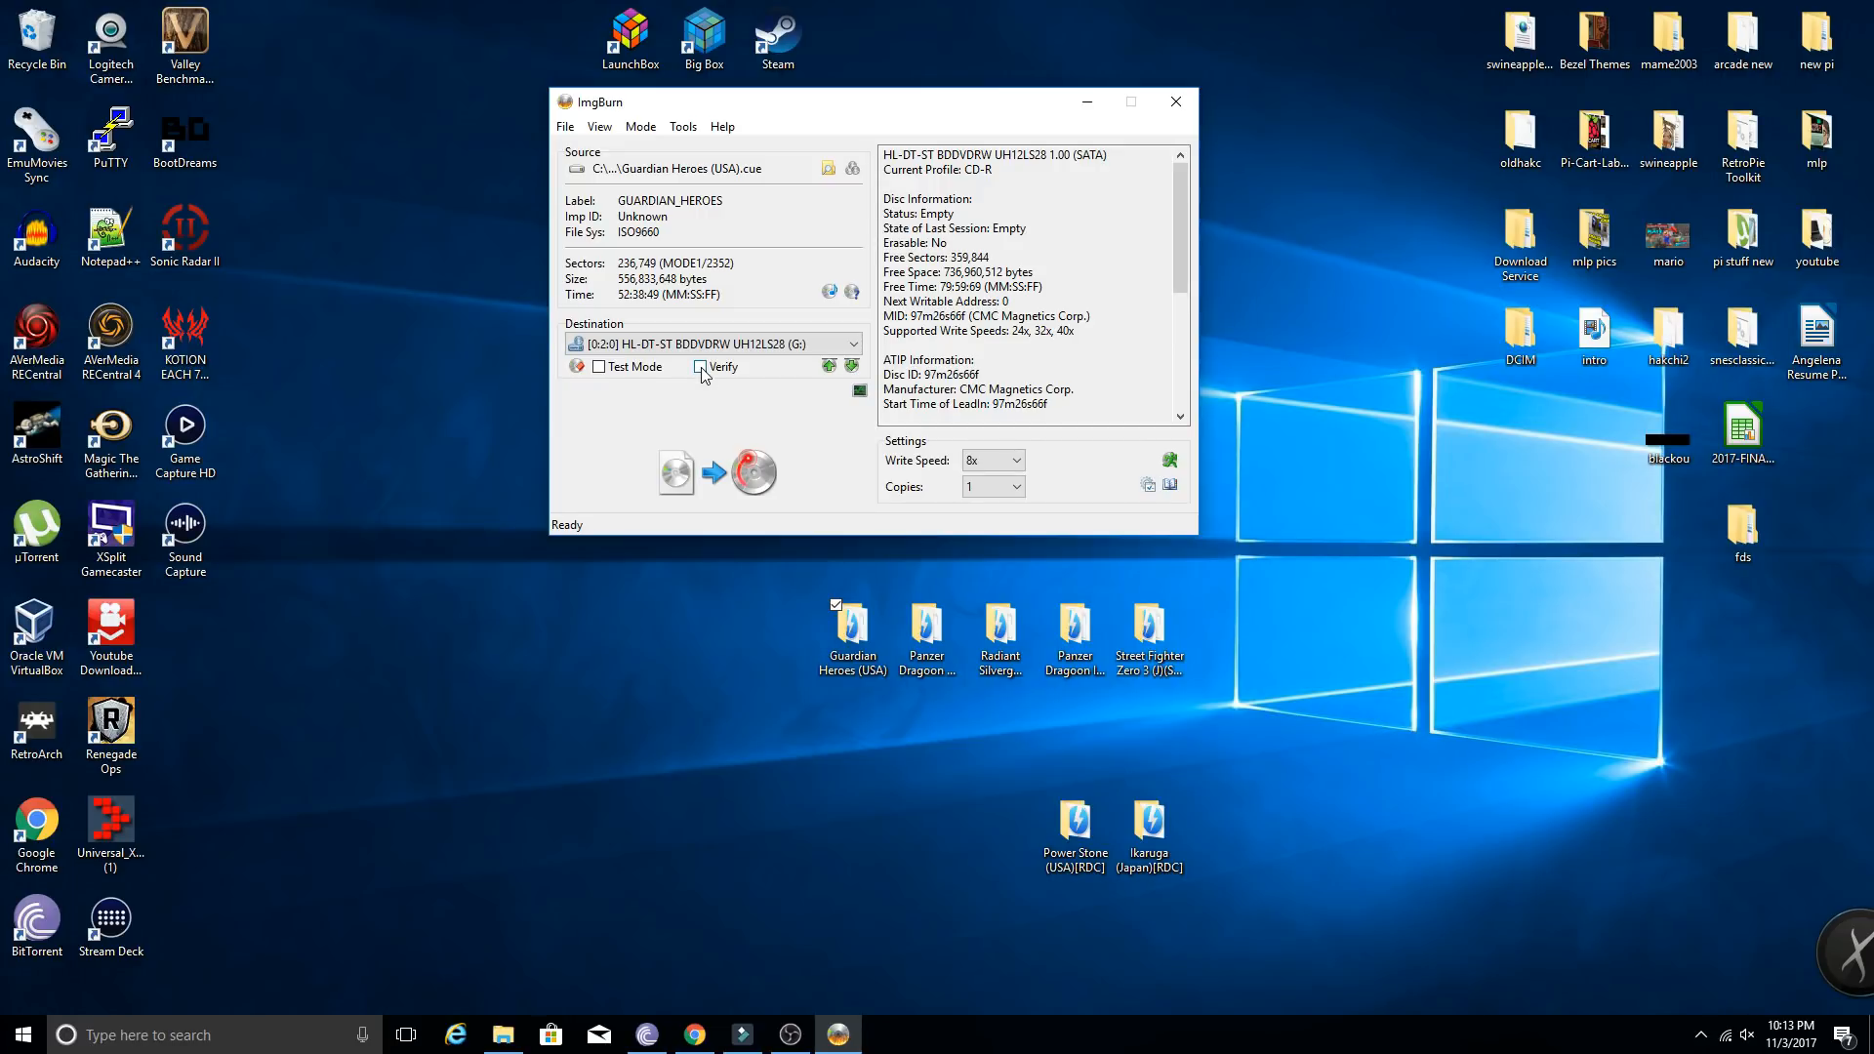
left_click(701, 367)
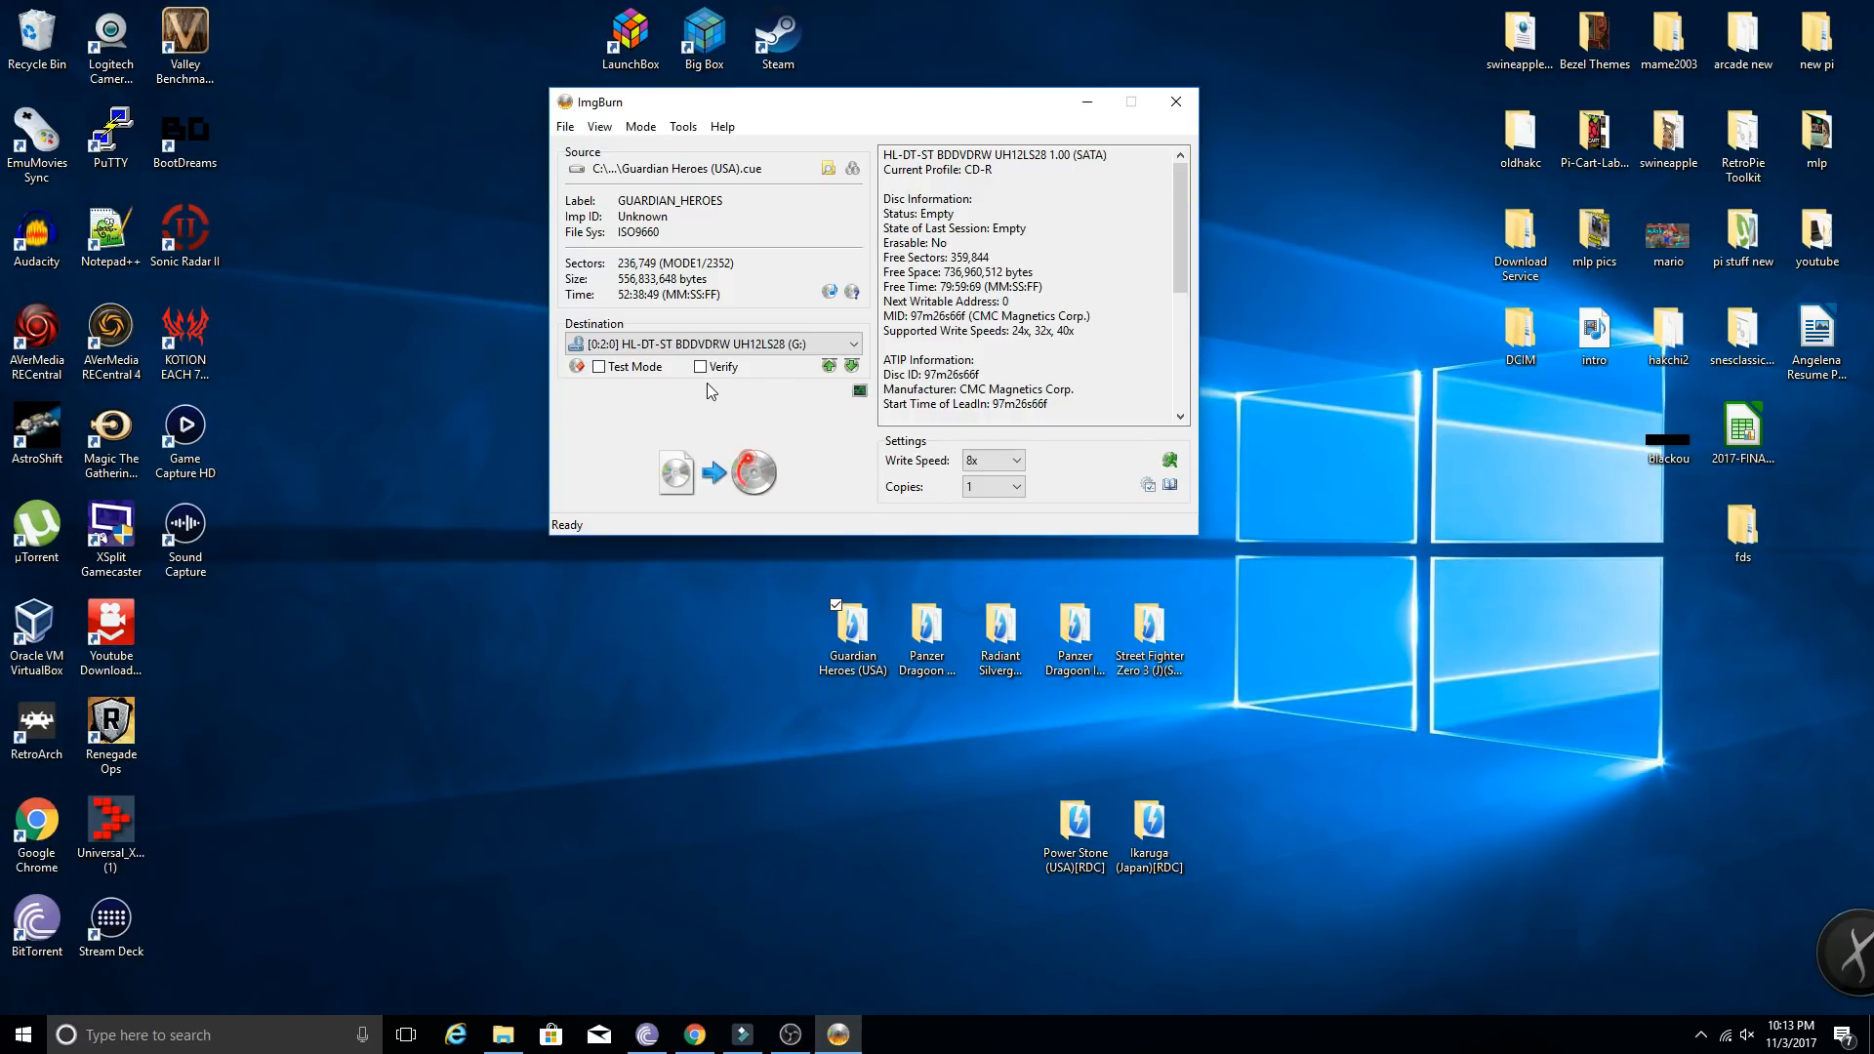
mouse_move(705, 394)
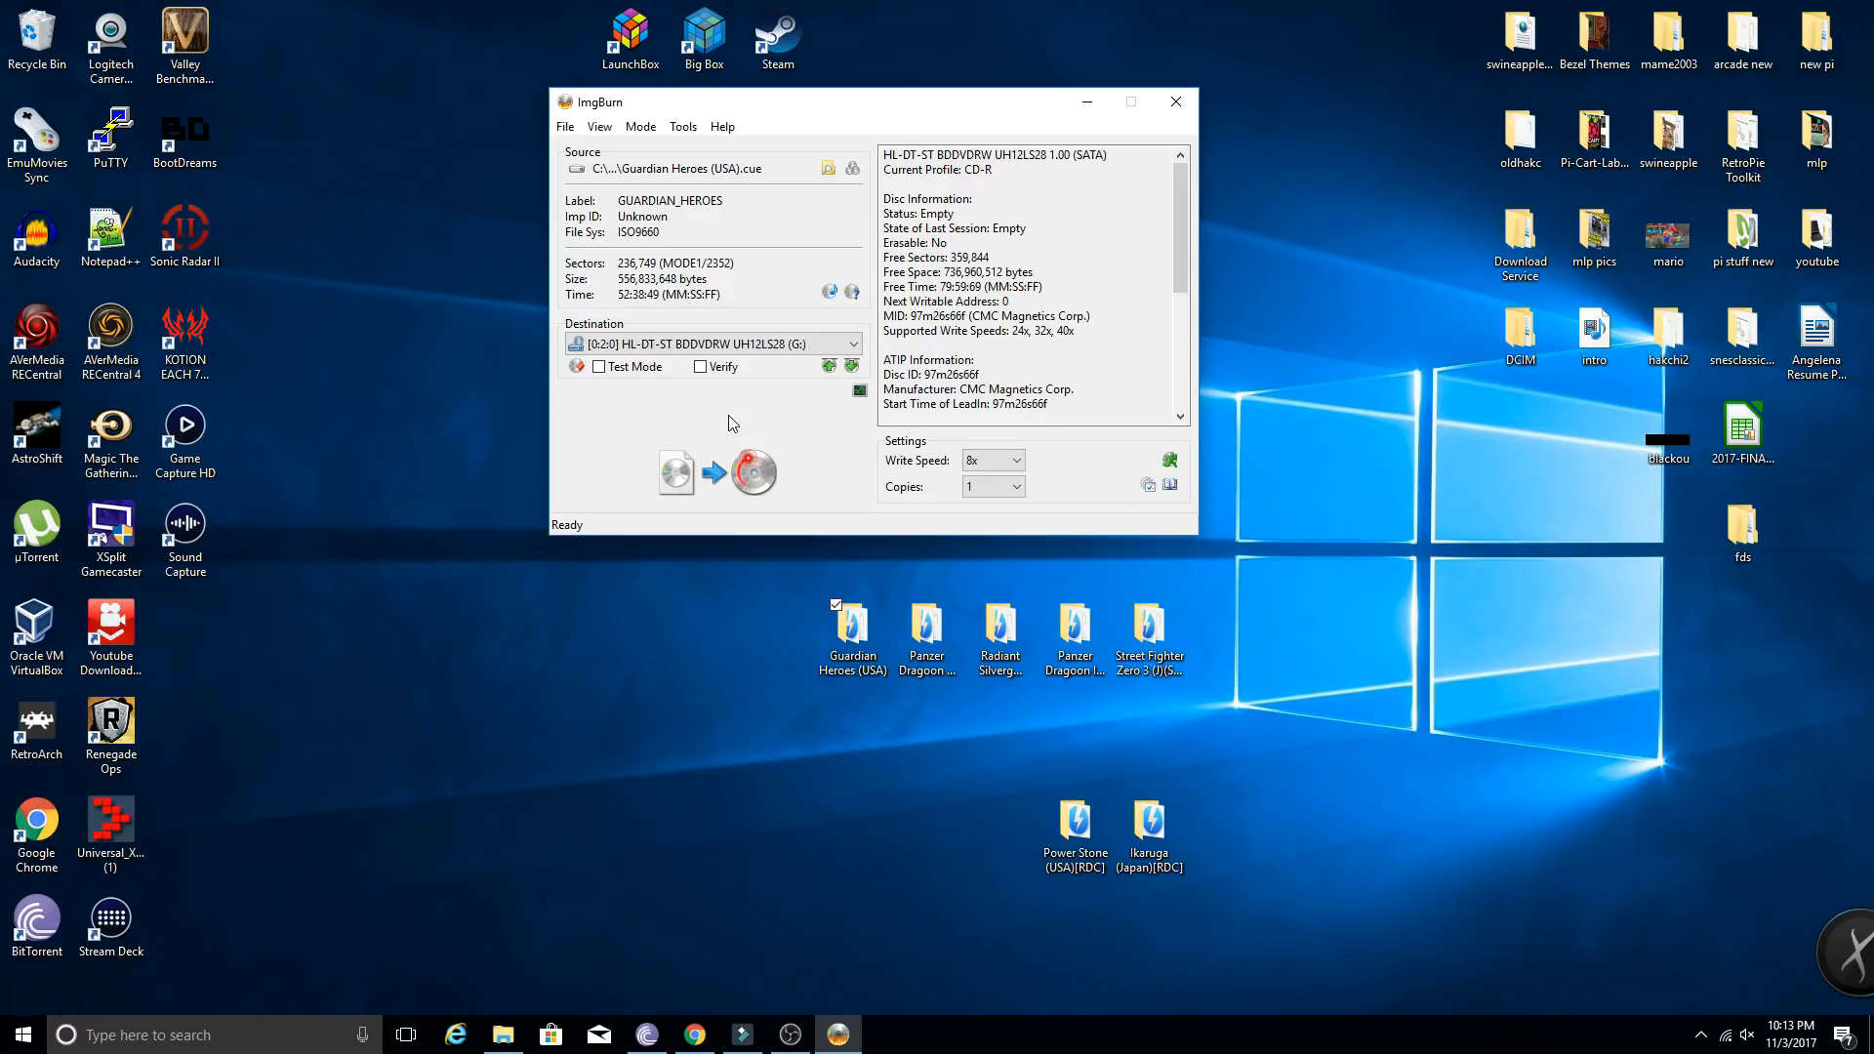
mouse_move(738, 412)
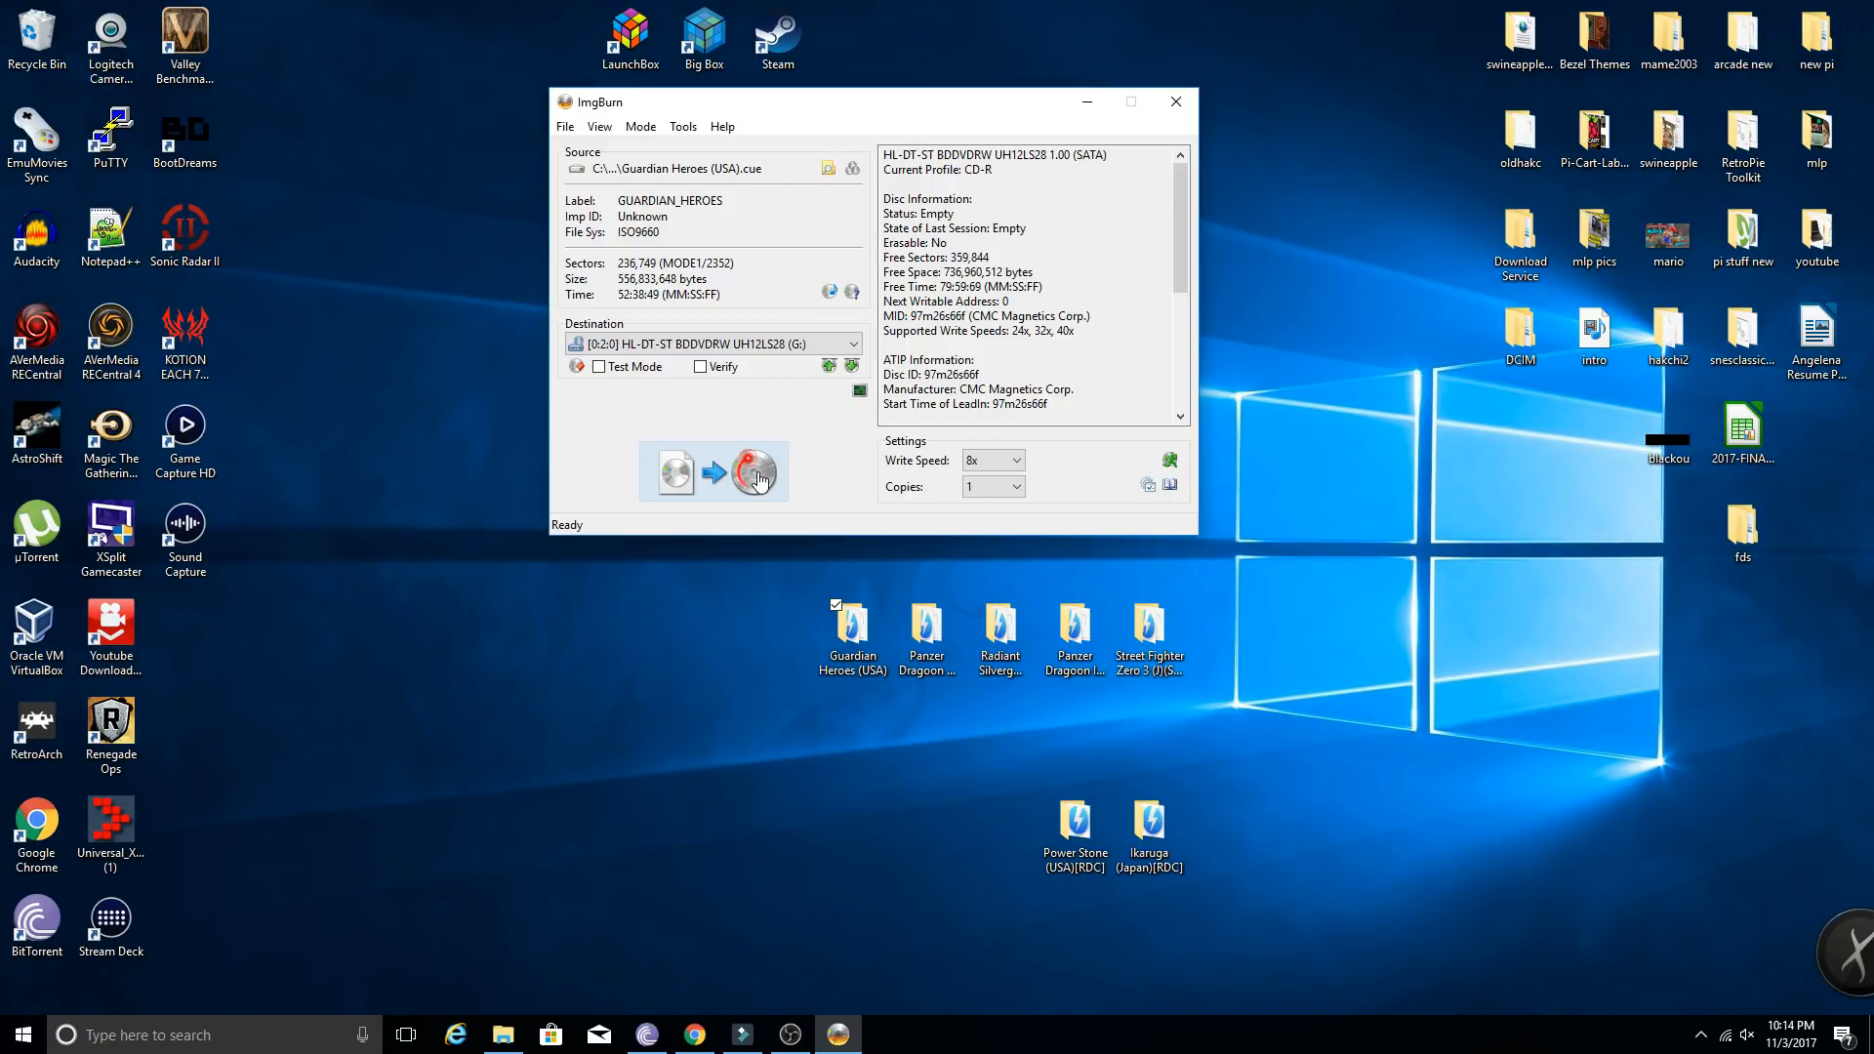
- Write the Guardian Heroes image to the CD-R until it reports successful completion
left_click(754, 470)
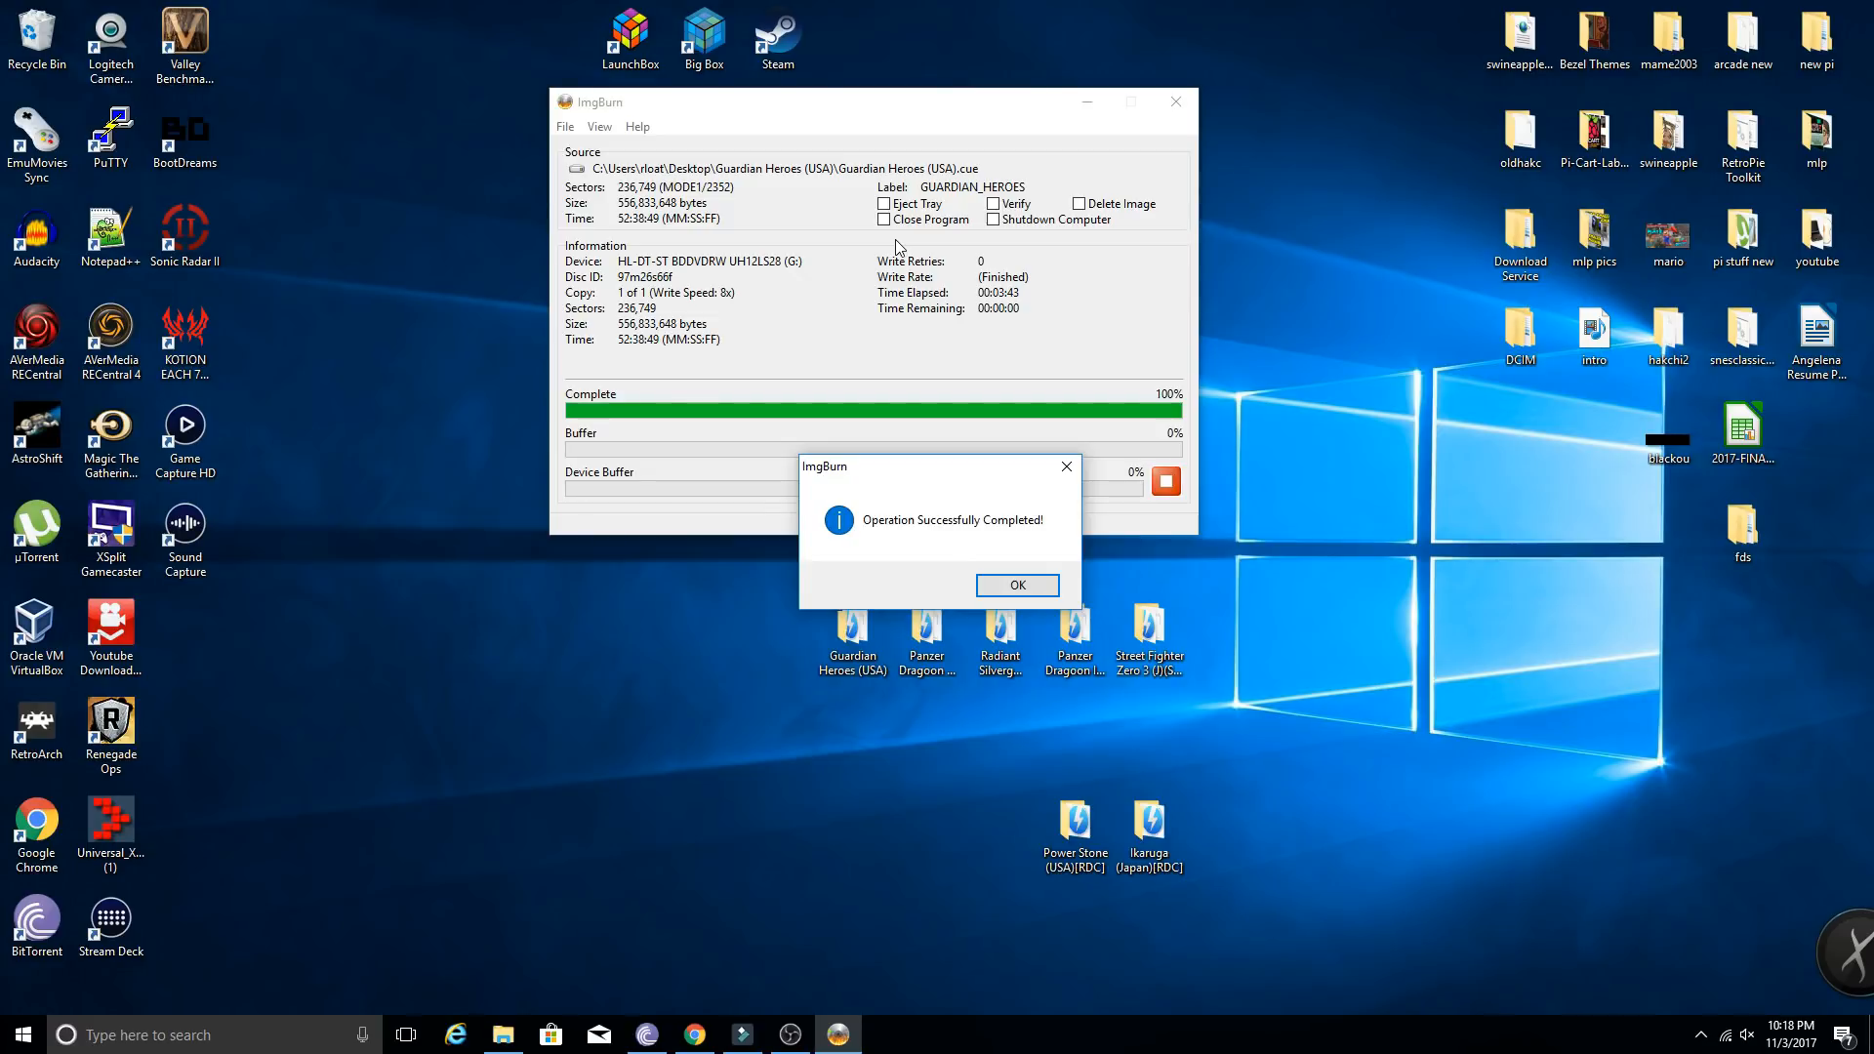
mouse_move(883, 251)
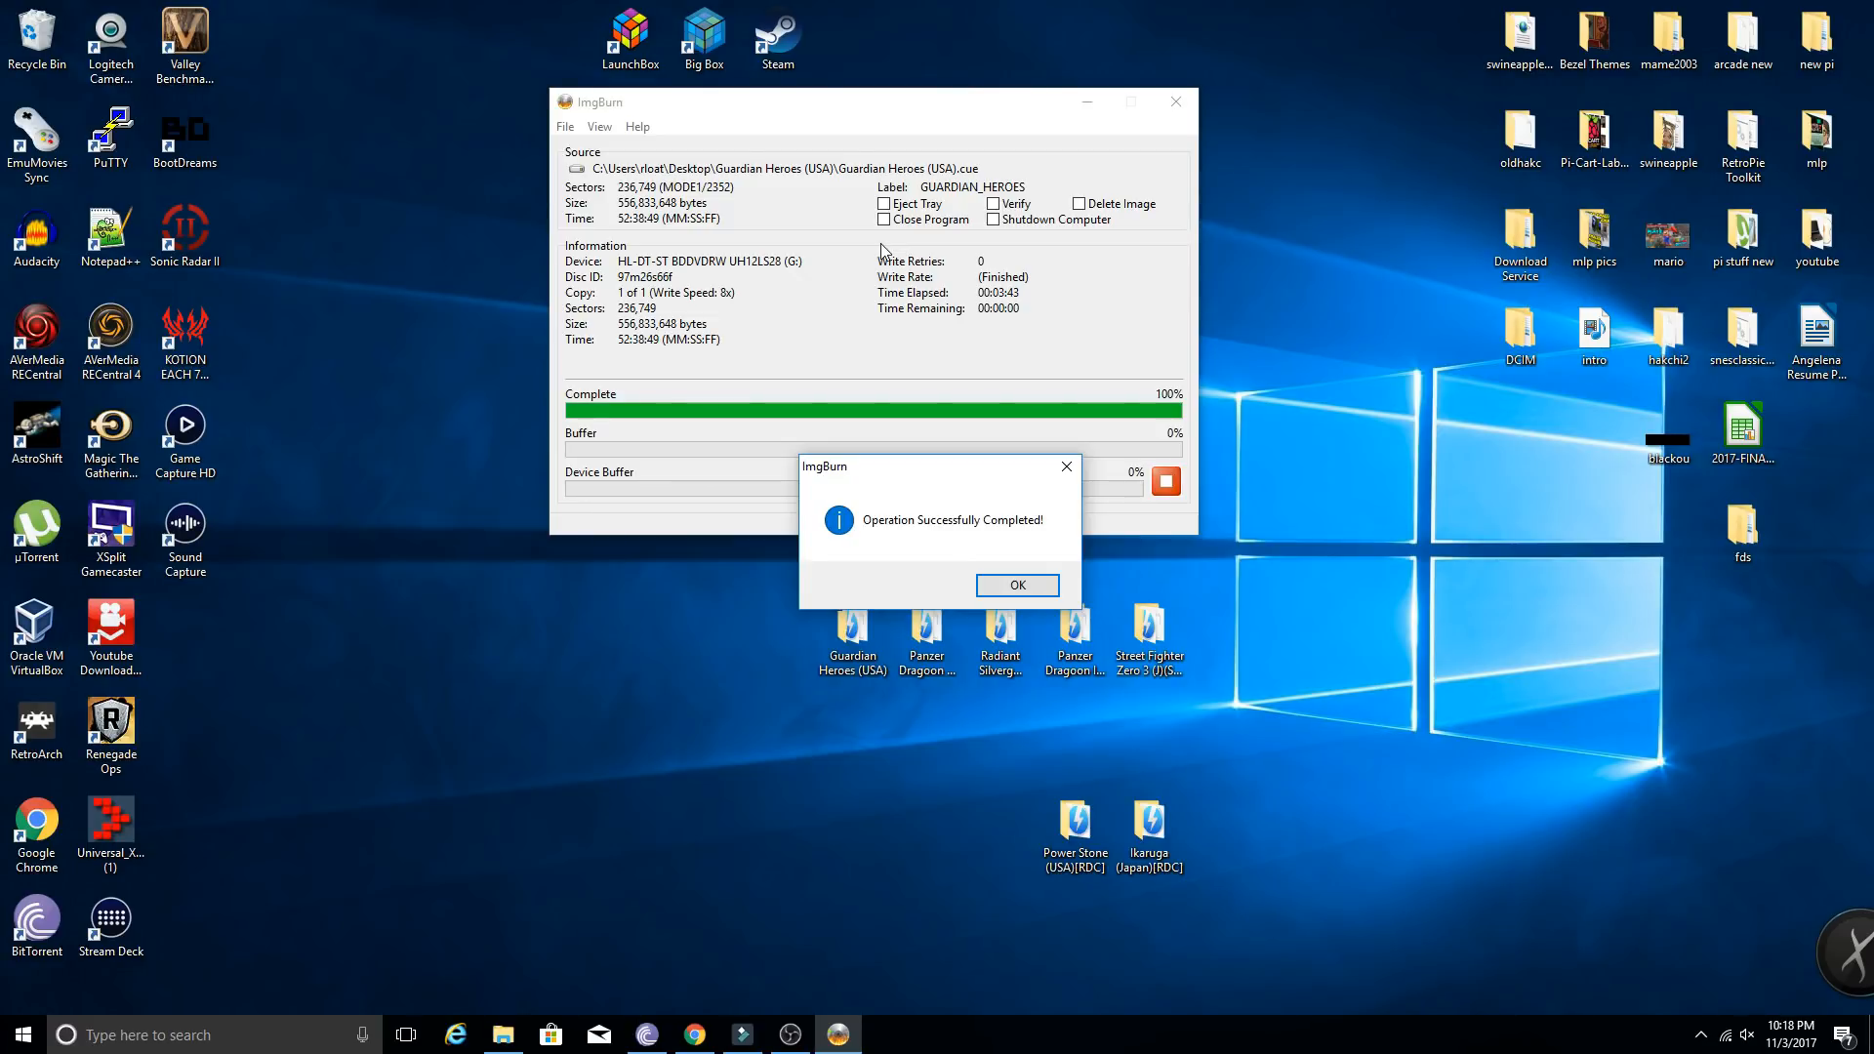
mouse_move(906, 262)
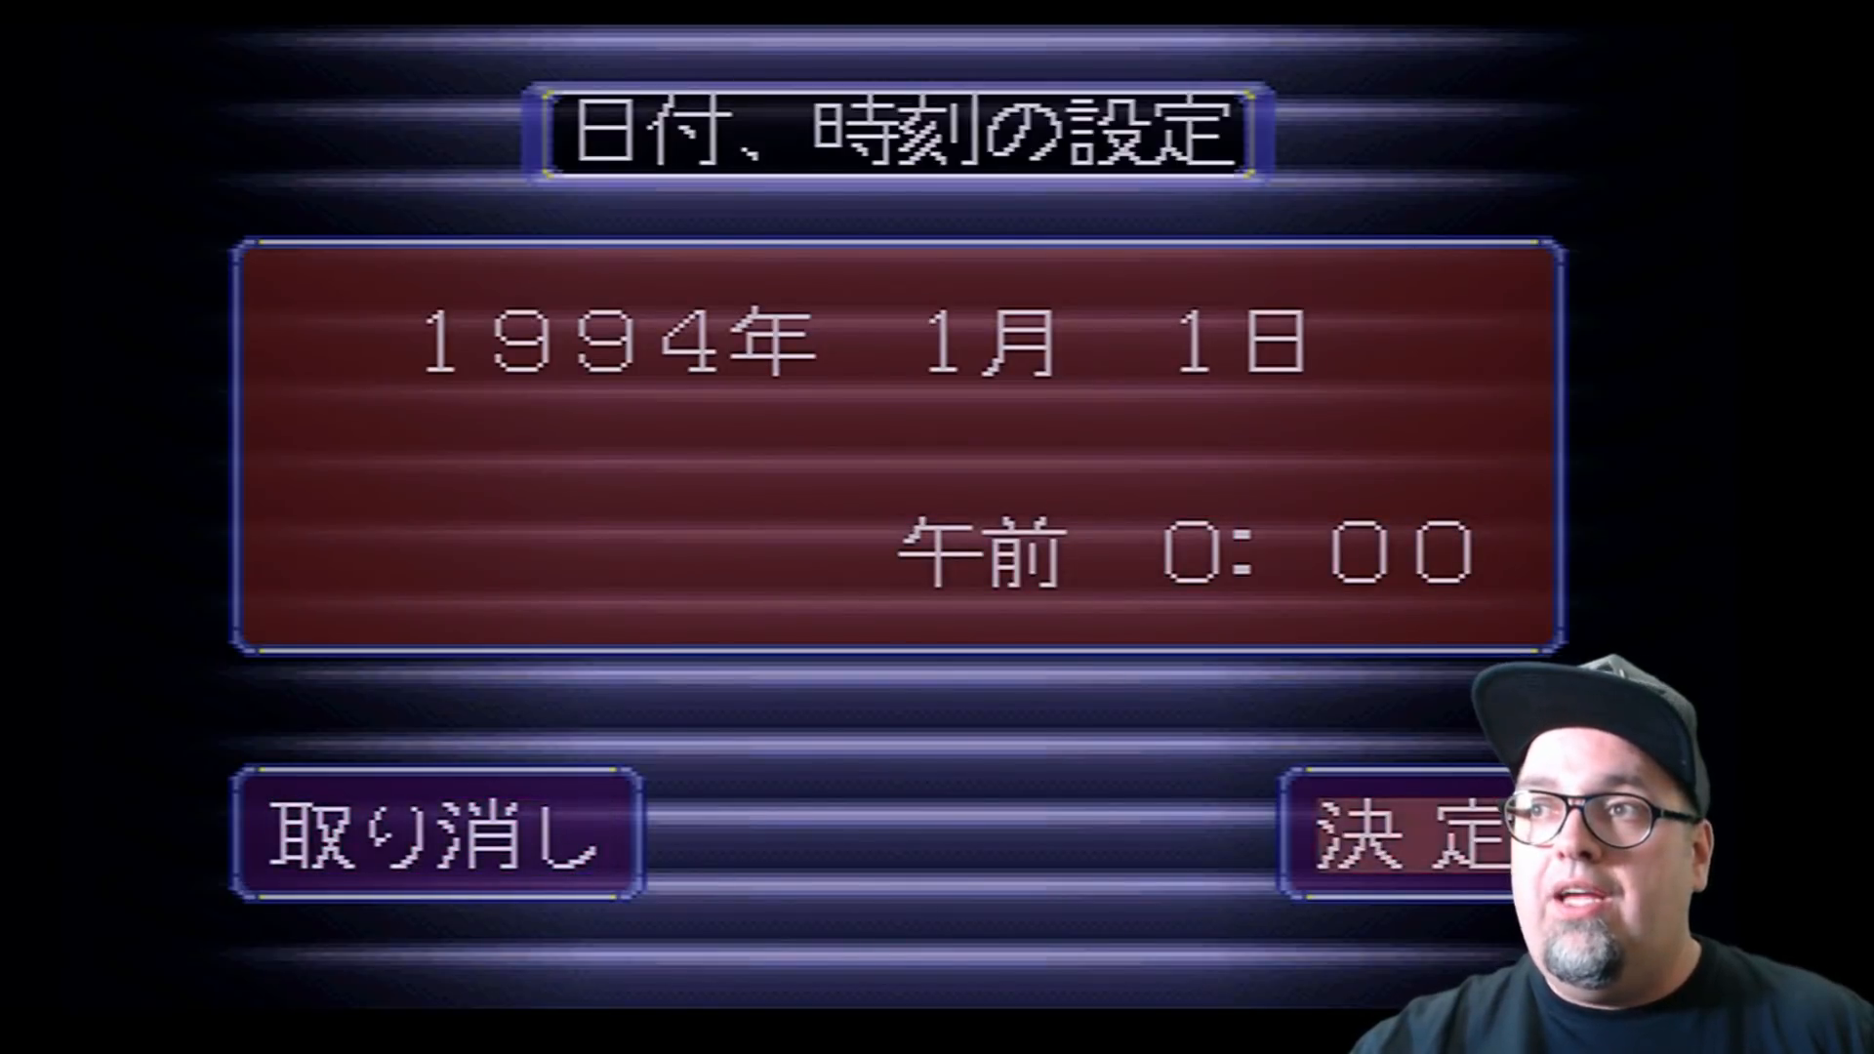
- Confirm the Saturn clock settings and start from the title to reach the Story/Versus/Option menu
left_click(1398, 844)
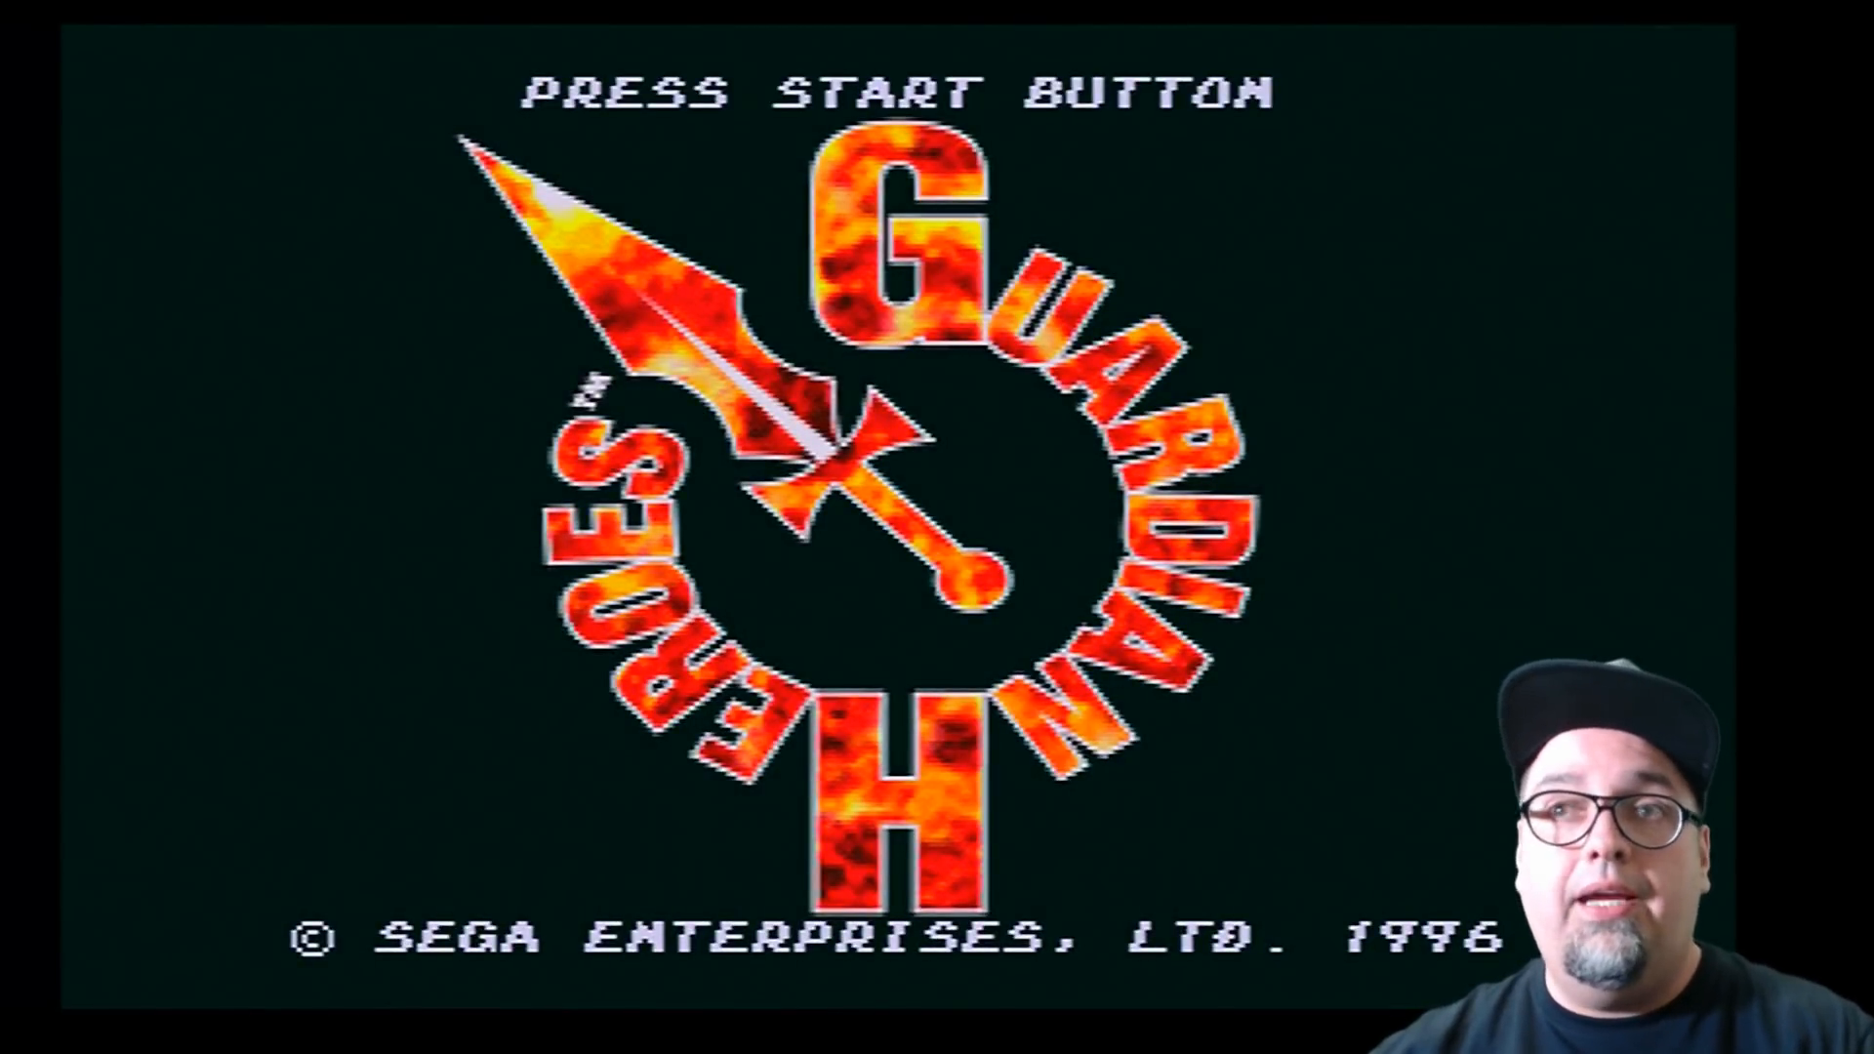
key("Enter")
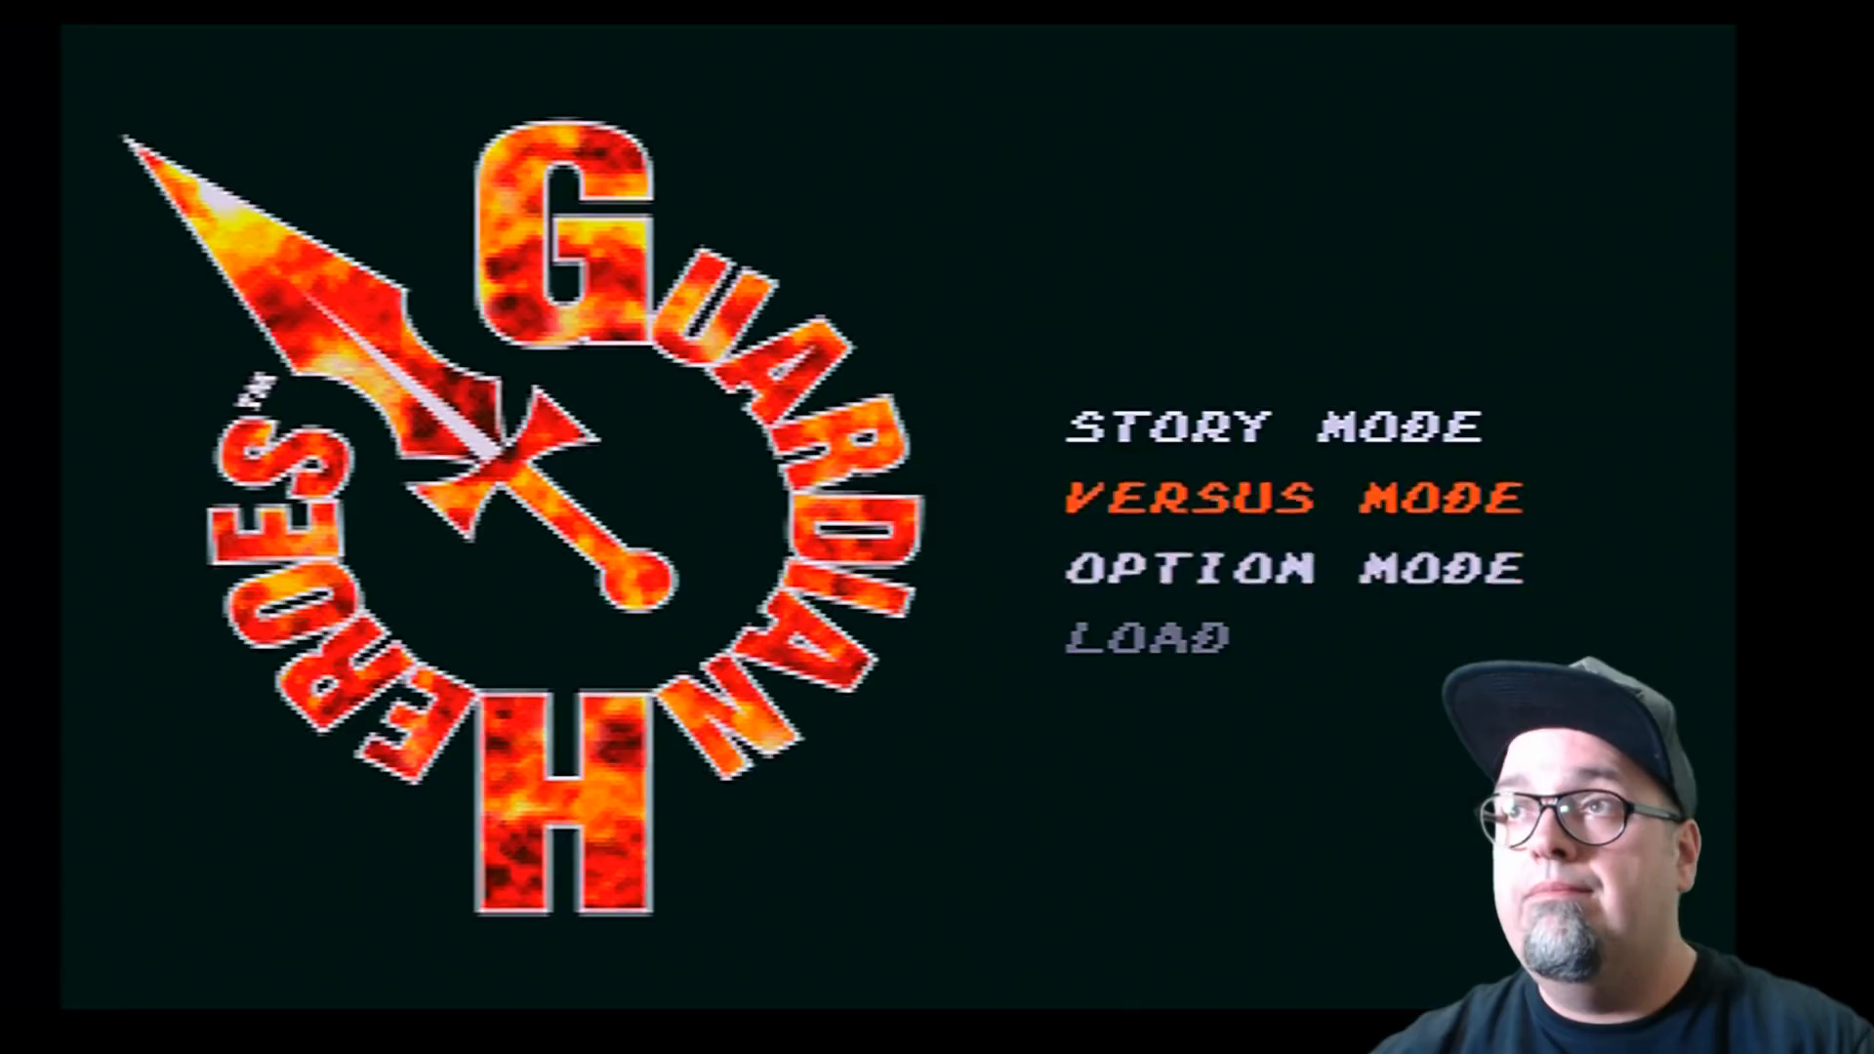